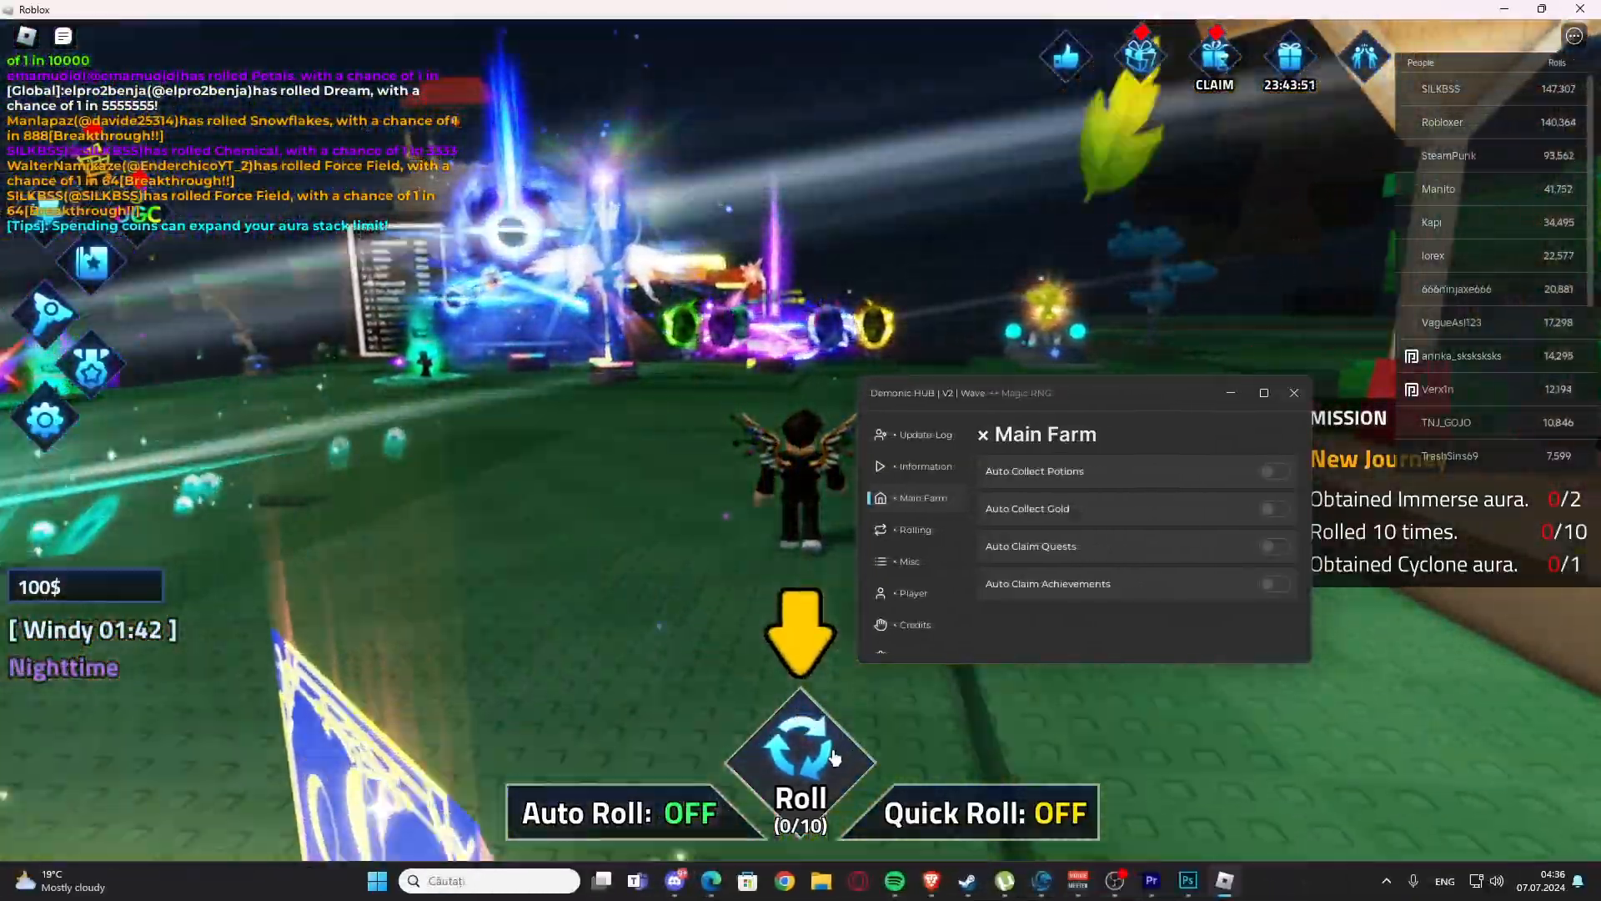
# - Roll once for an aura, then enable Auto Claim Quests and Achievements in Demonic HUB's Main Farm tab
pyautogui.click(801, 751)
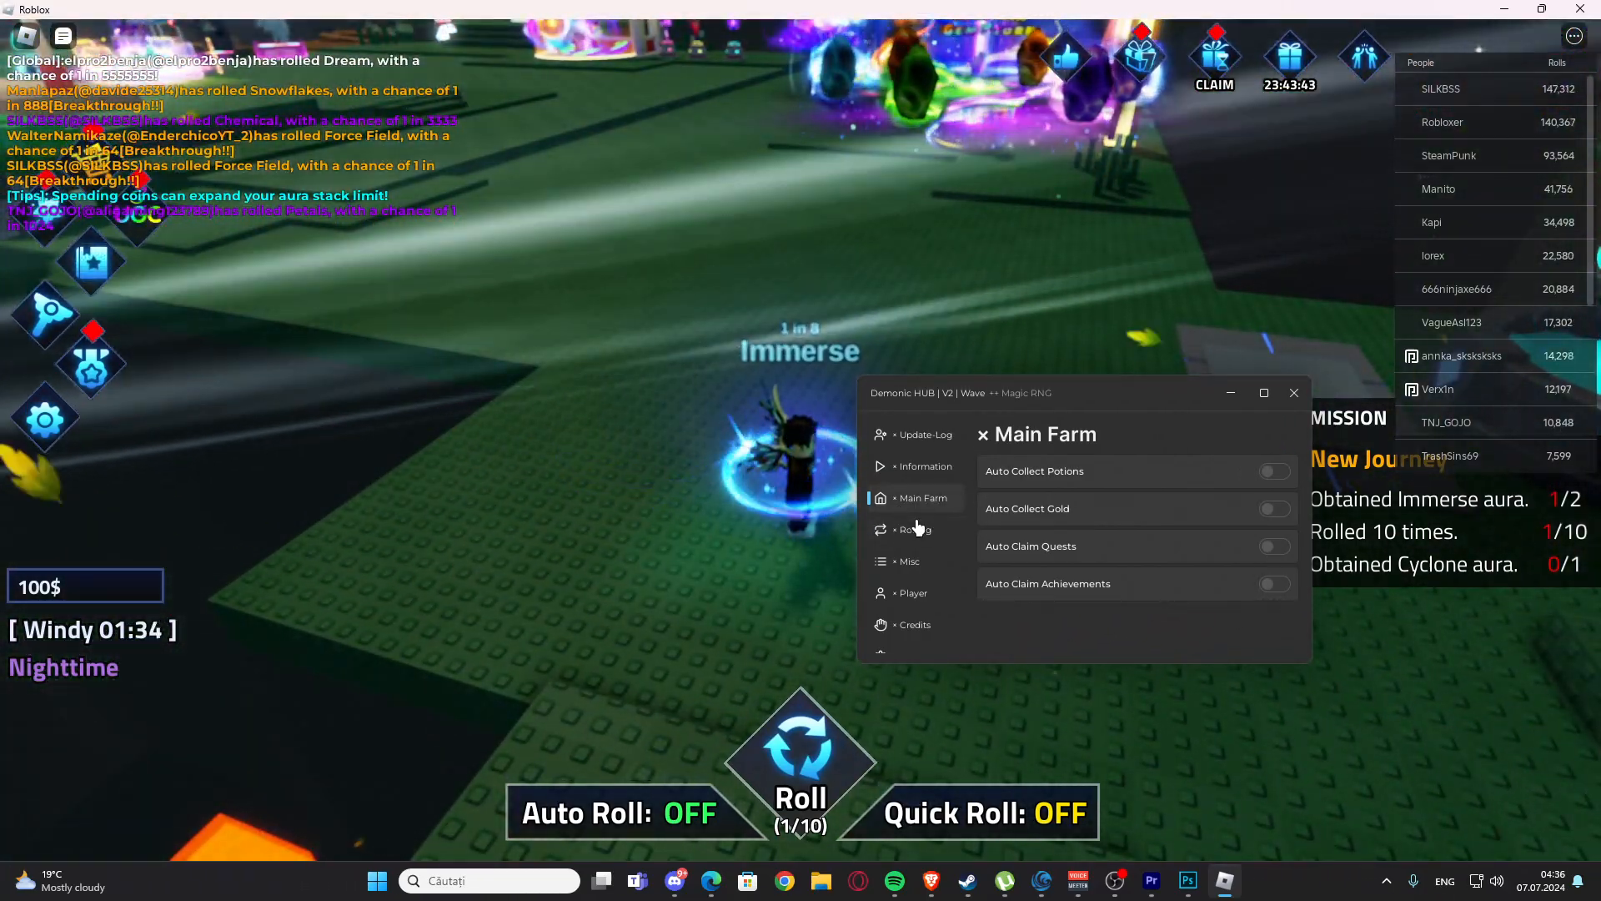
pyautogui.click(1275, 471)
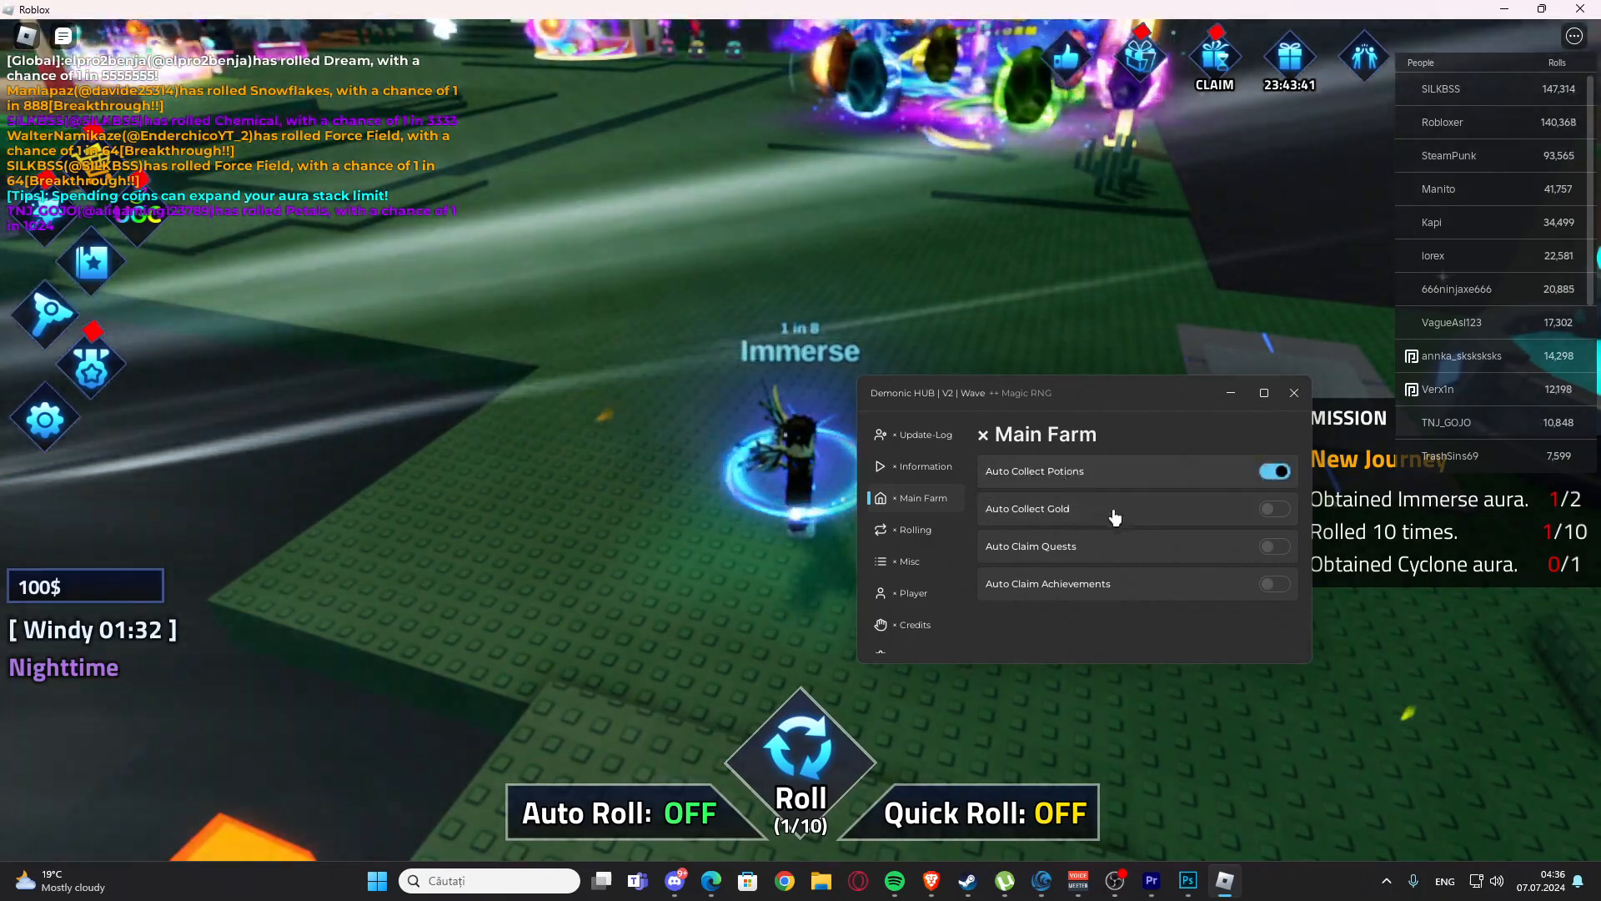
pyautogui.click(1275, 470)
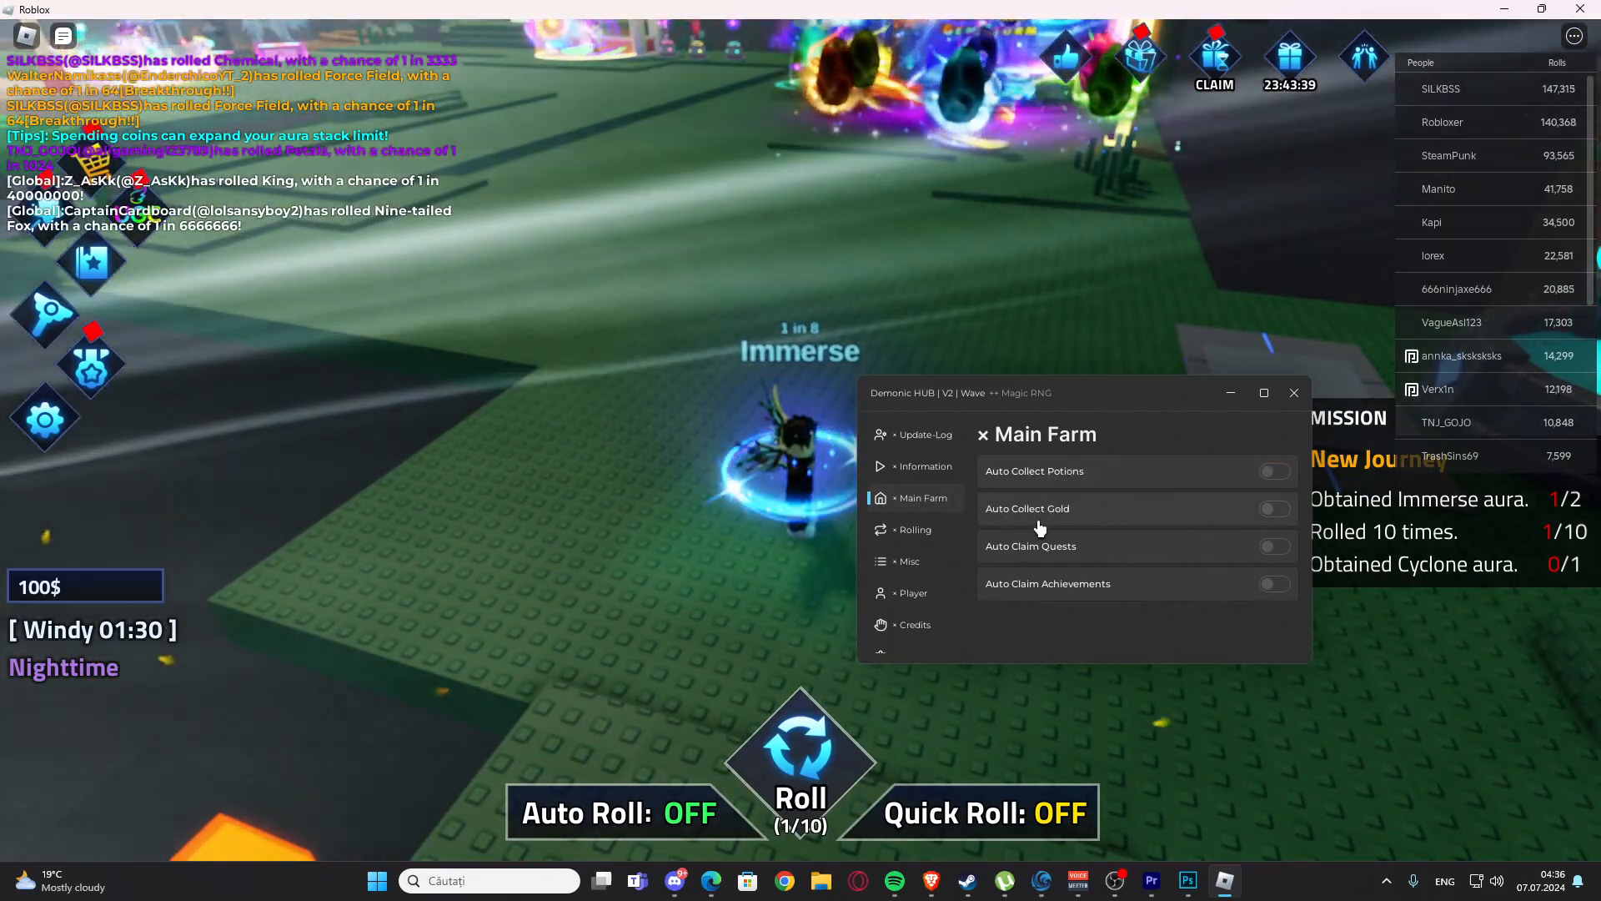
pyautogui.click(1275, 509)
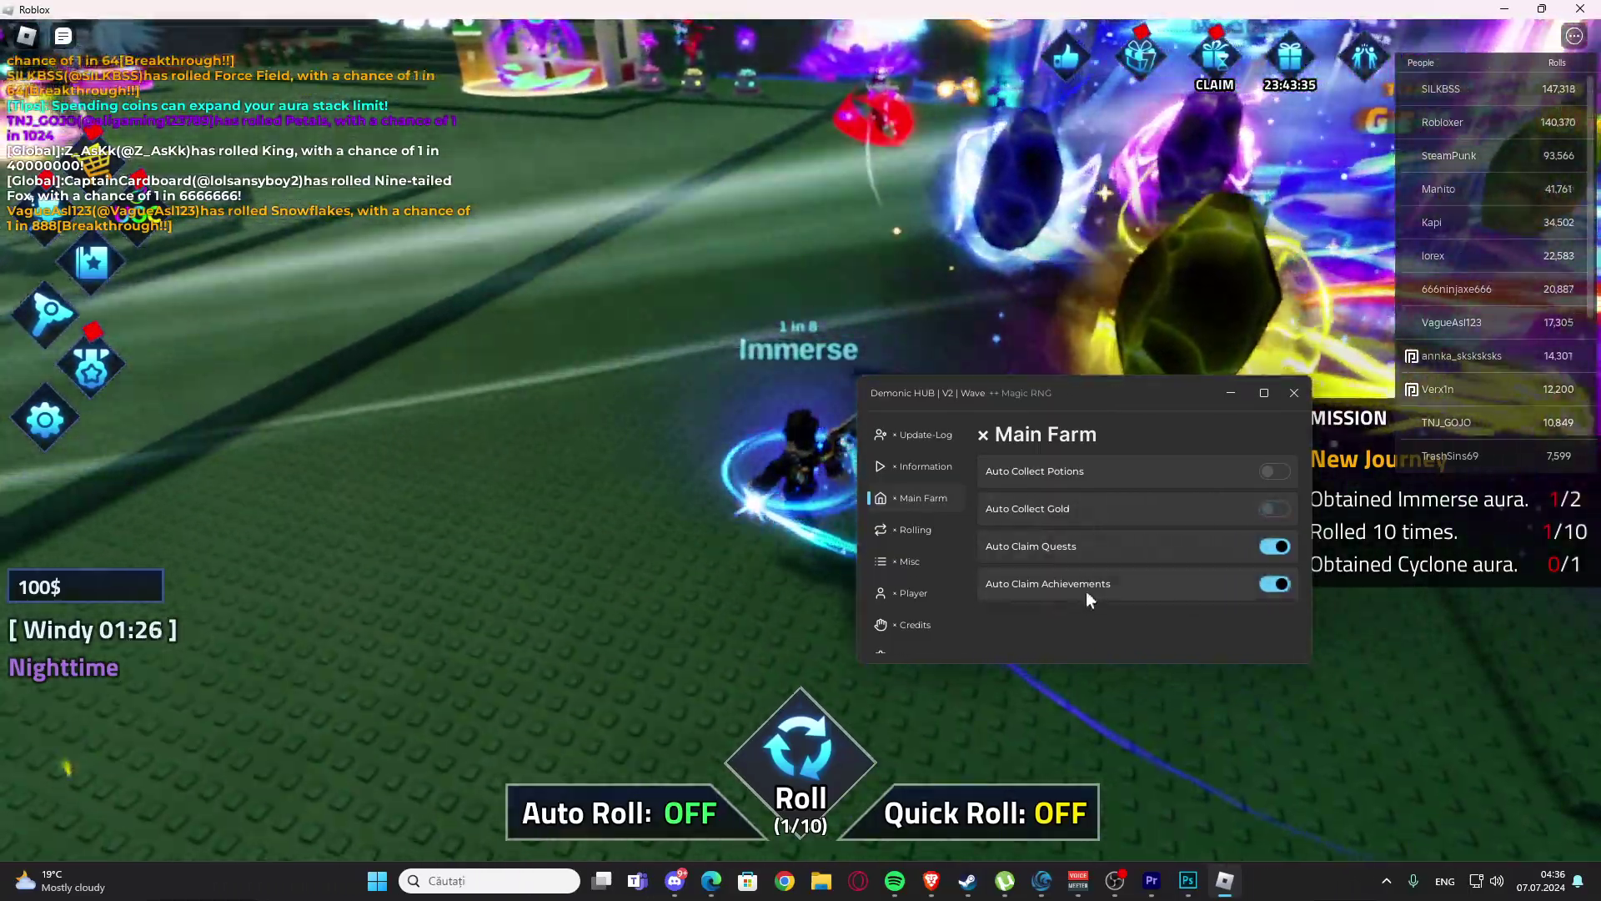
pyautogui.click(915, 530)
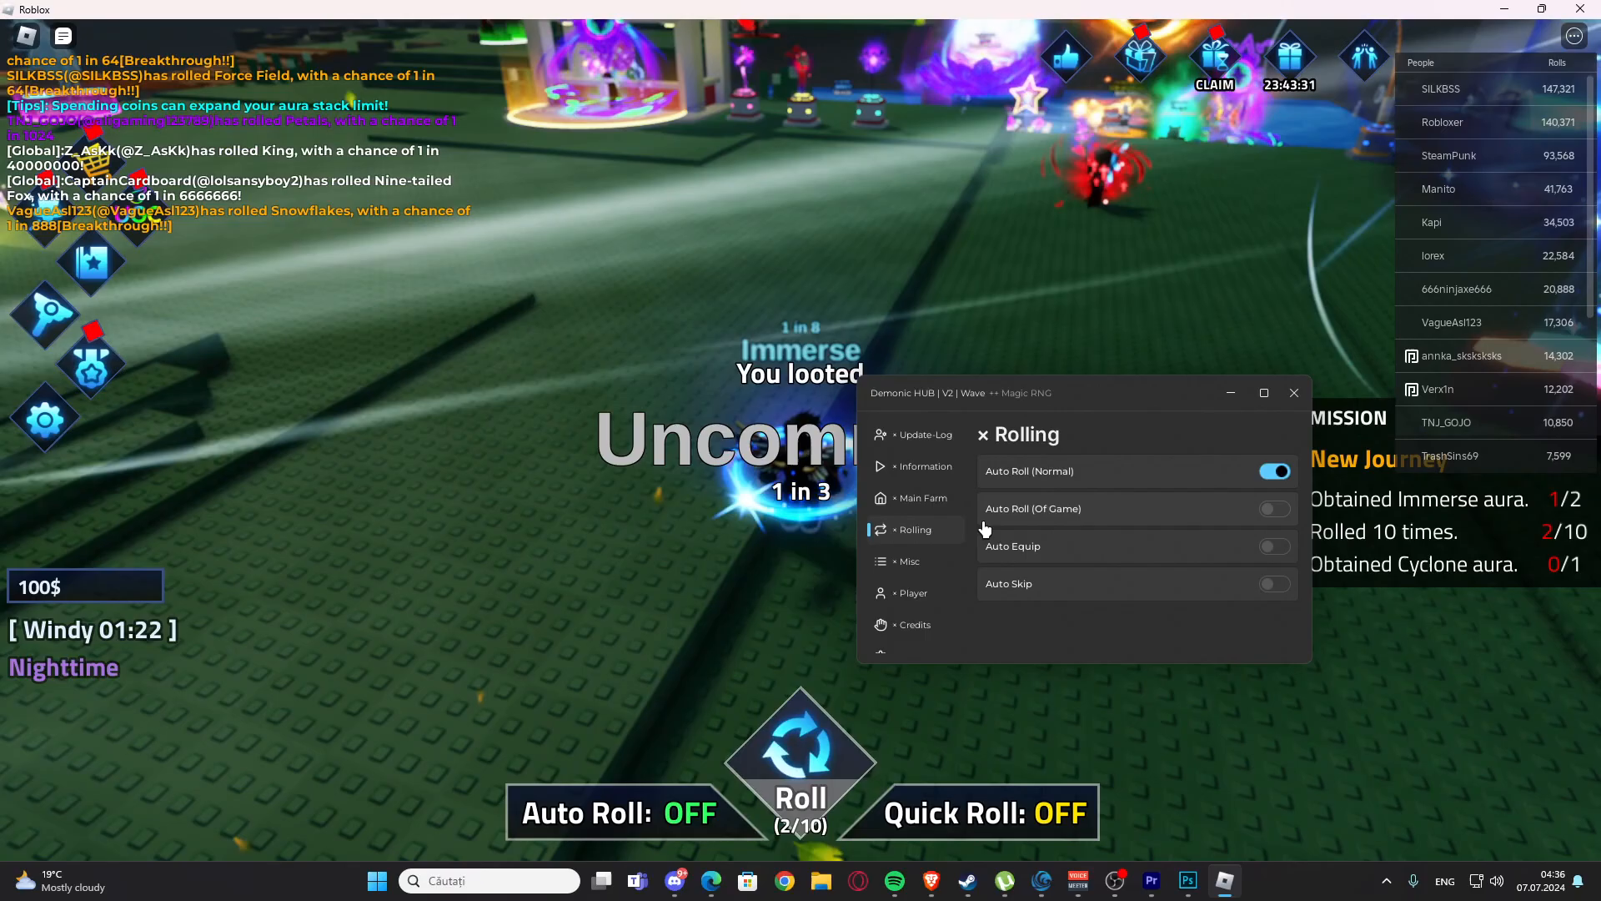
# - Turn normal auto-rolling off and enable Auto Equip and Auto Skip in the Rolling tab
pyautogui.click(1275, 470)
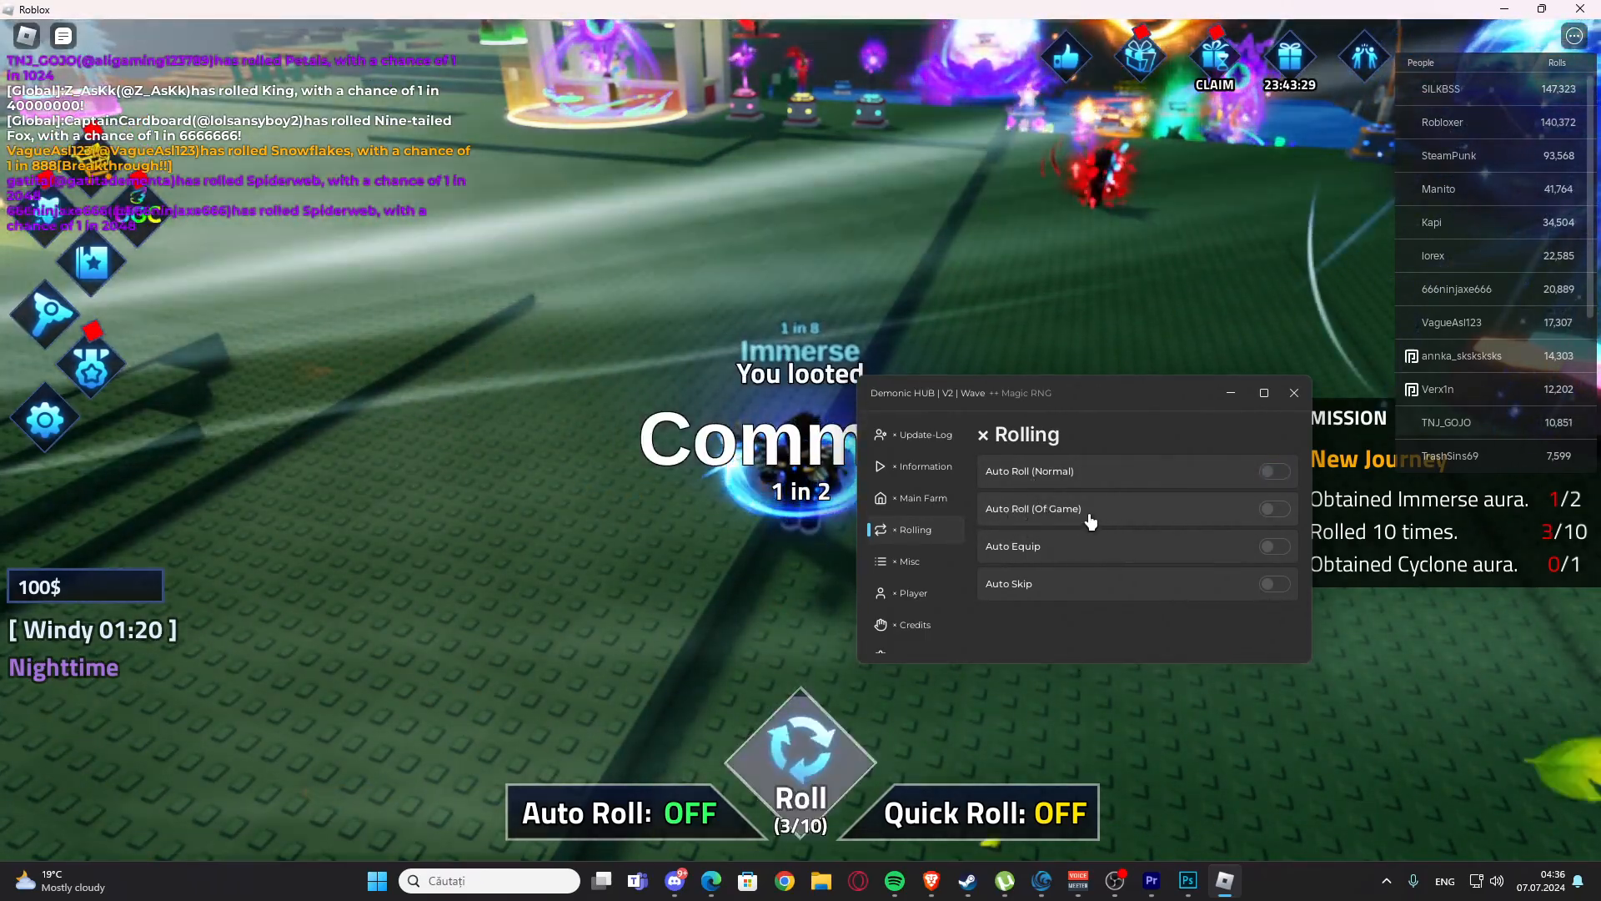
pyautogui.click(1274, 546)
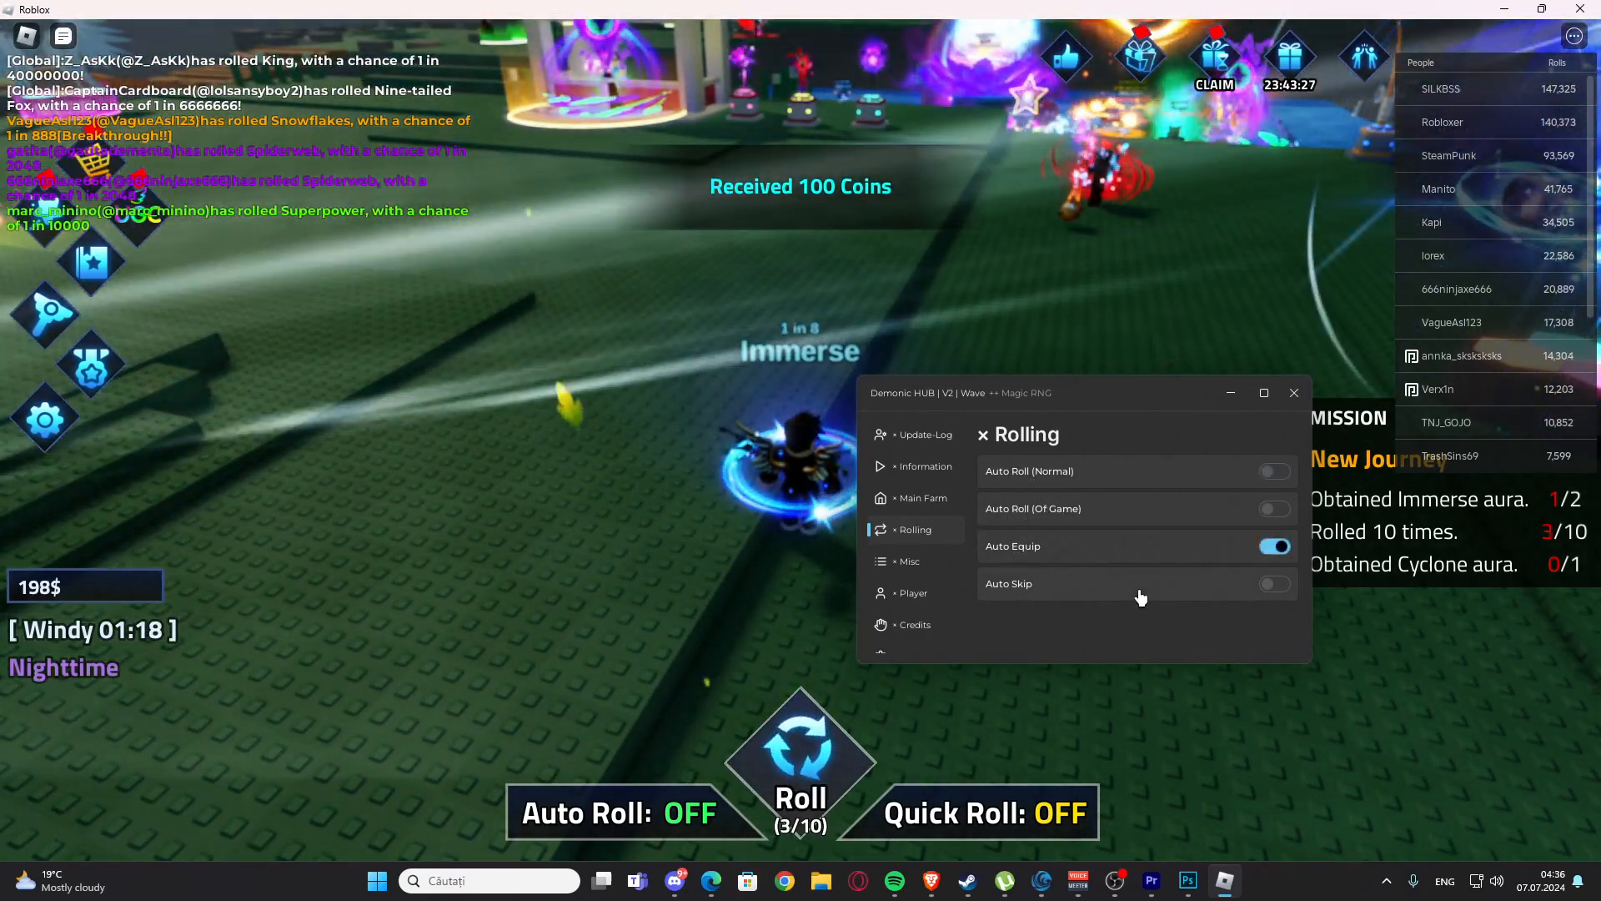
pyautogui.click(1274, 584)
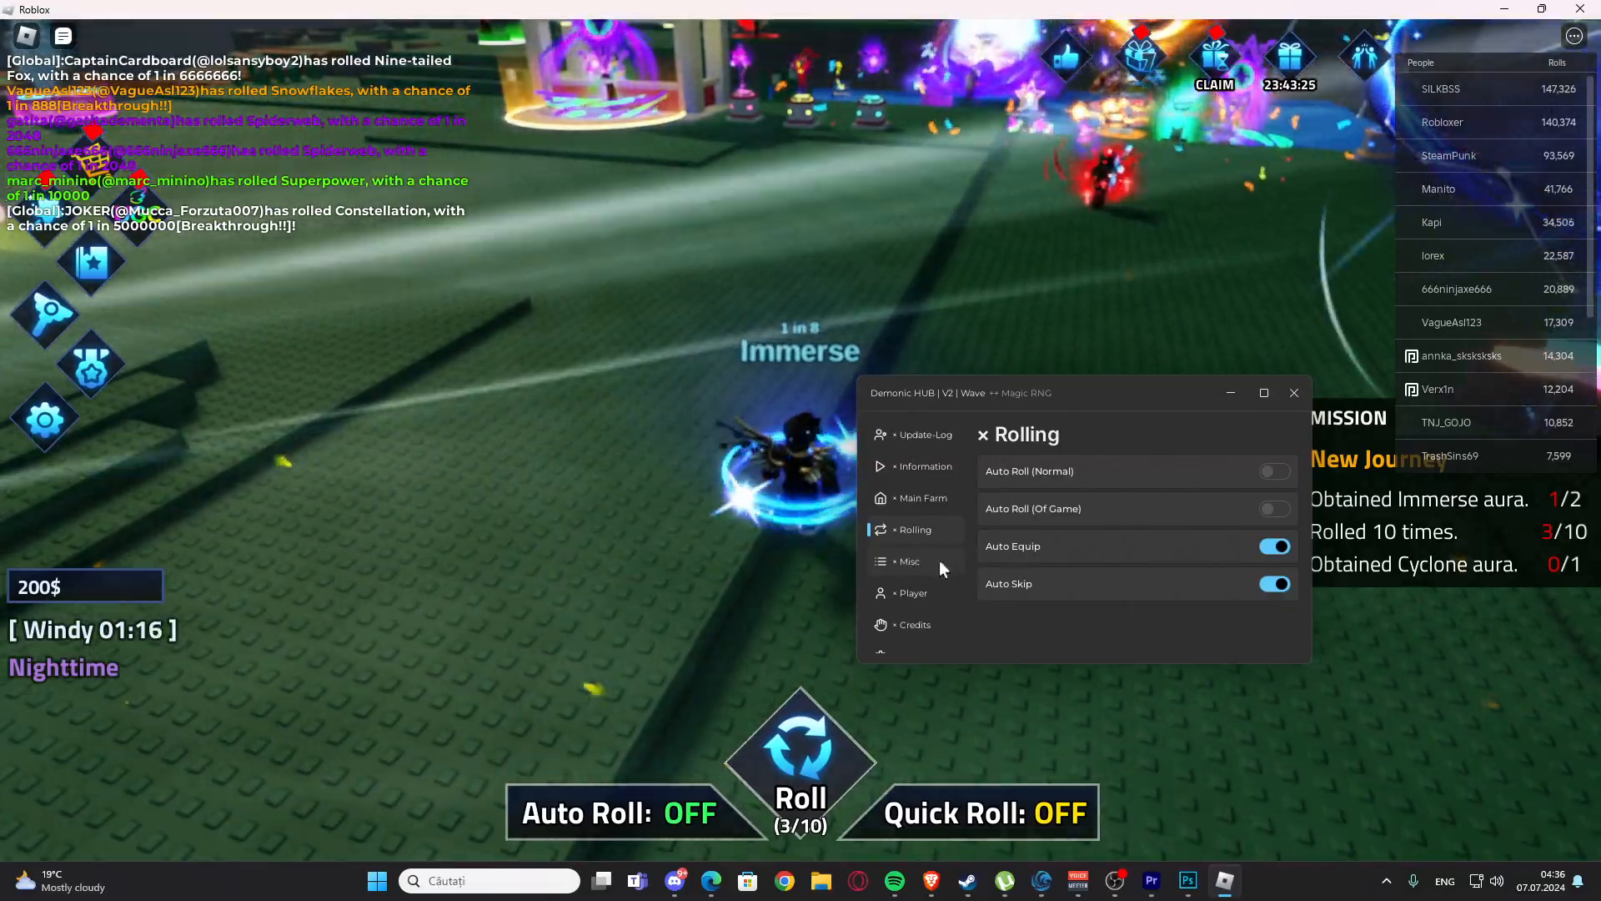
# - In Misc, enable Auto Claim Time Rewards and Auto Expand Inventory, then claim a free Lucky Potion
pyautogui.click(909, 561)
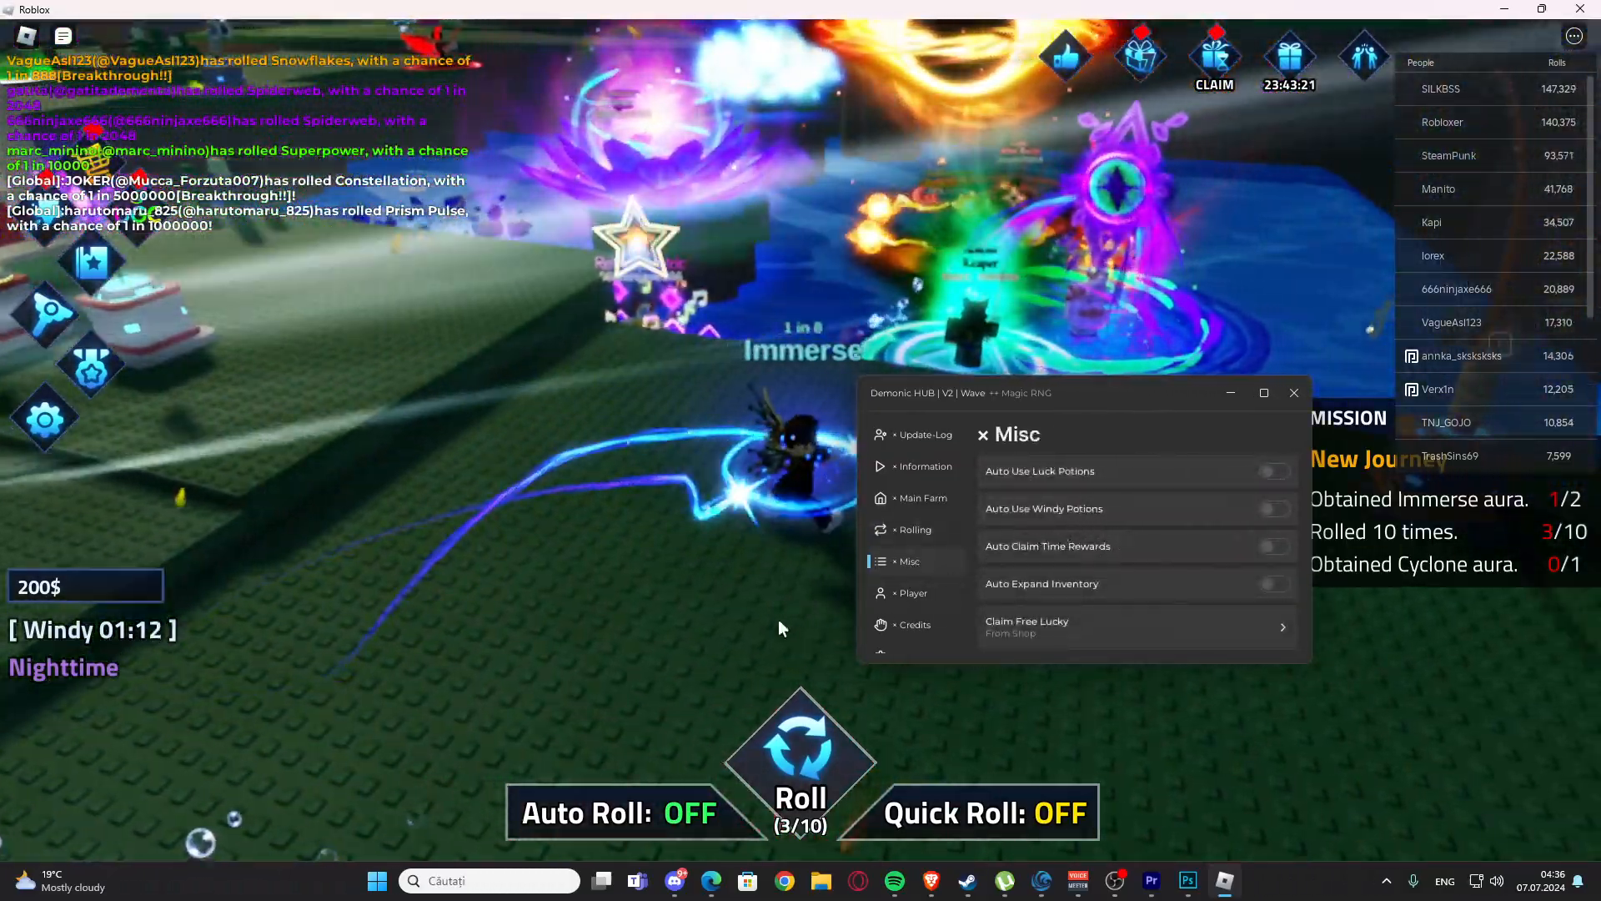
pyautogui.click(1274, 545)
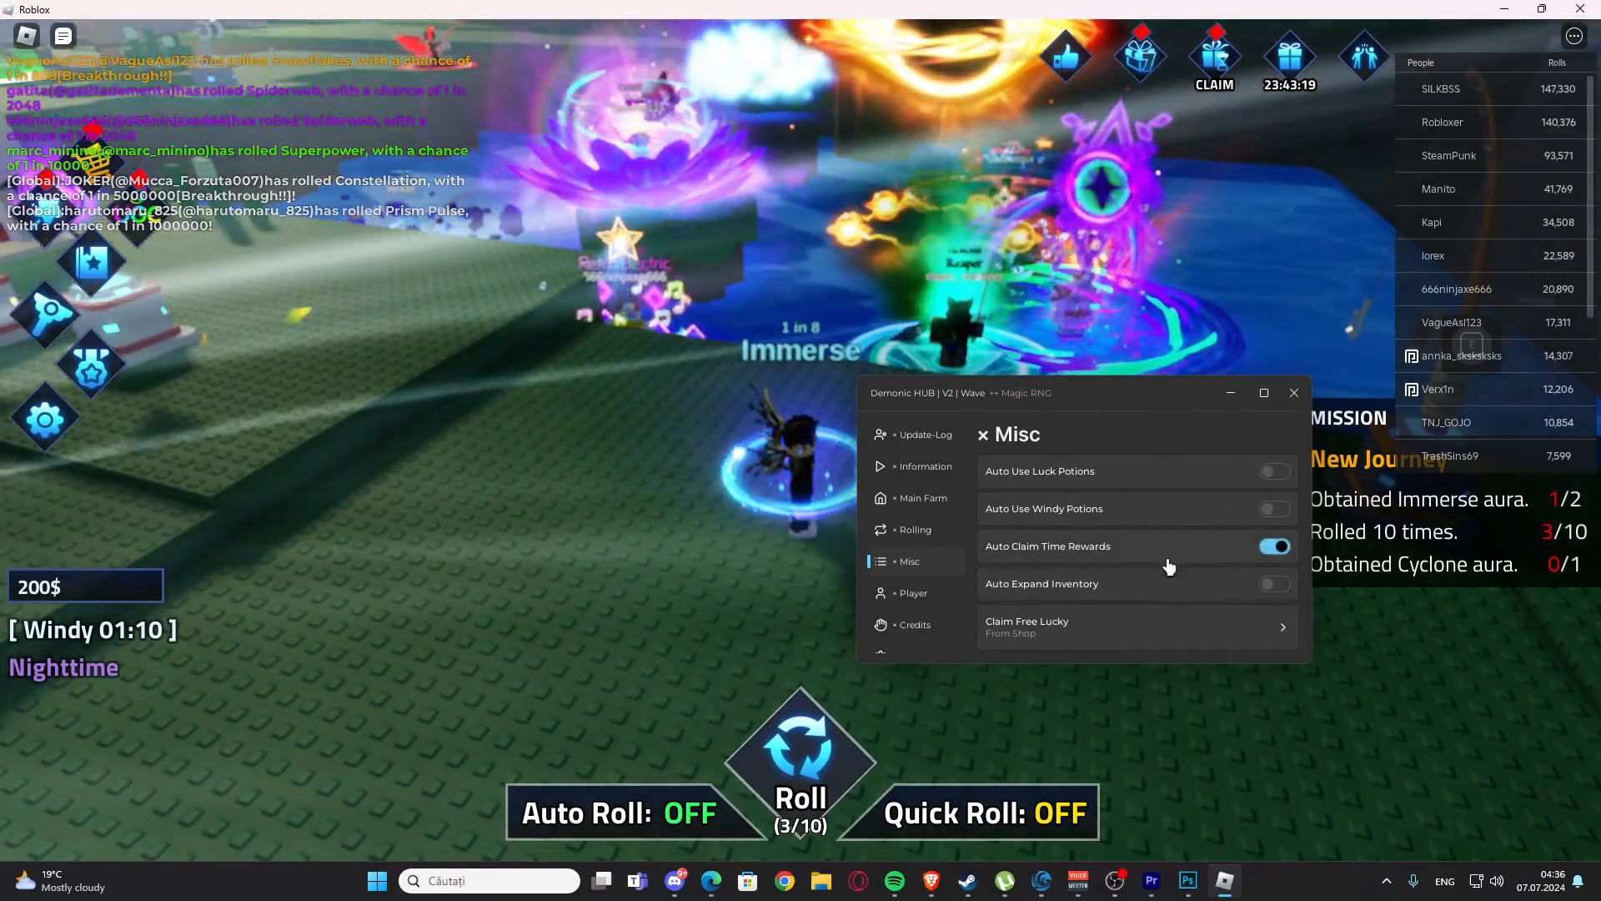
pyautogui.click(1275, 583)
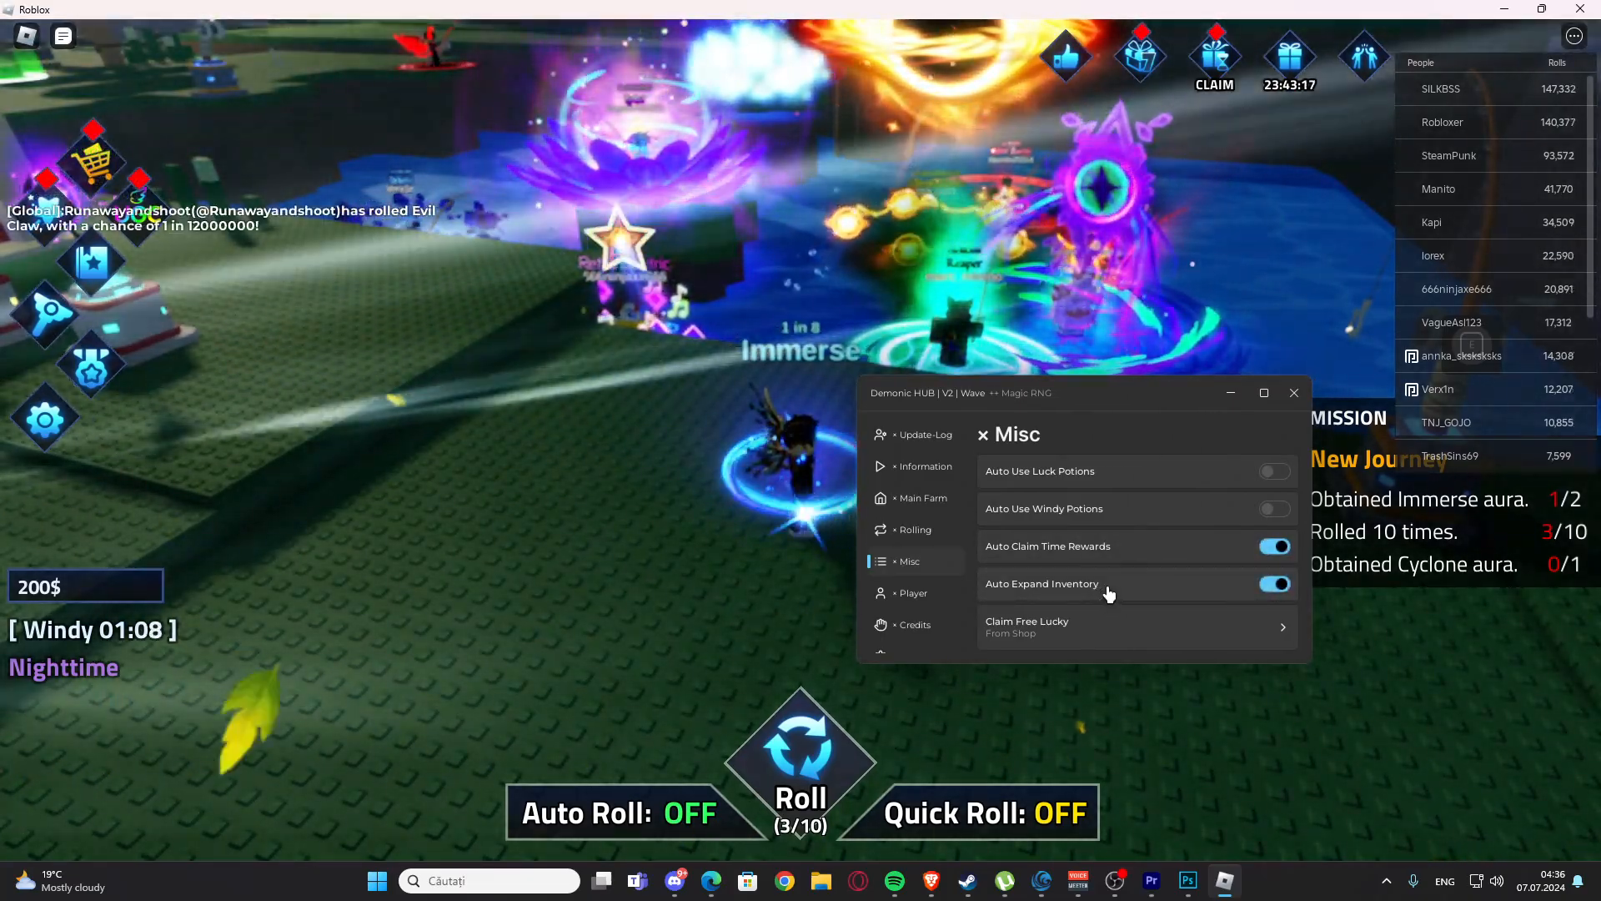
pyautogui.click(1060, 625)
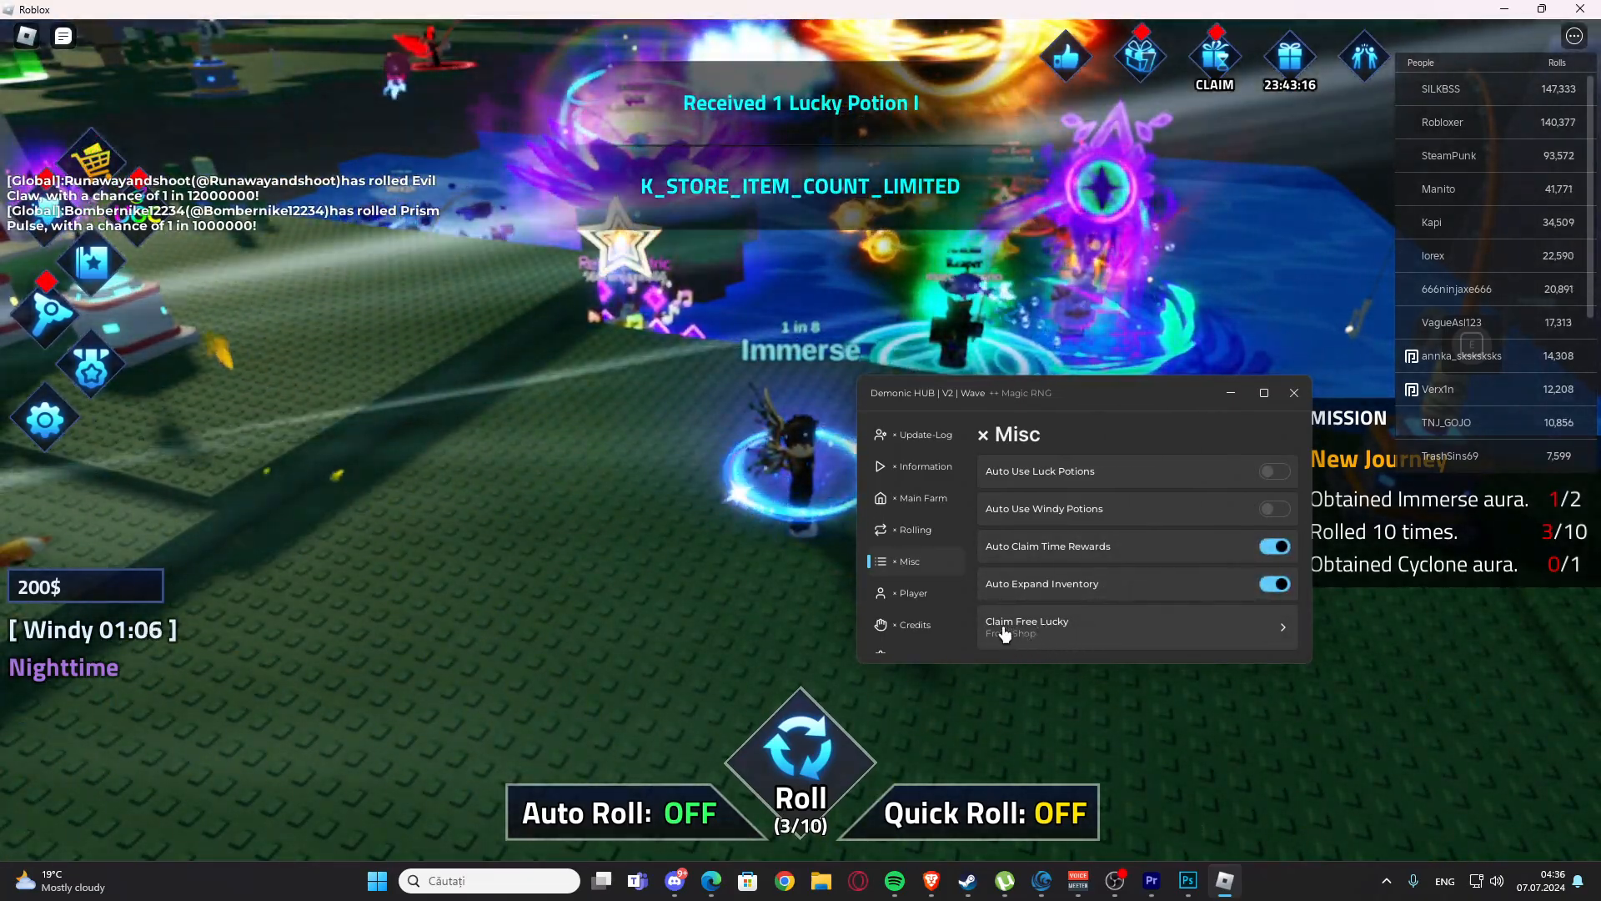
# - In the Player tab, raise and apply WalkSpeed and a higher JumpPower
pyautogui.click(913, 594)
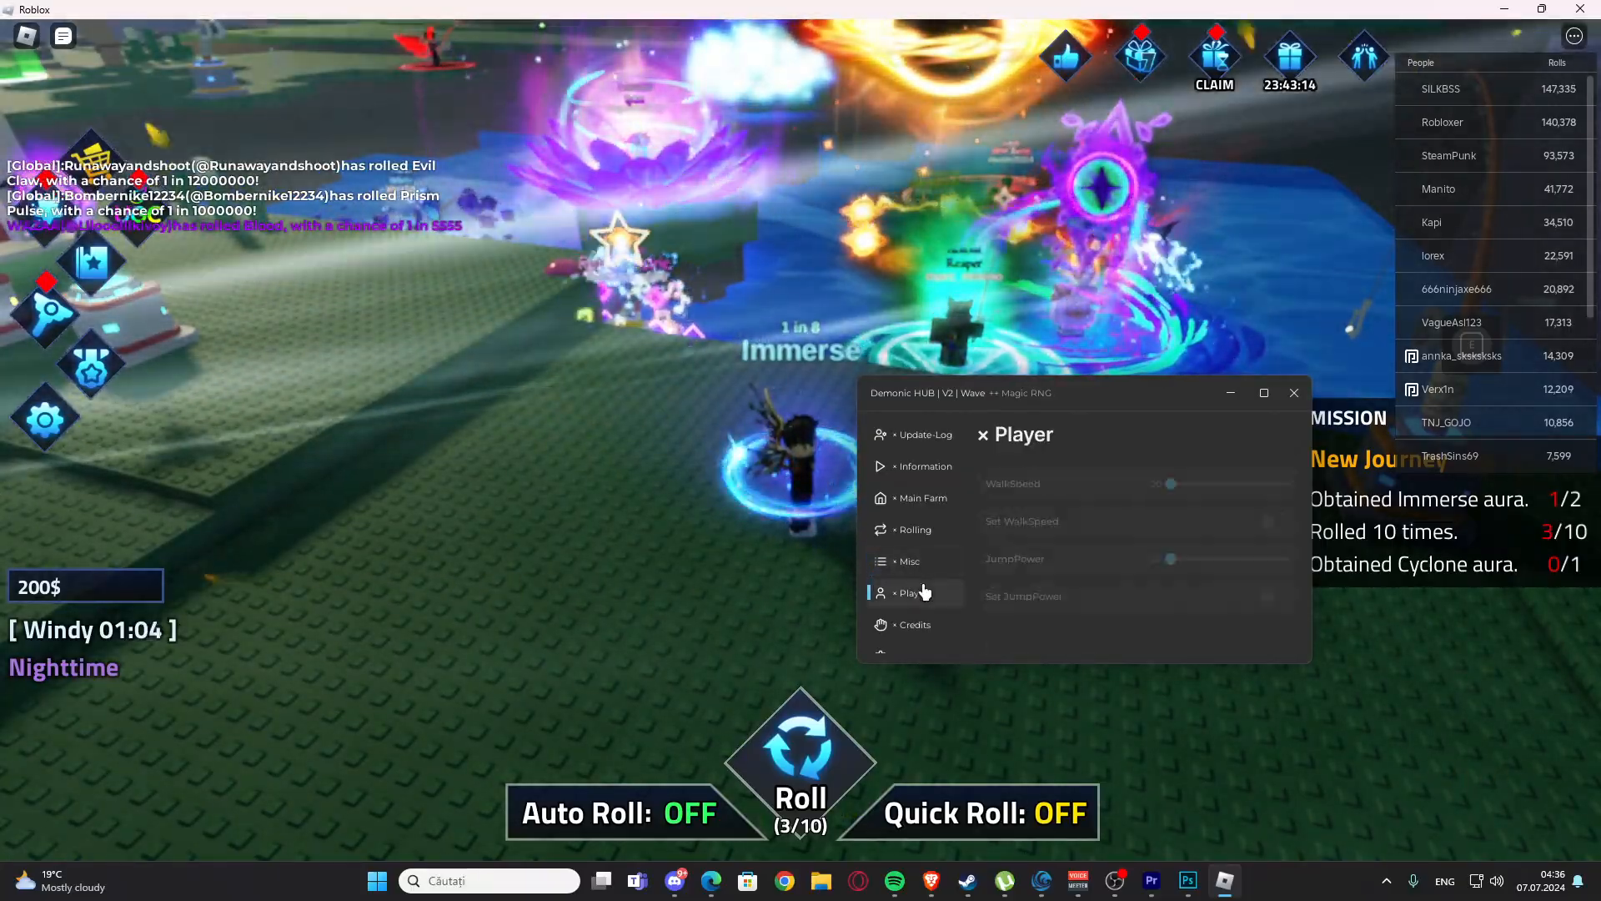
pyautogui.moveTo(1171, 470); pyautogui.dragTo(1208, 471)
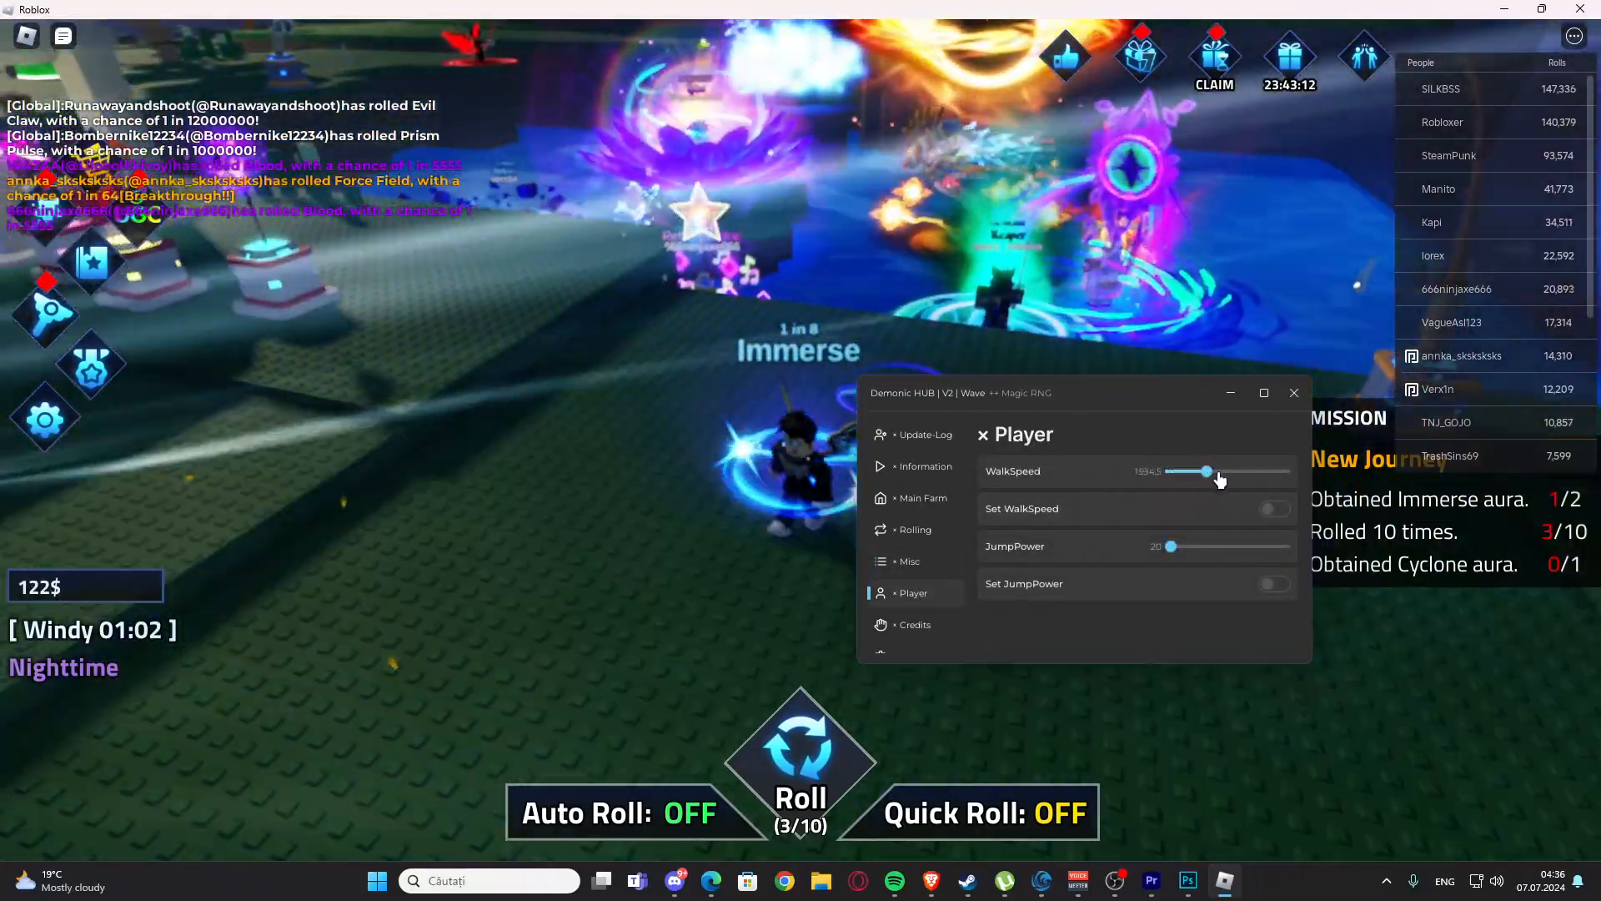
pyautogui.click(1274, 507)
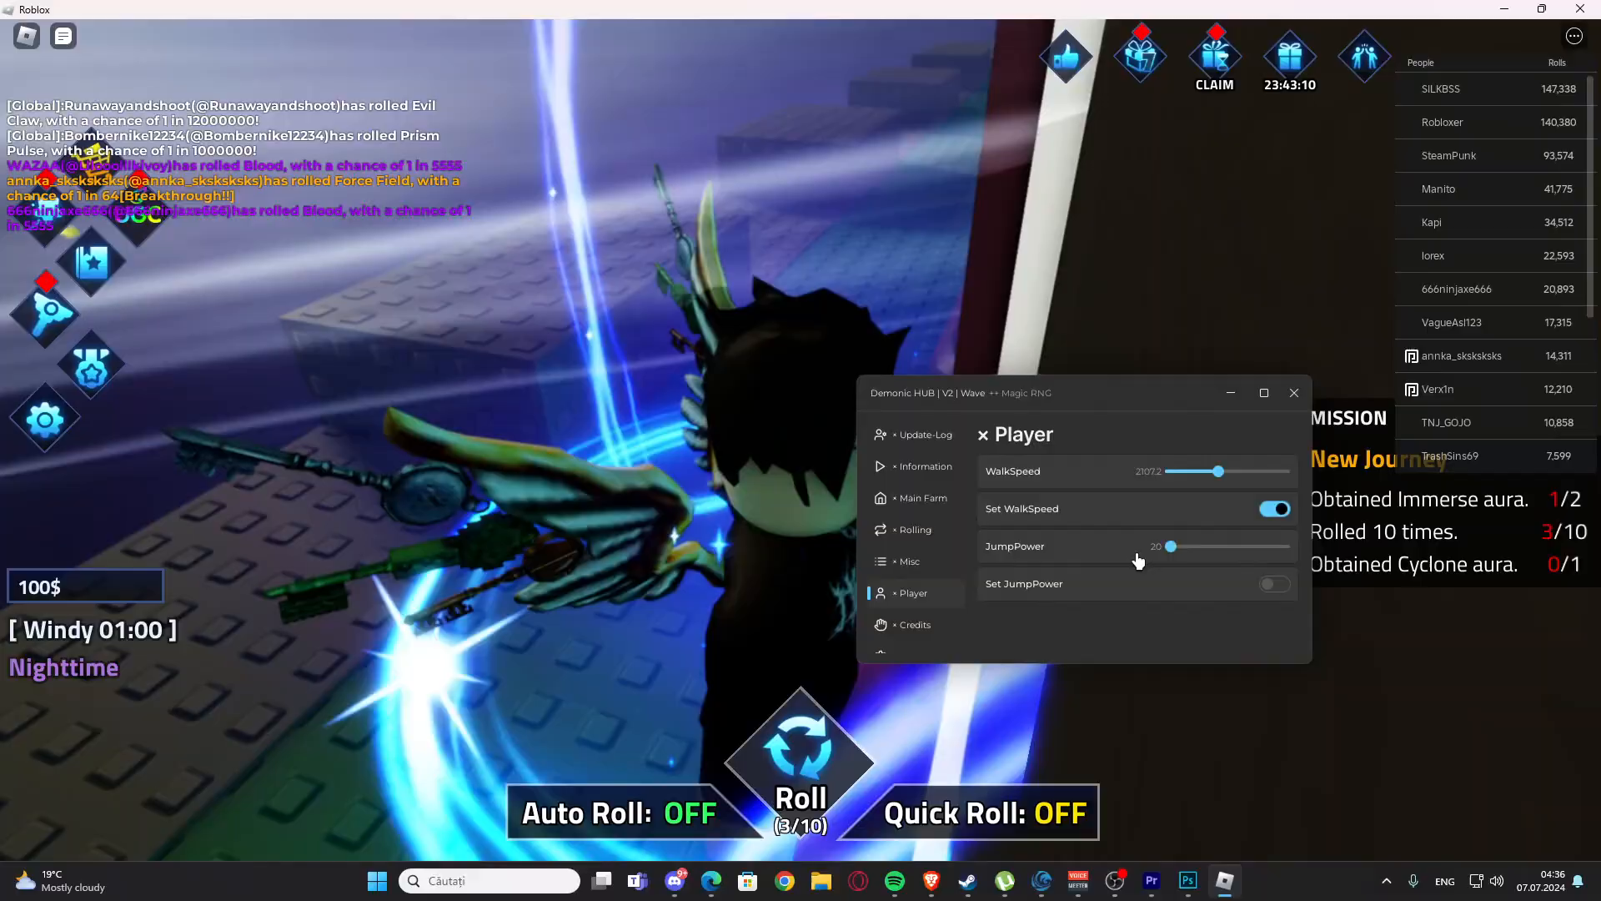
pyautogui.click(1274, 584)
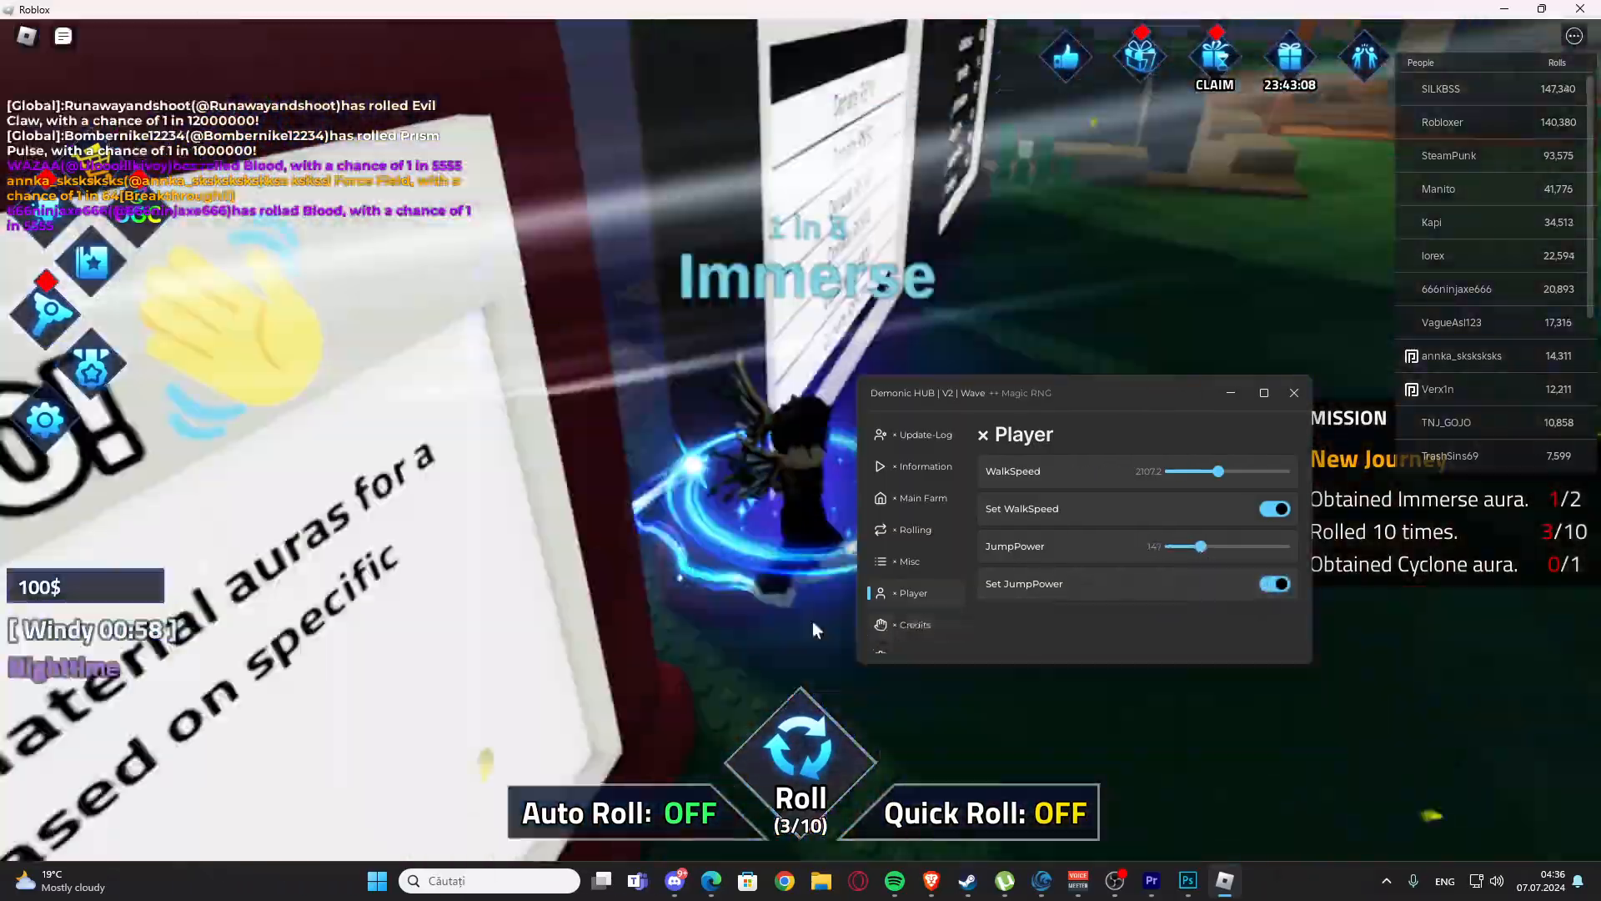
# - Look over the hub's Credits and Settings, then return through Main Farm to the Rolling tab
pyautogui.click(914, 624)
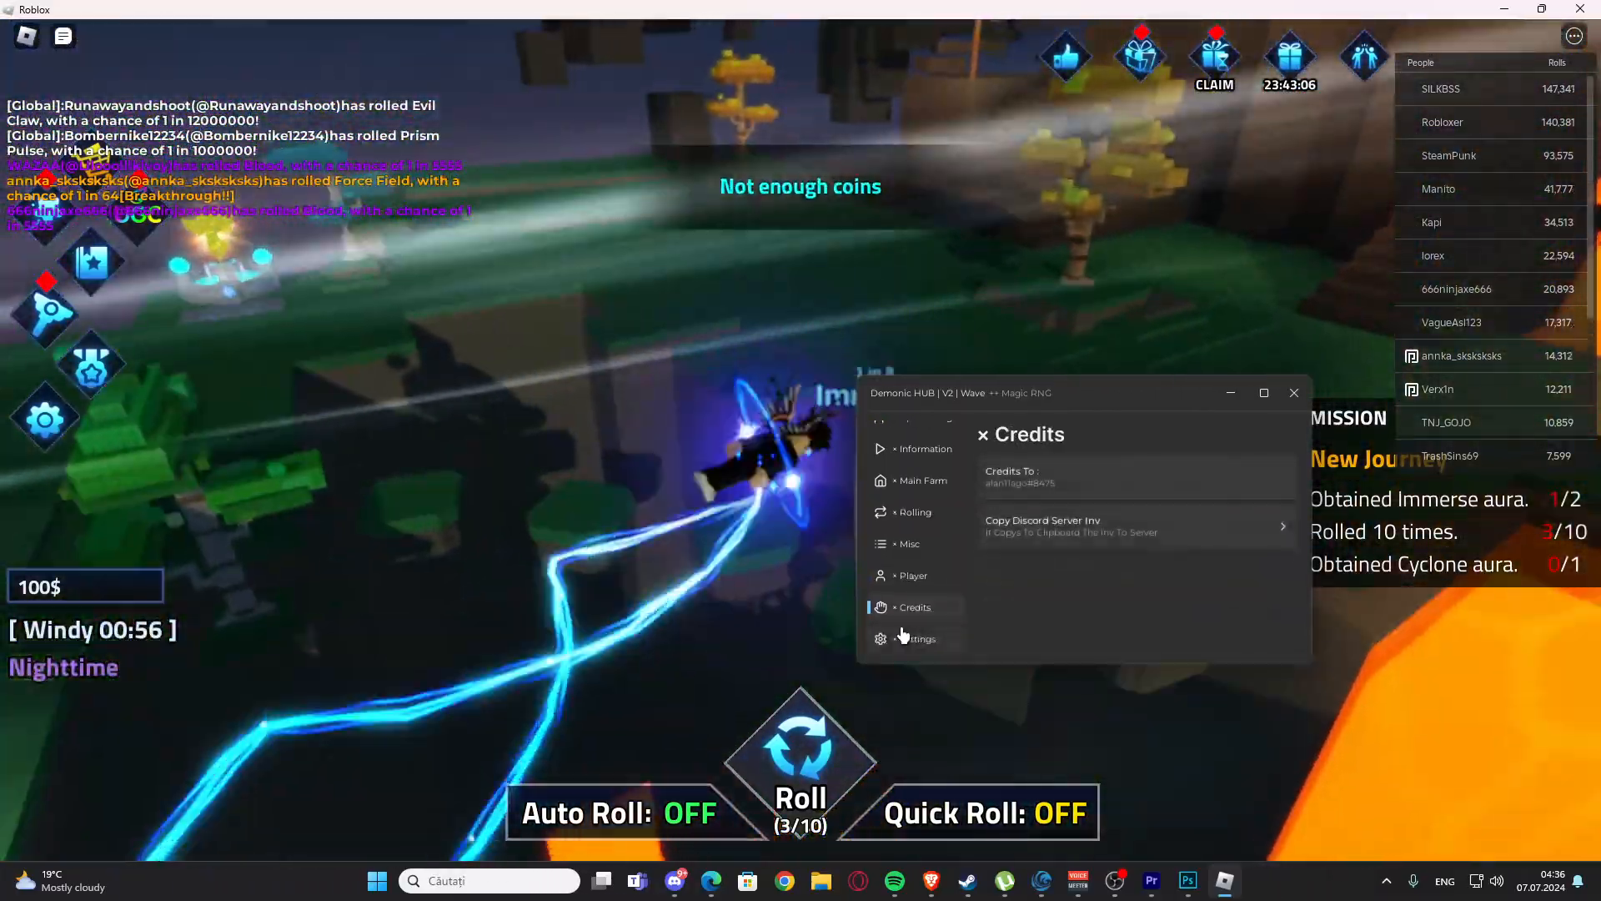
pyautogui.click(914, 637)
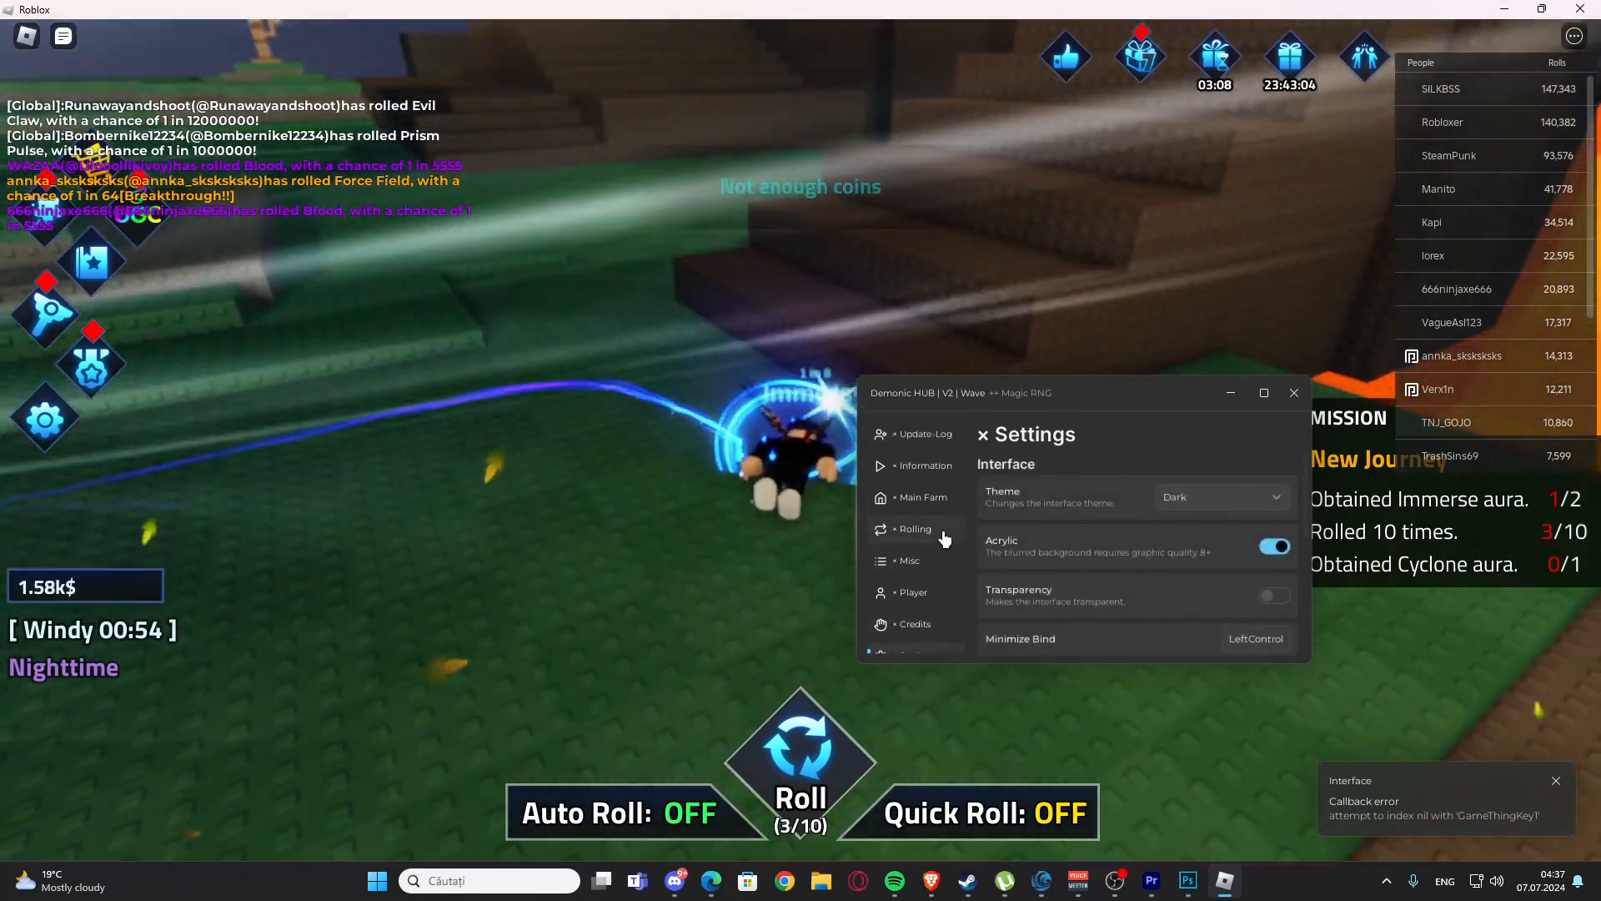
pyautogui.click(922, 497)
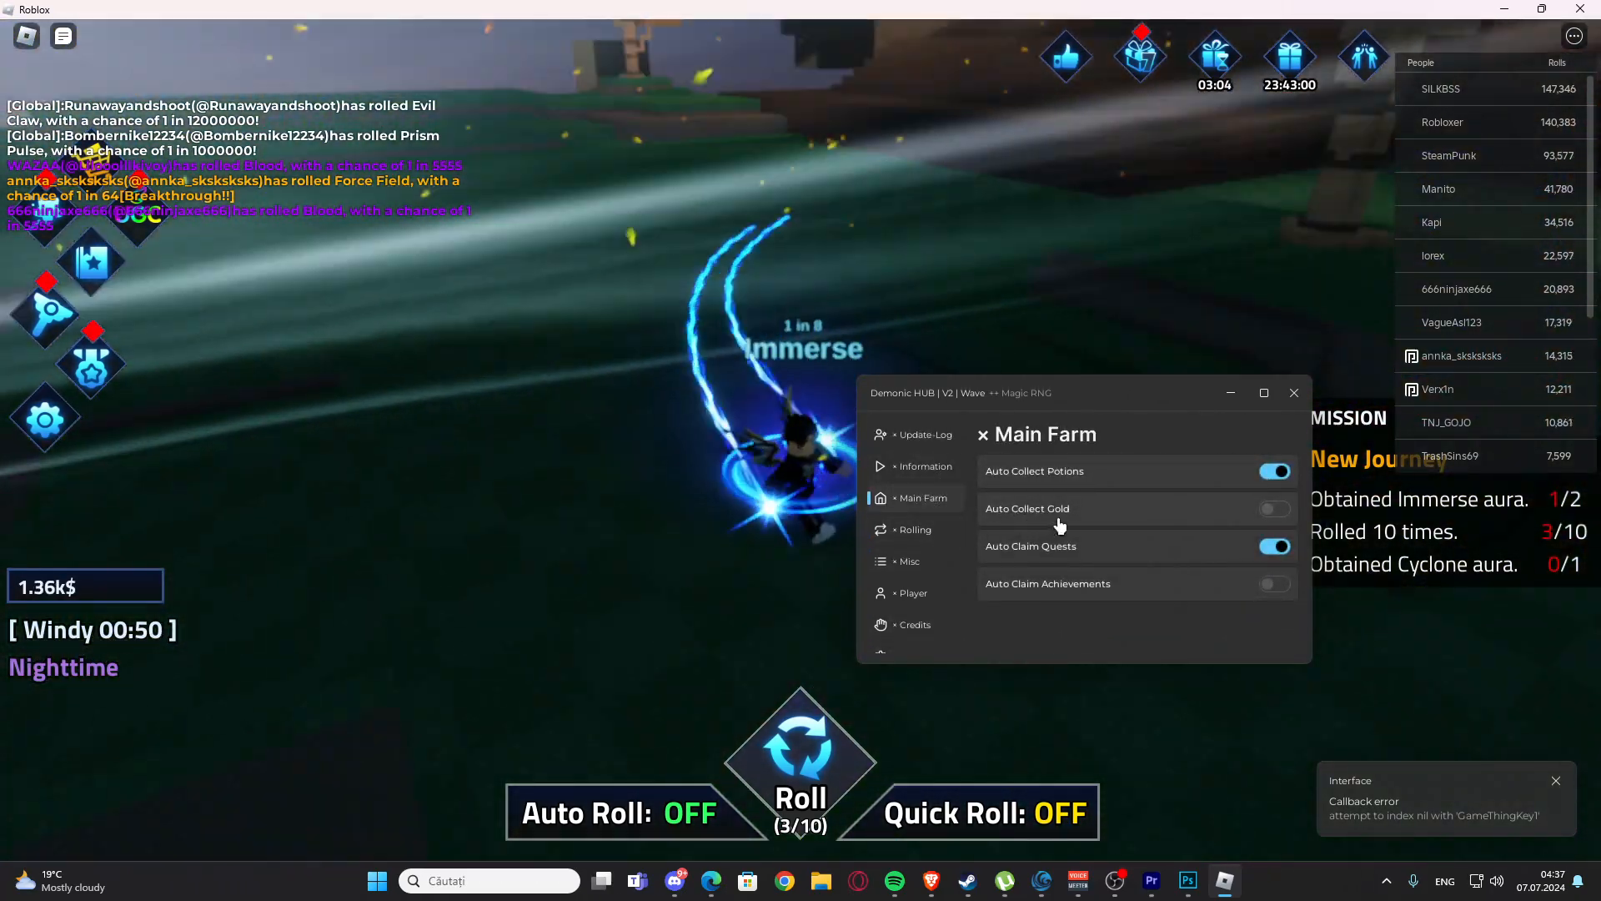
pyautogui.click(914, 529)
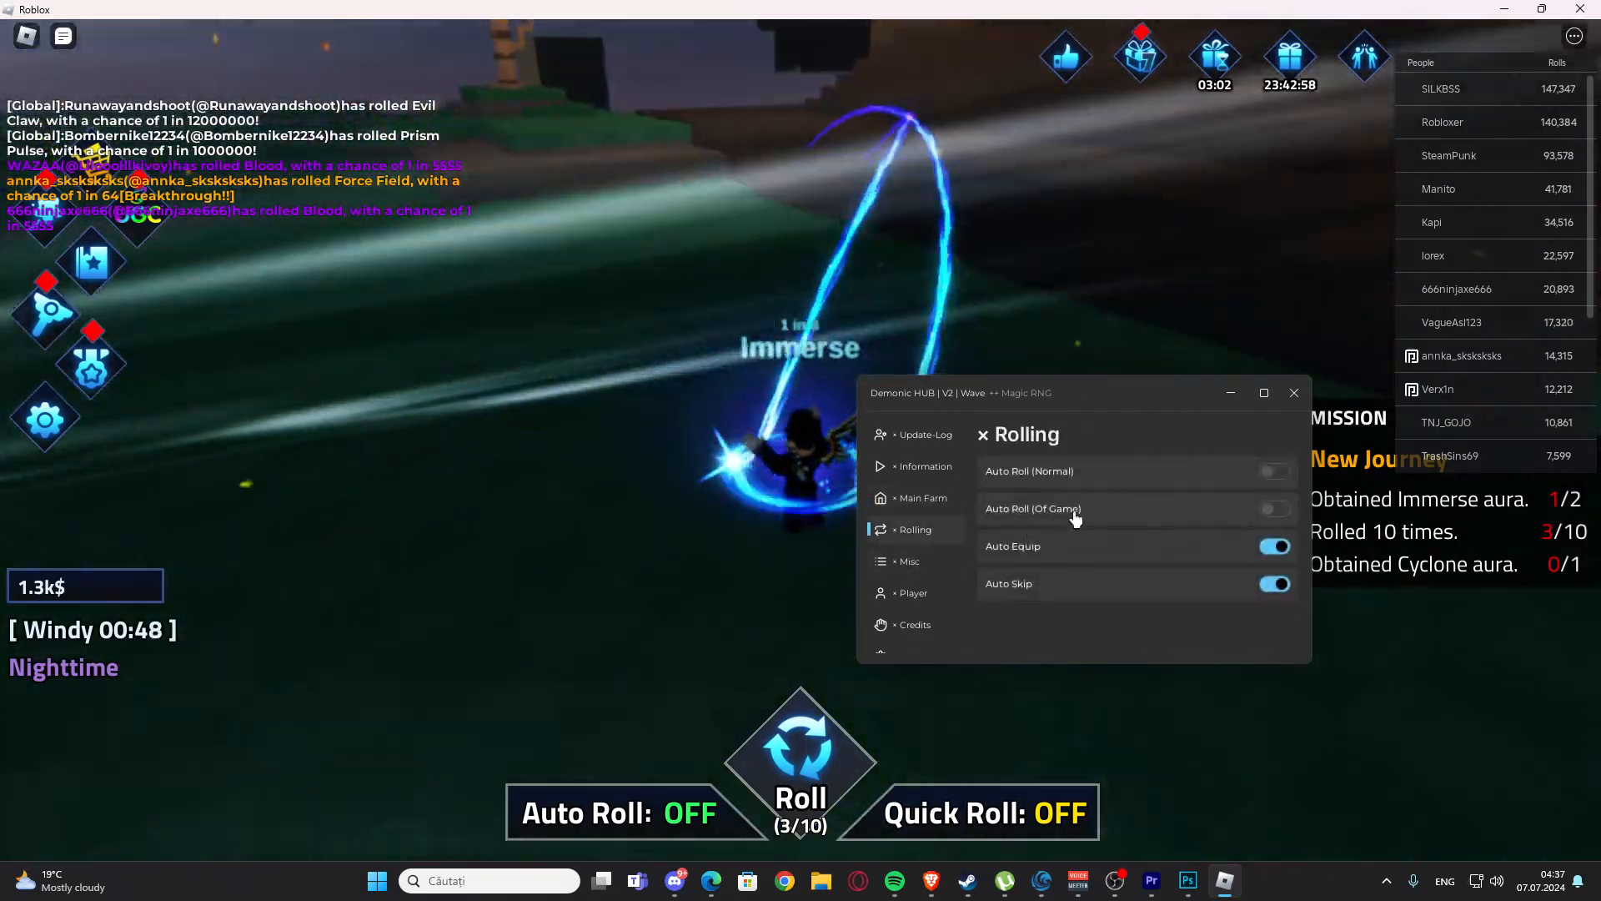
pyautogui.click(1275, 471)
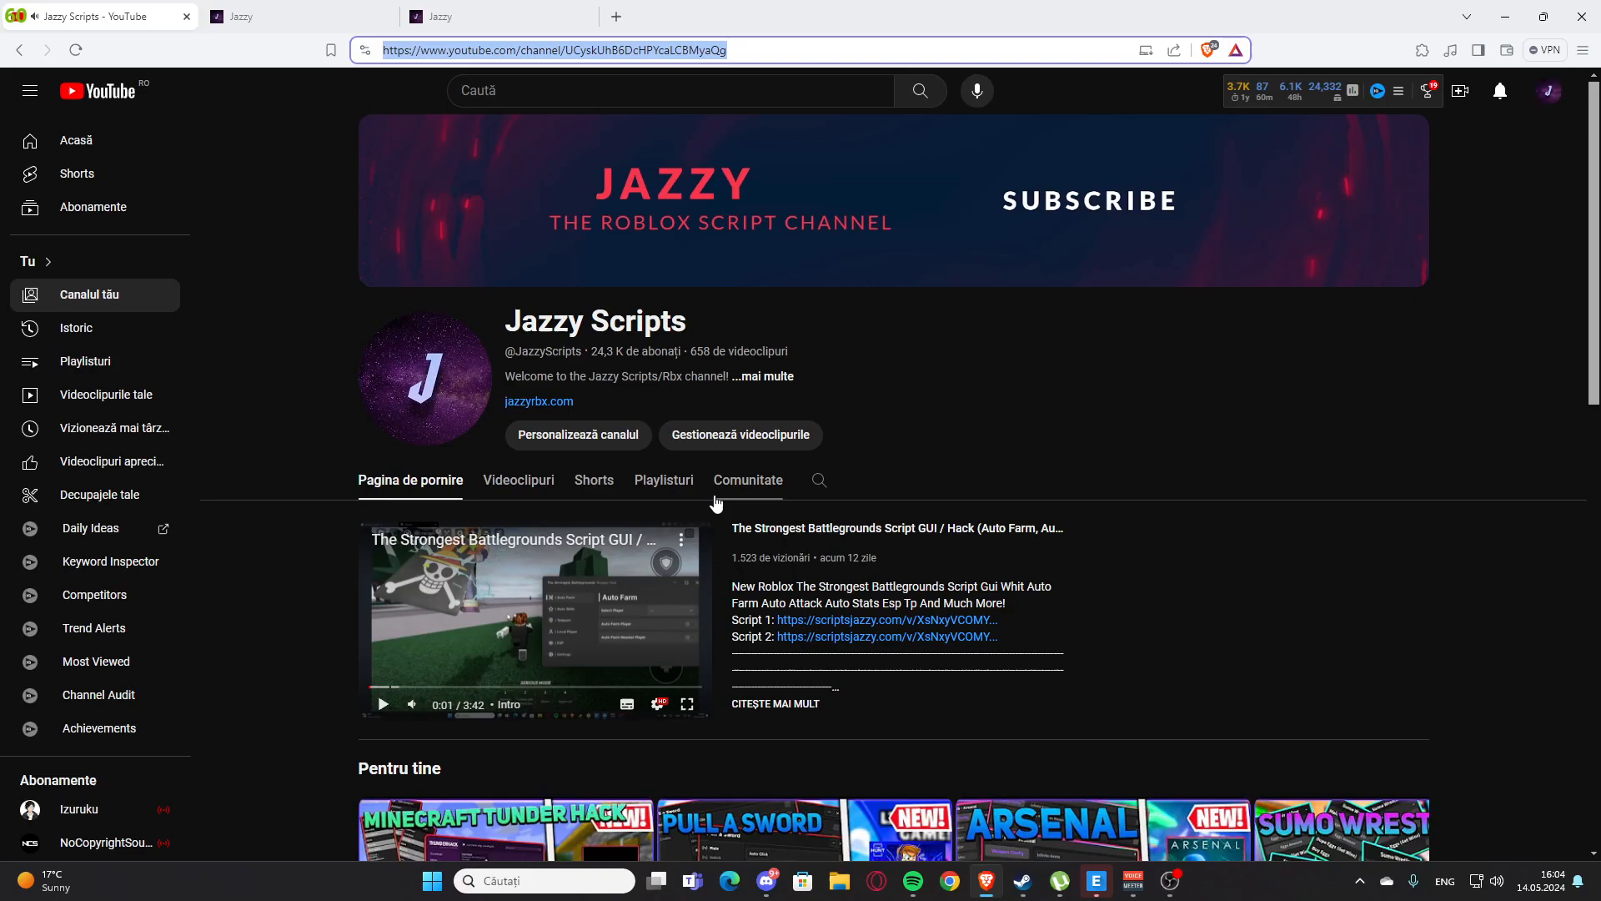
# - From the Jazzy Scripts channel's videos, open the TYPE://SOUL video and follow its Script 1 link
pyautogui.scroll(-3)
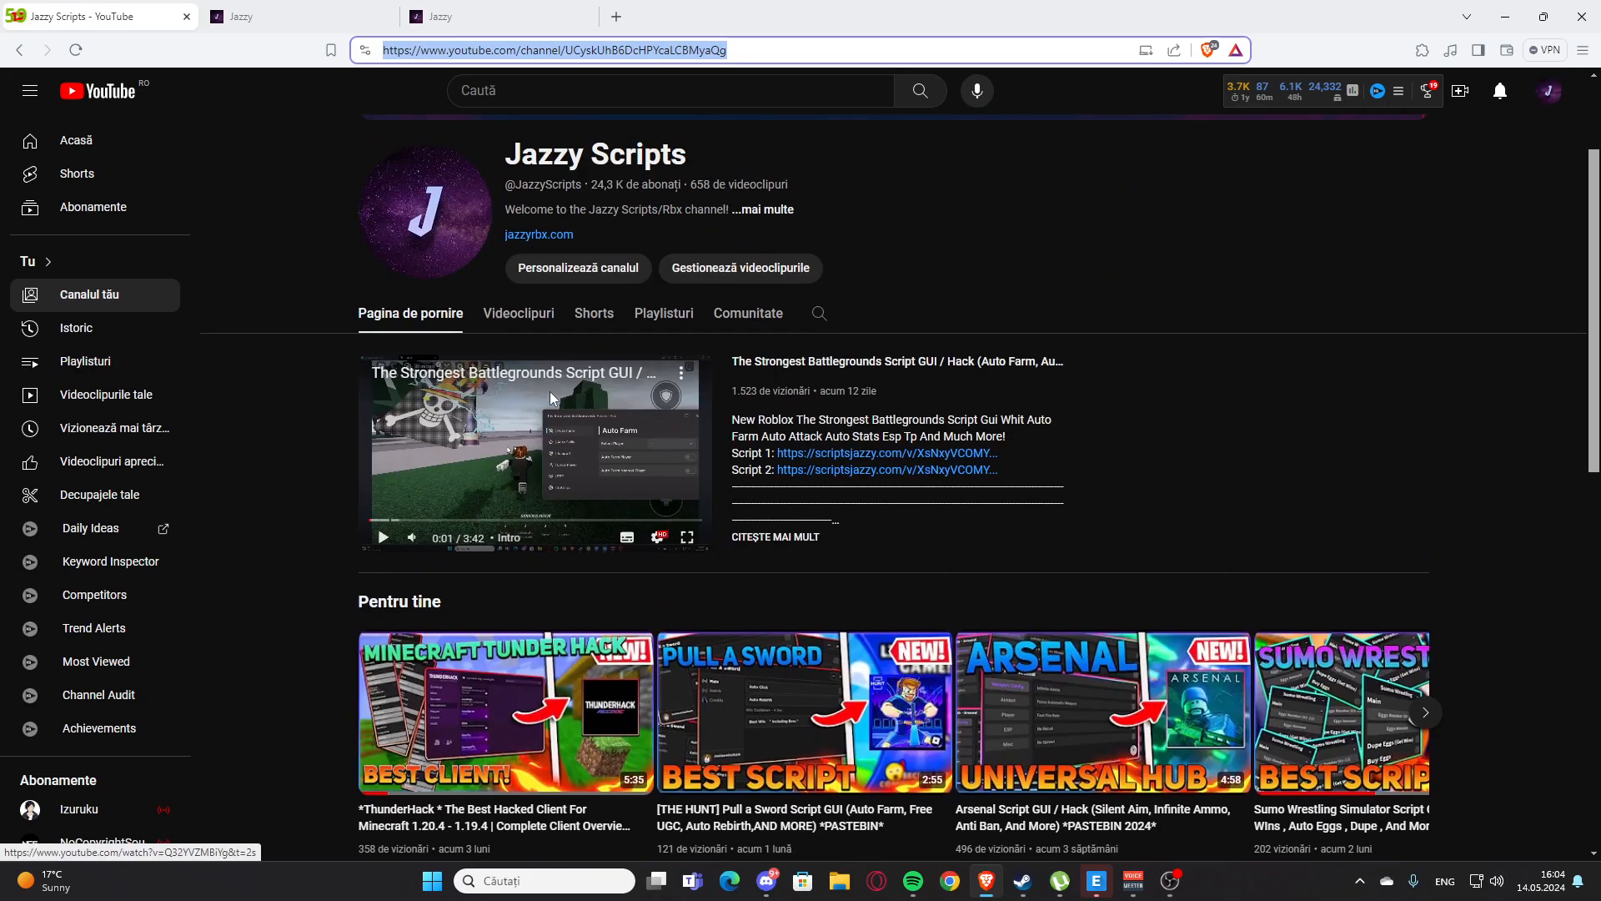
pyautogui.click(517, 313)
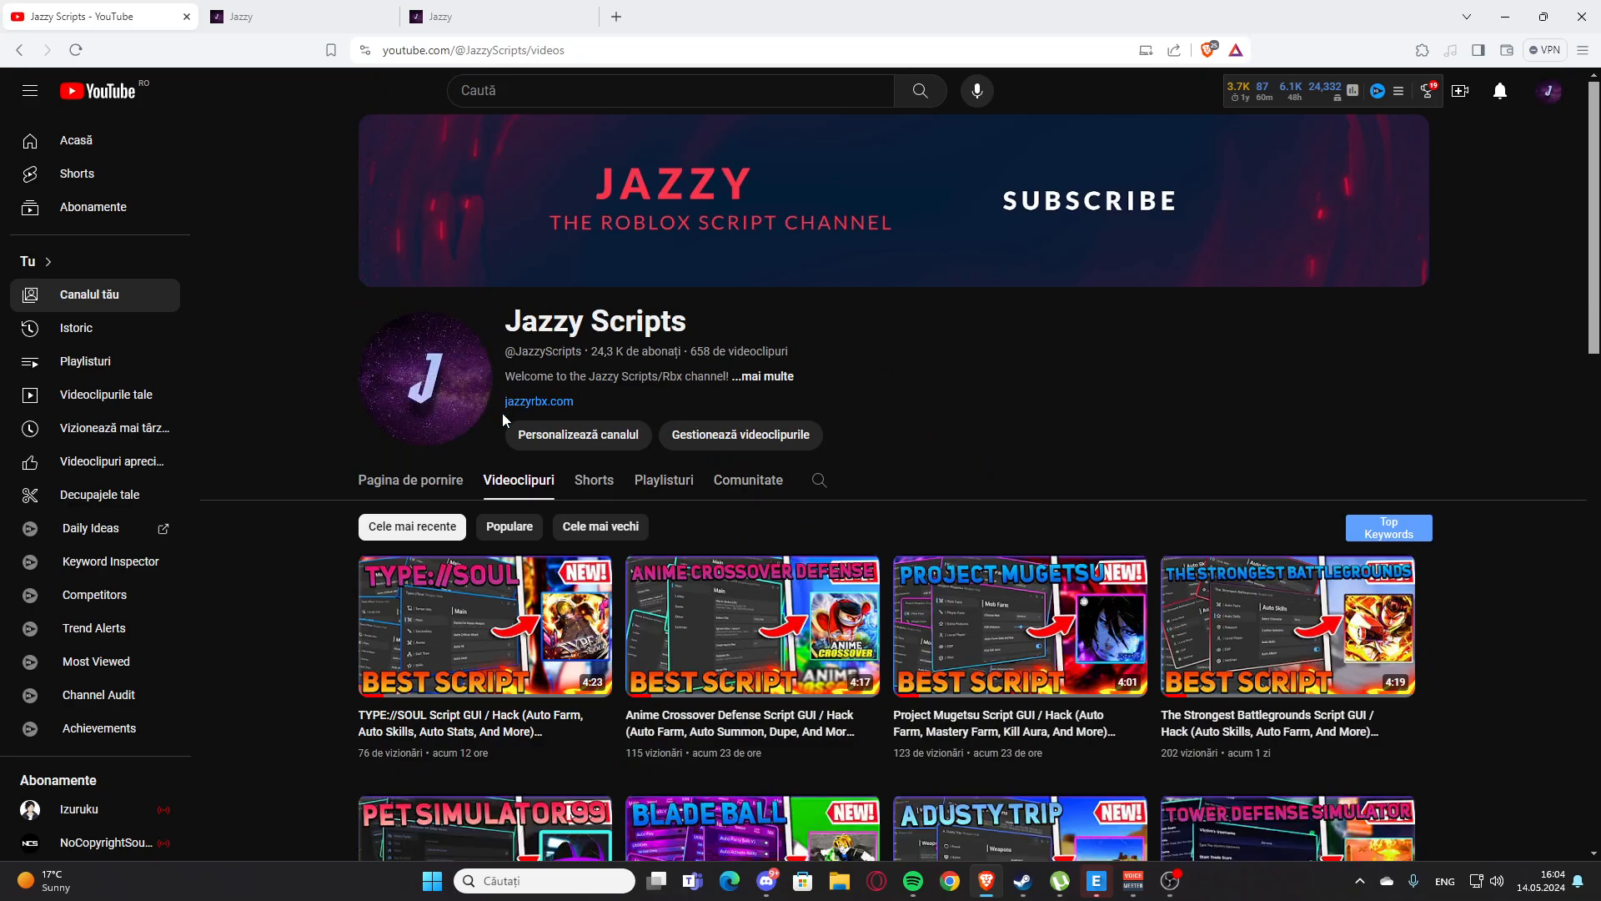
pyautogui.scroll(-3)
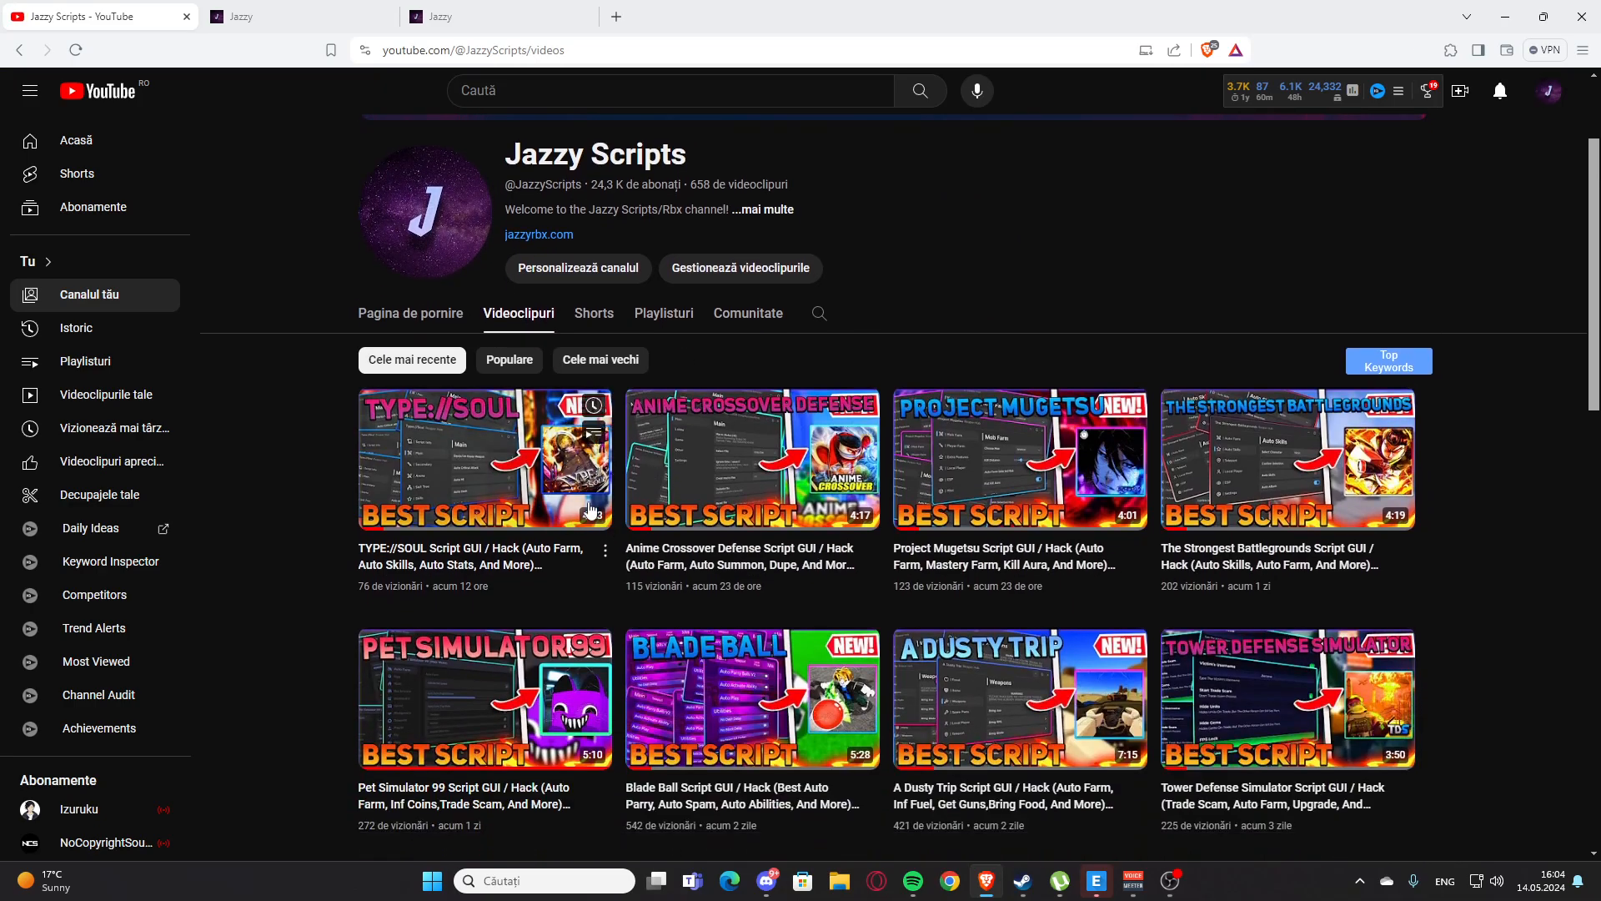
pyautogui.click(484, 459)
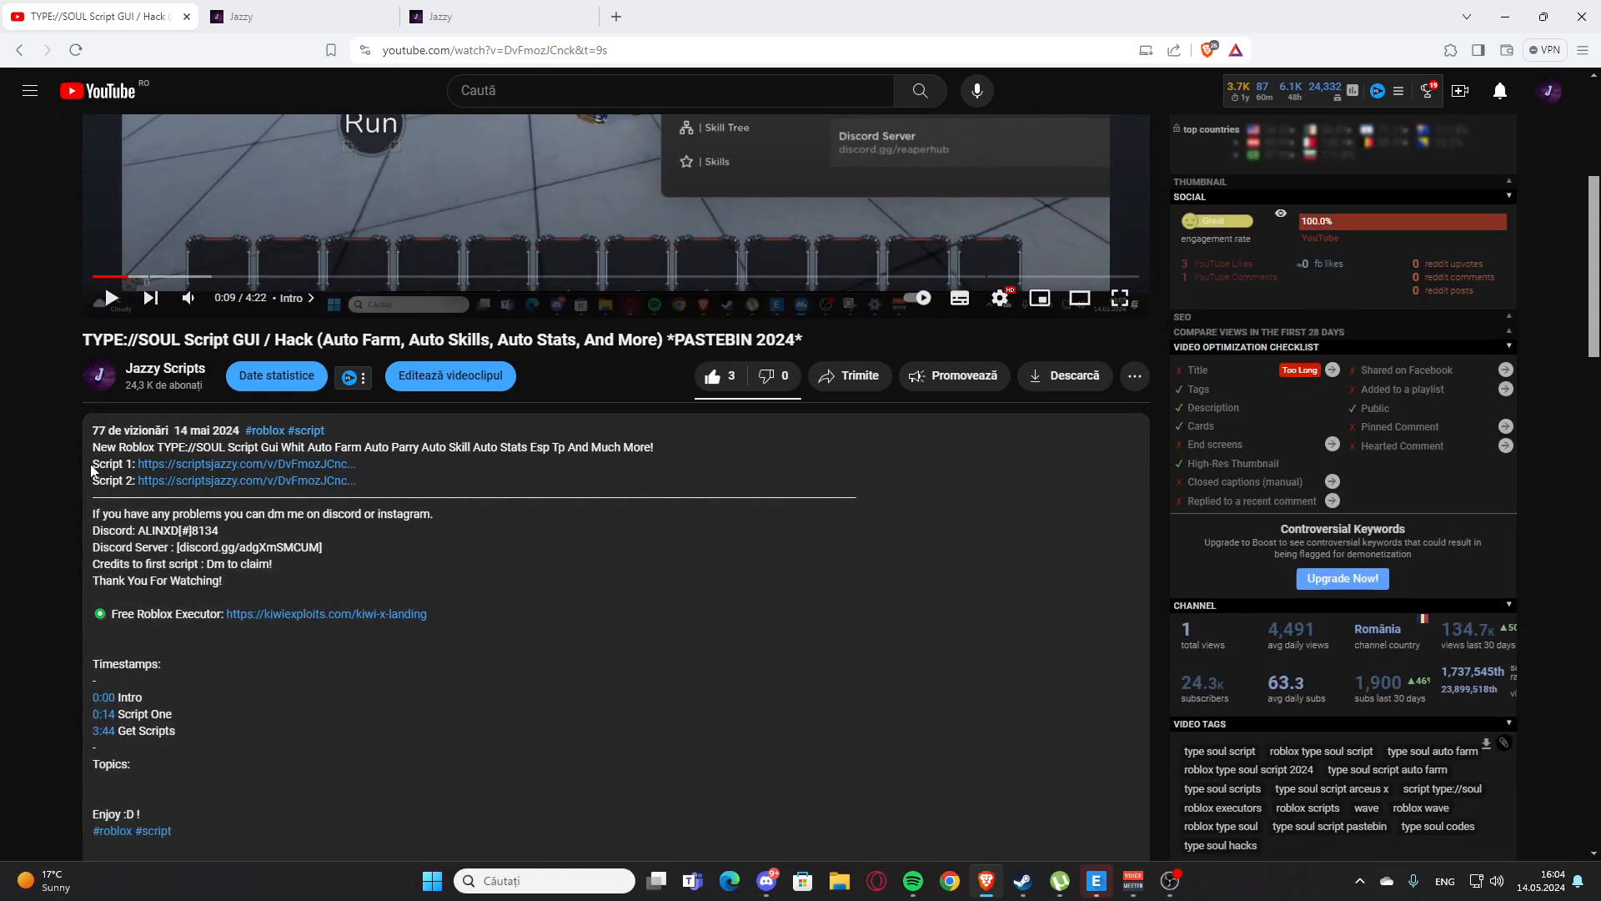
pyautogui.moveTo(157, 474)
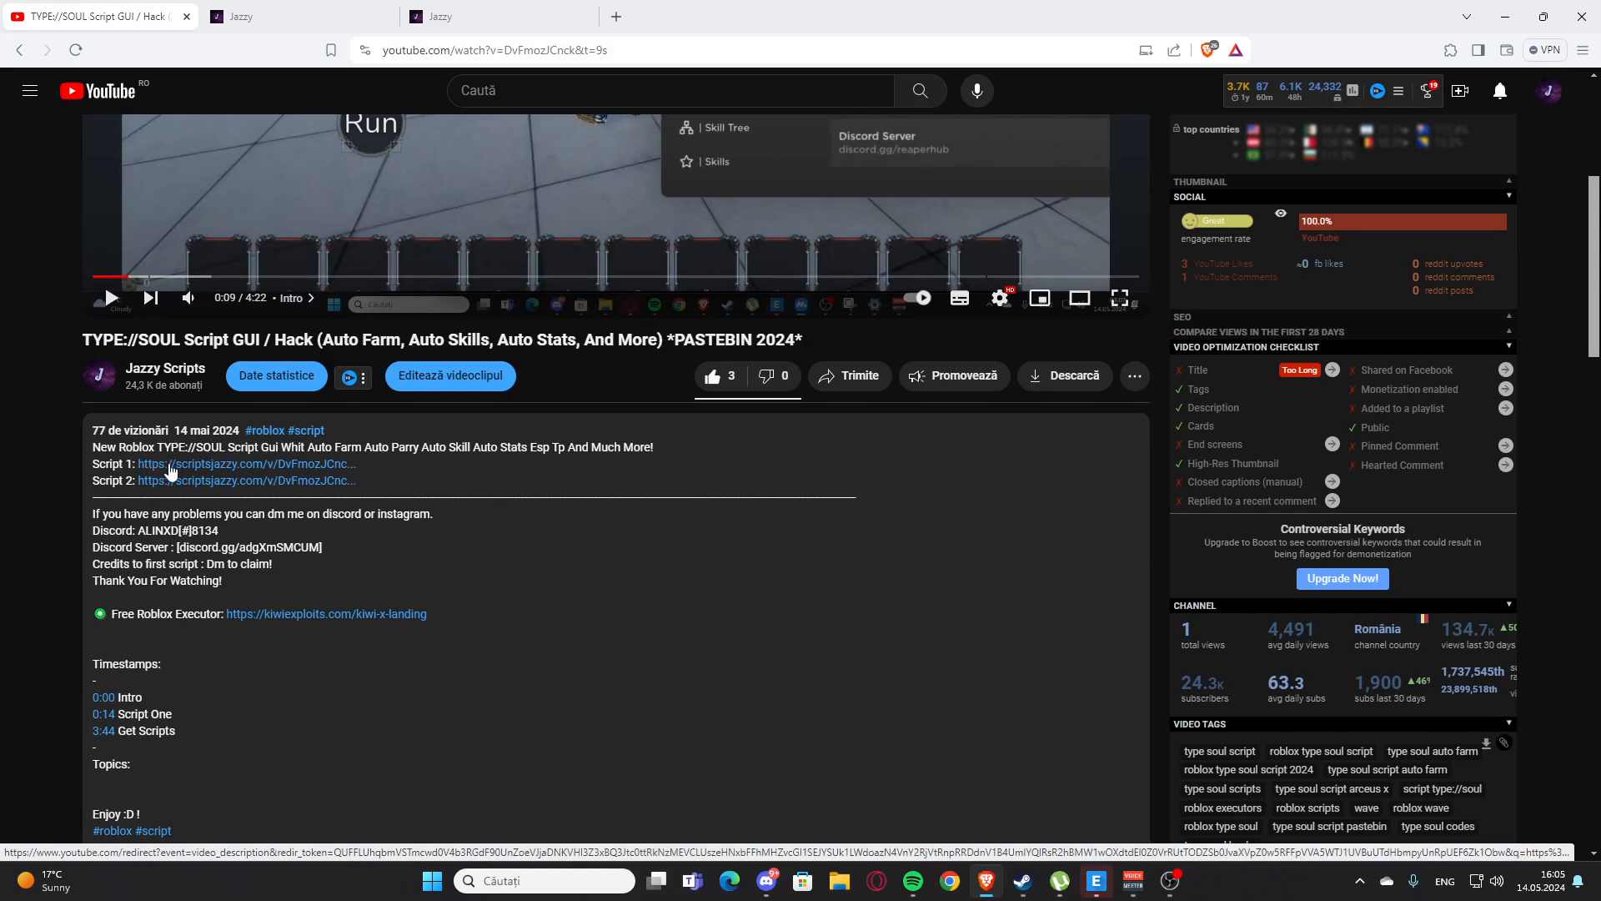
pyautogui.click(208, 464)
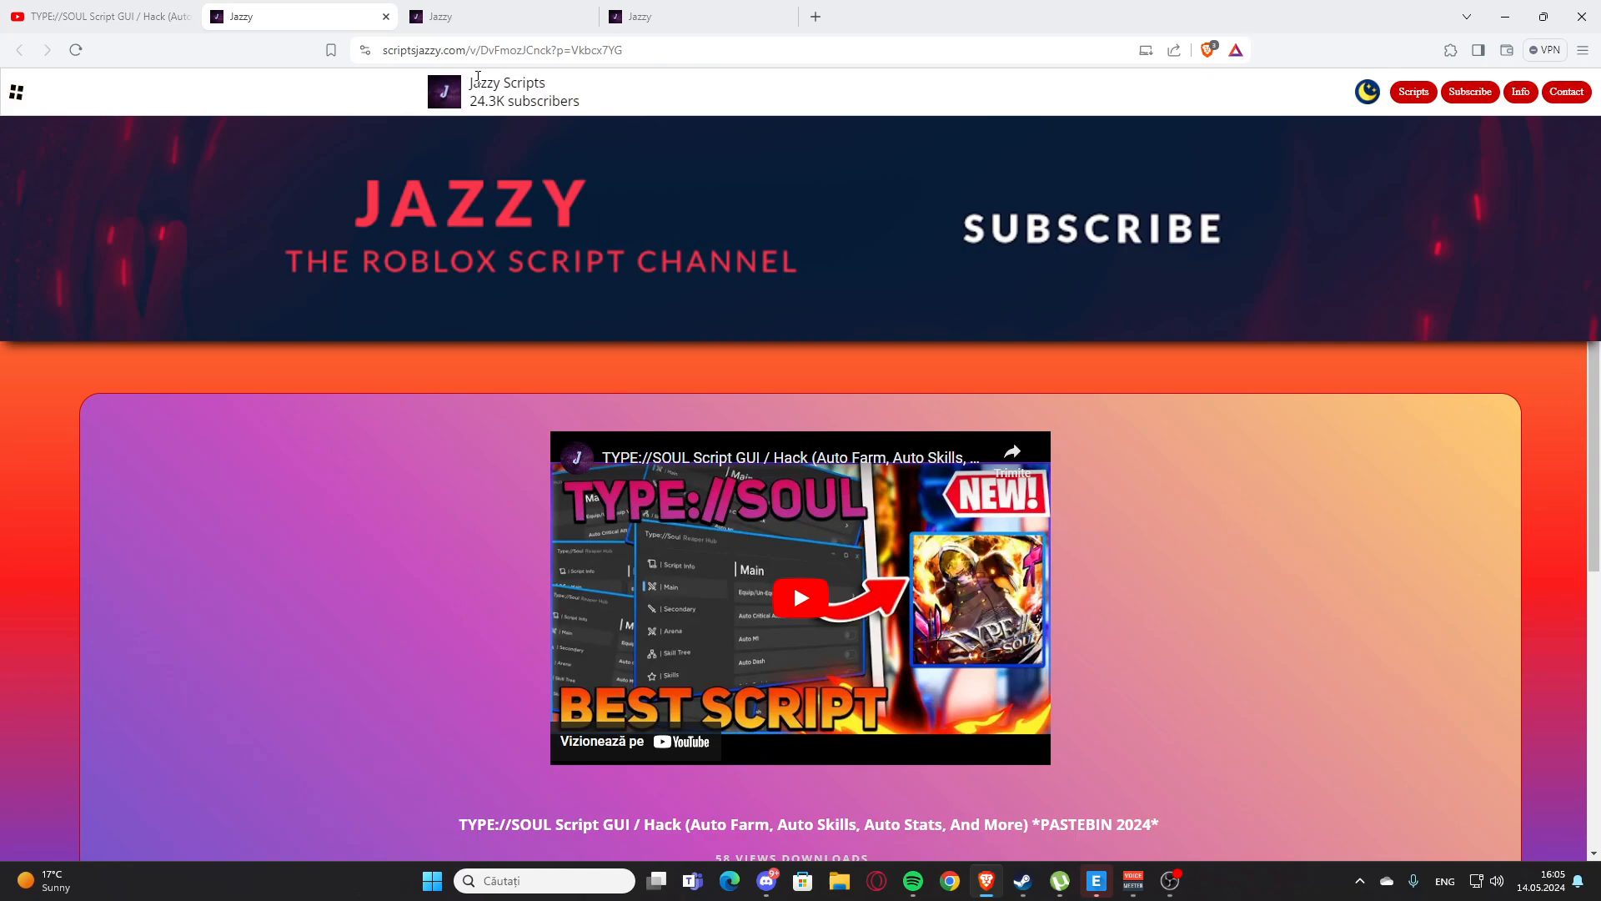
# - Follow the Script 1 'CLICK HERE' link to the Pastebin paste with the work.ink URL
pyautogui.scroll(-3)
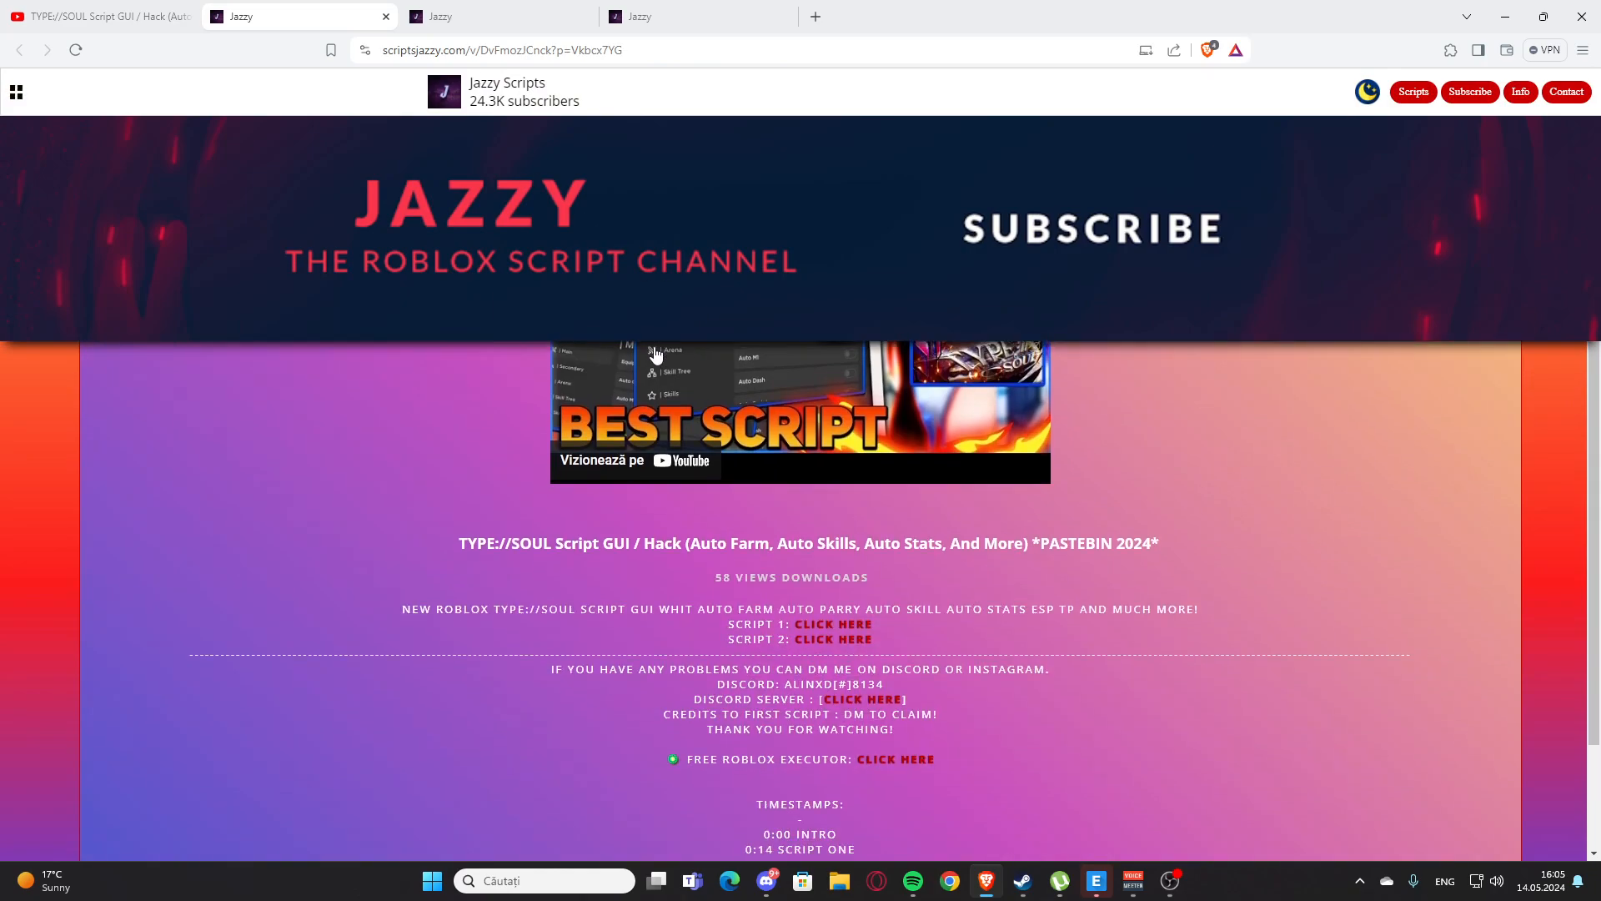
pyautogui.scroll(-3)
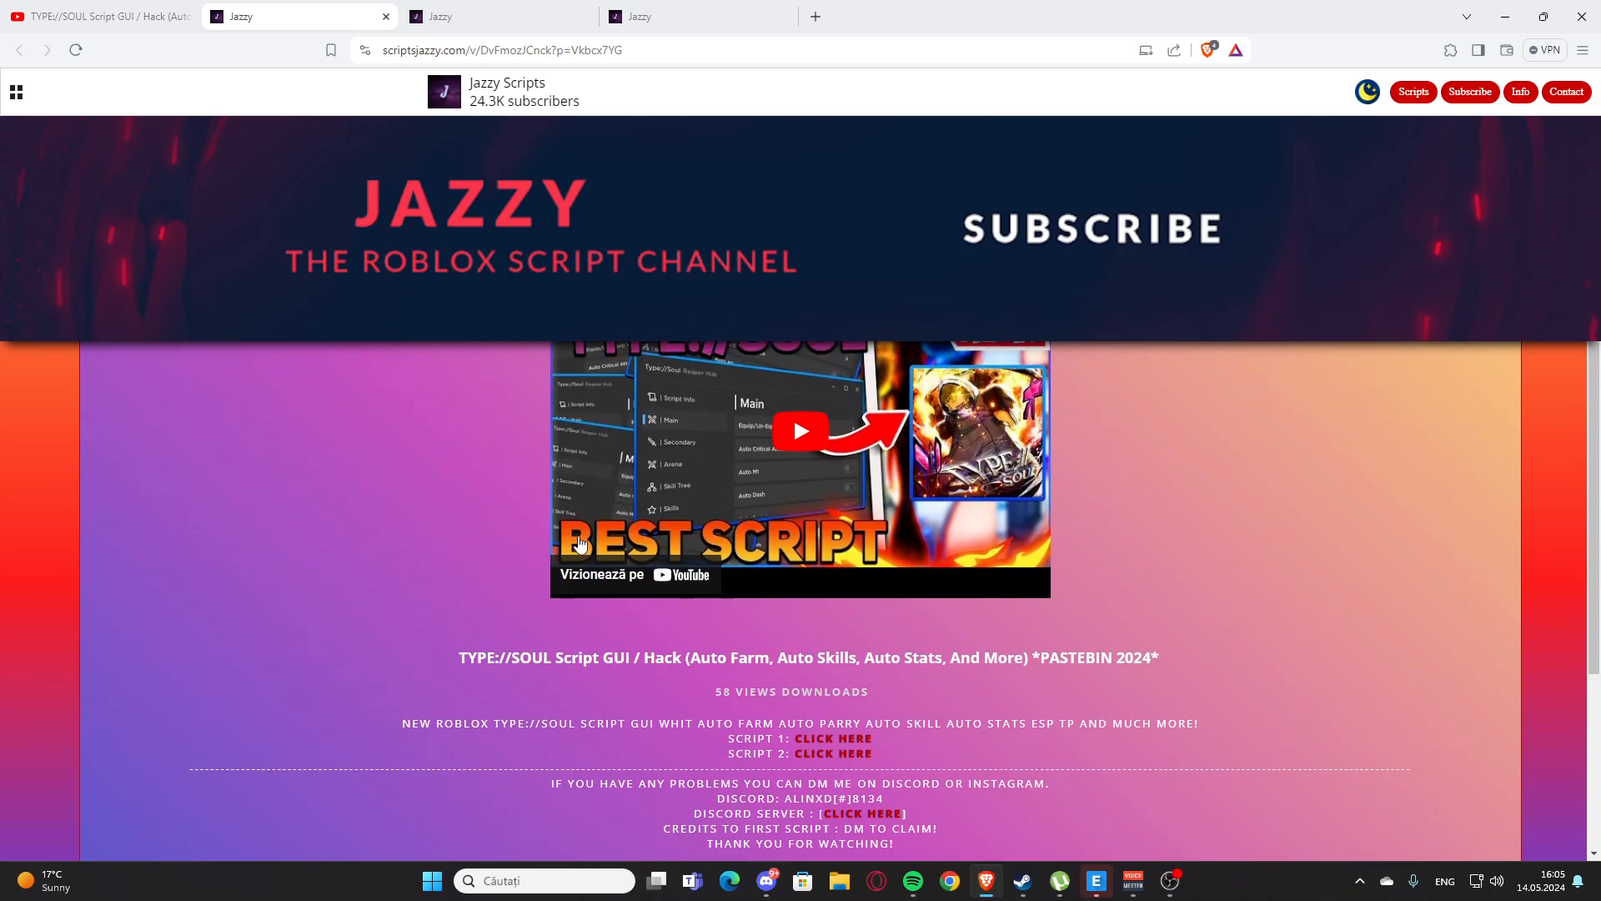
pyautogui.scroll(-3)
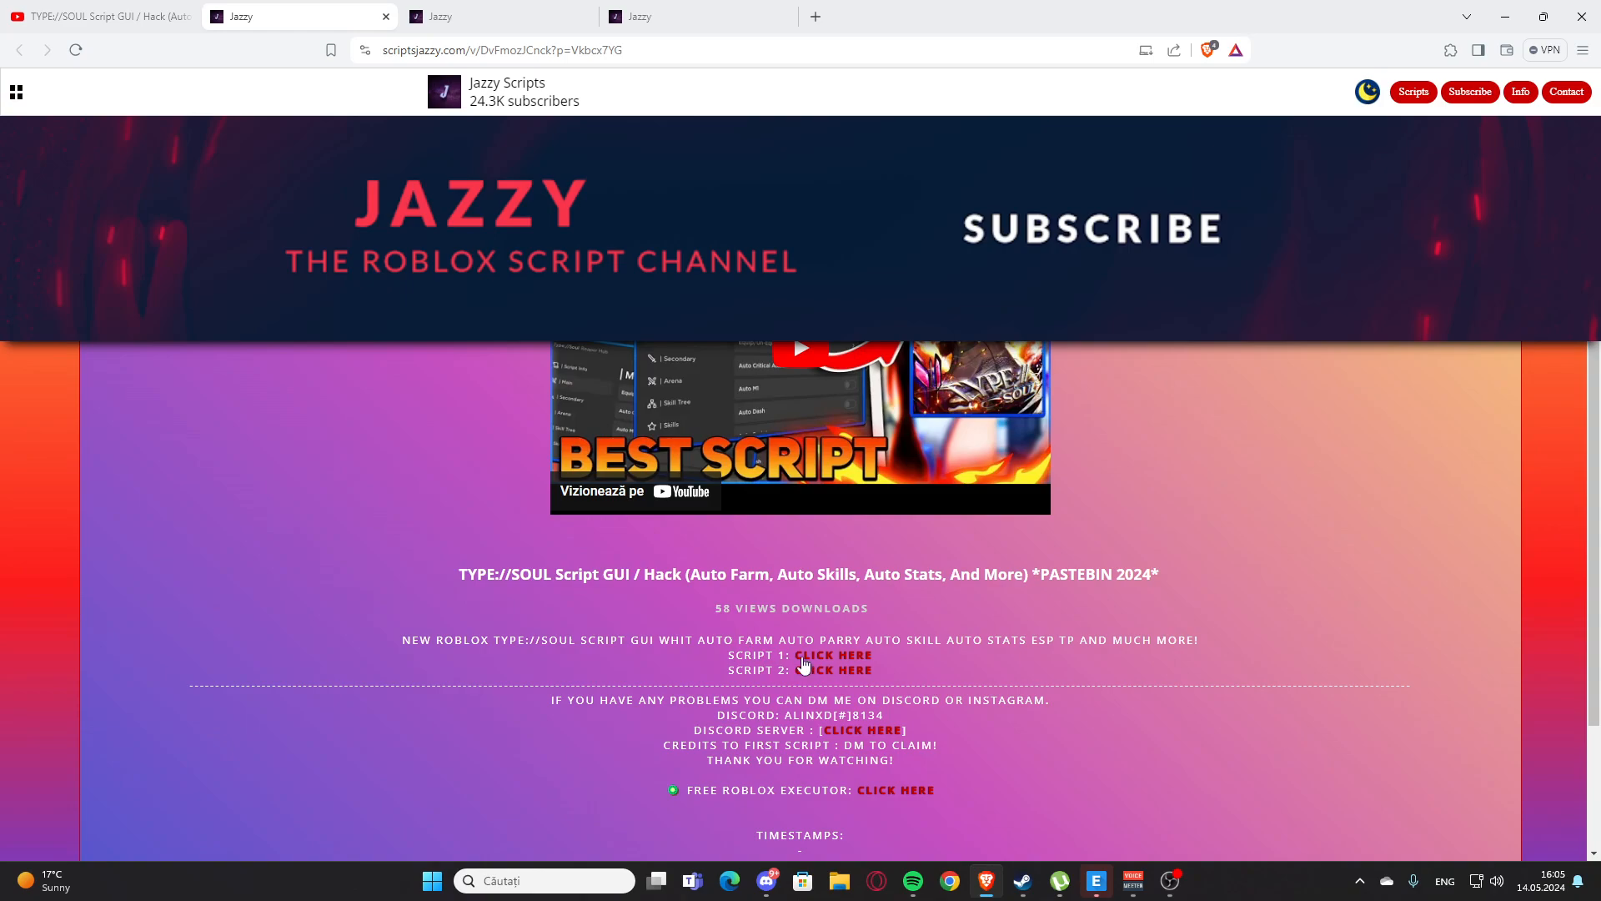
pyautogui.moveTo(834, 661)
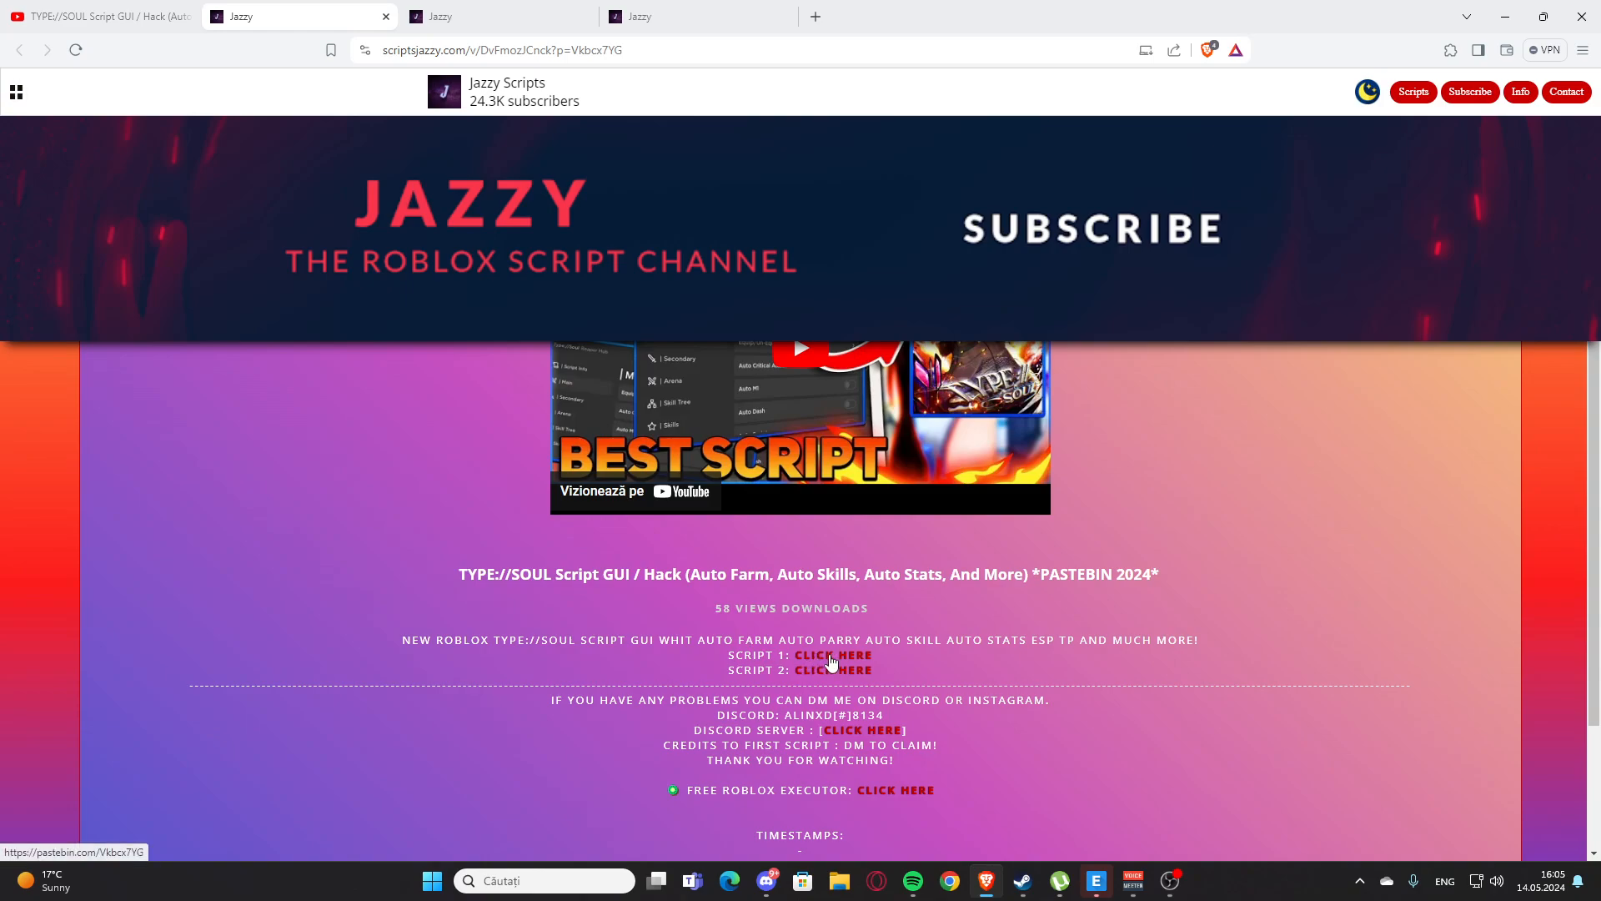
pyautogui.click(834, 654)
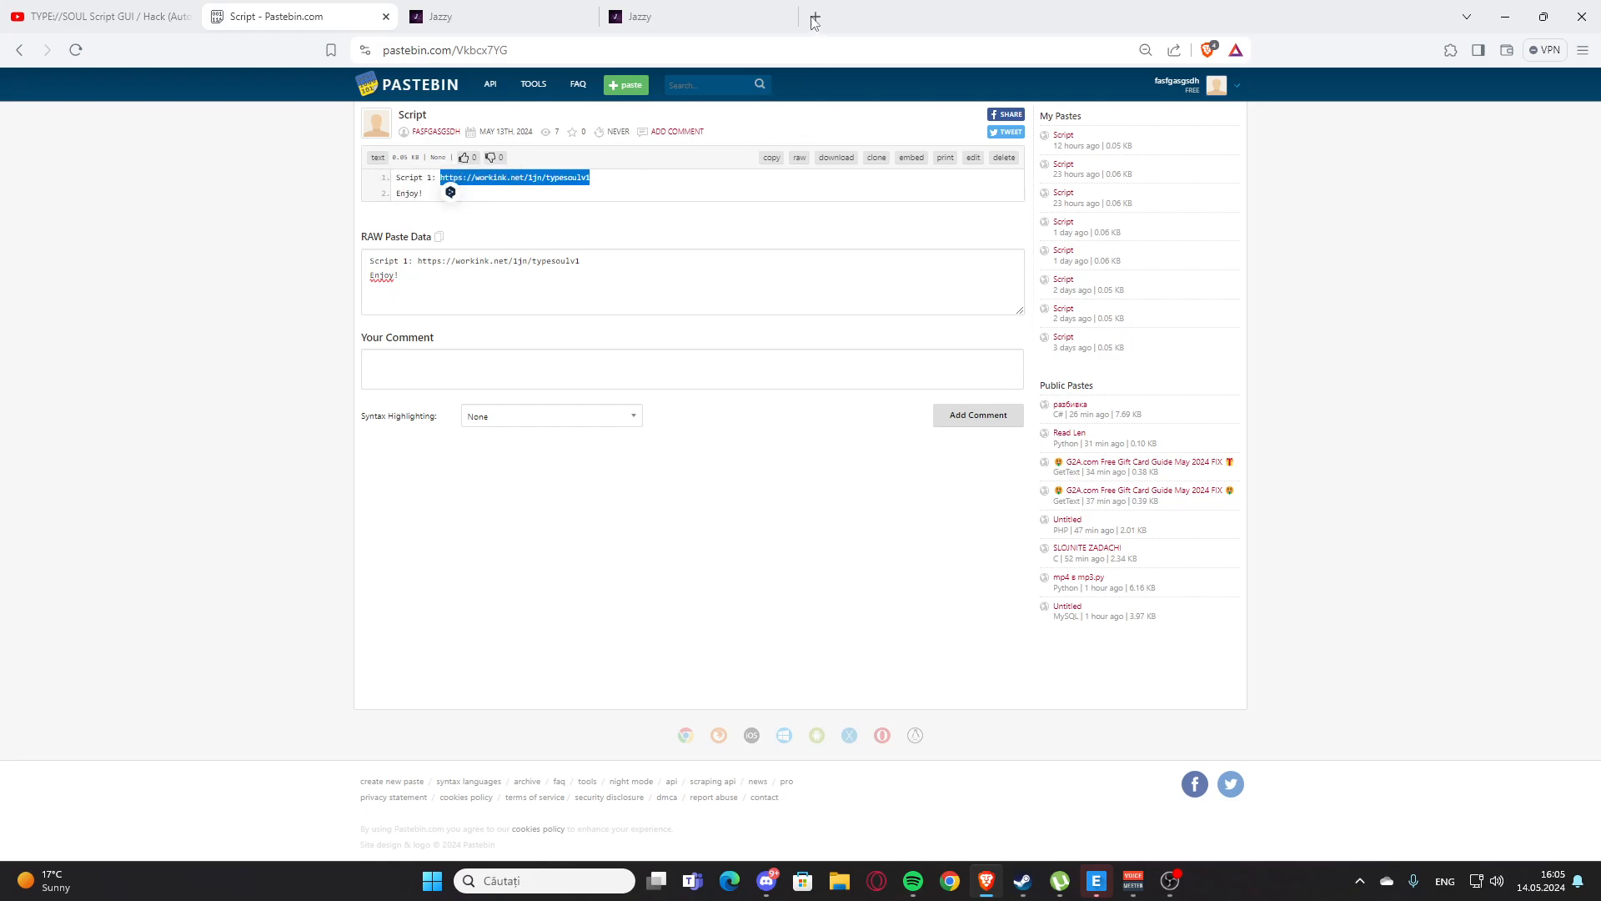
# - Load the copied work.ink link in a new tab, reaching the Type Soul Script 1 page
pyautogui.click(817, 15)
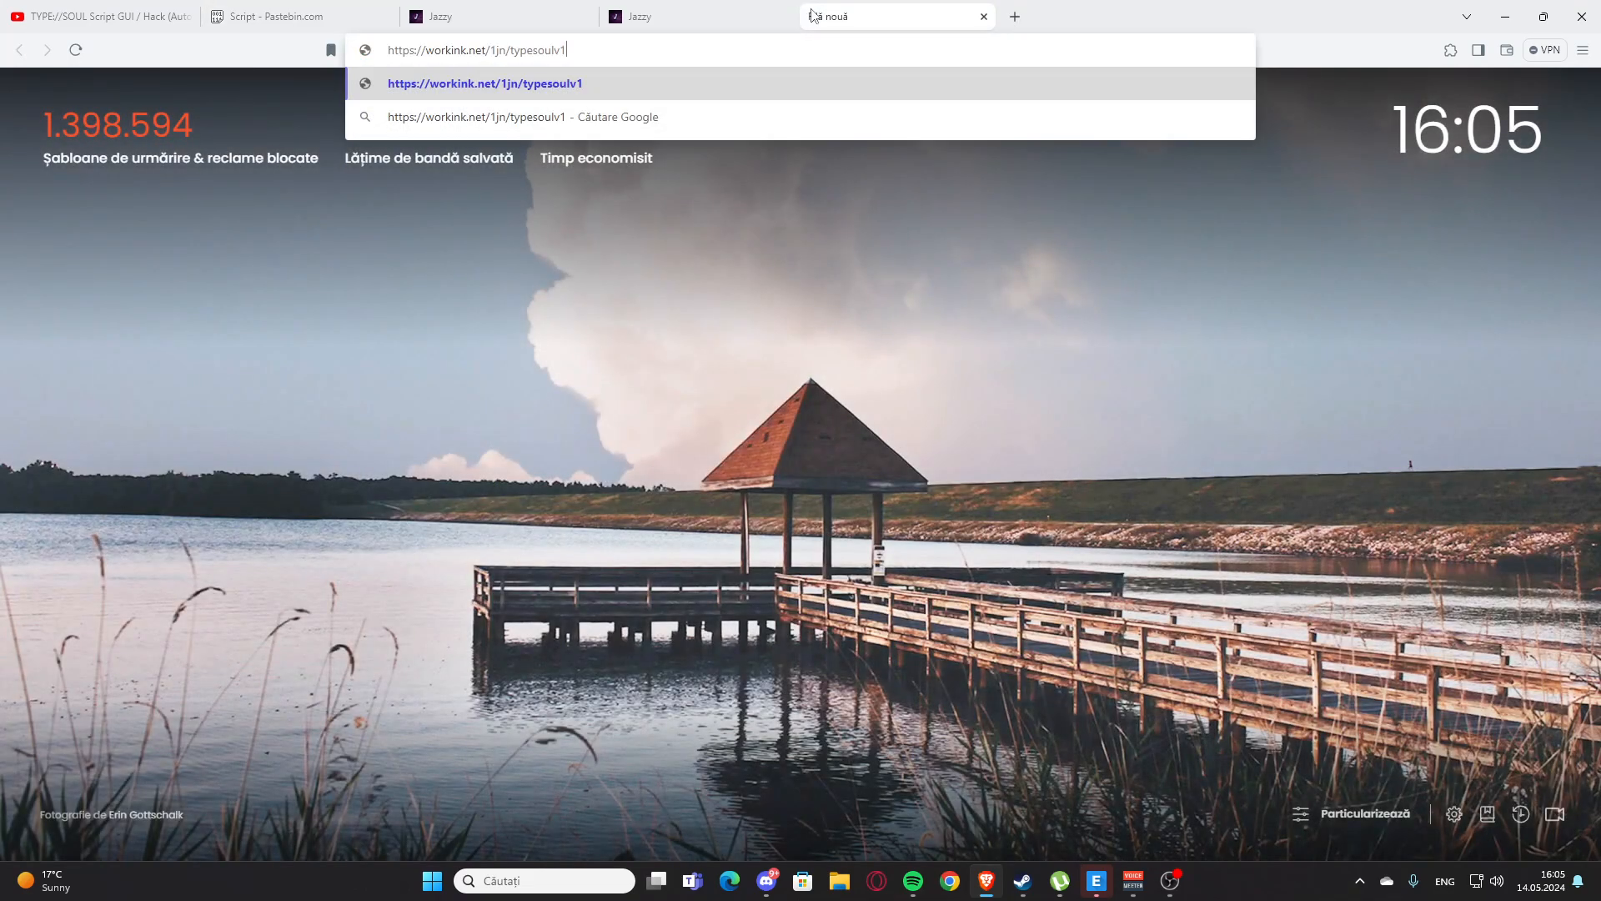
pyautogui.press('Enter')
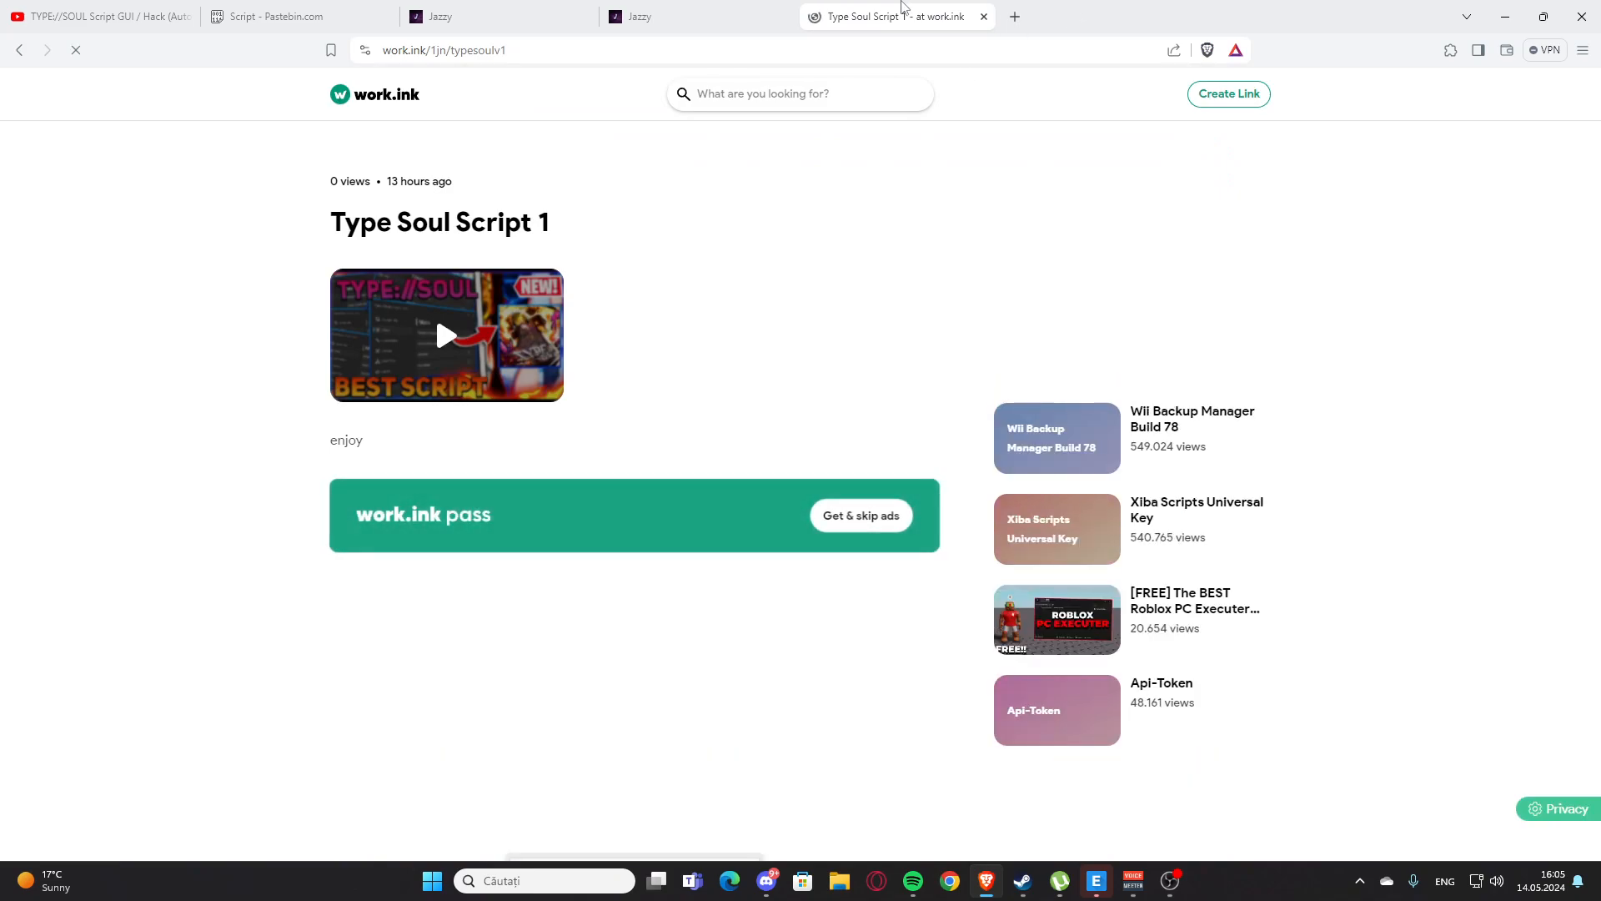
pyautogui.scroll(-3)
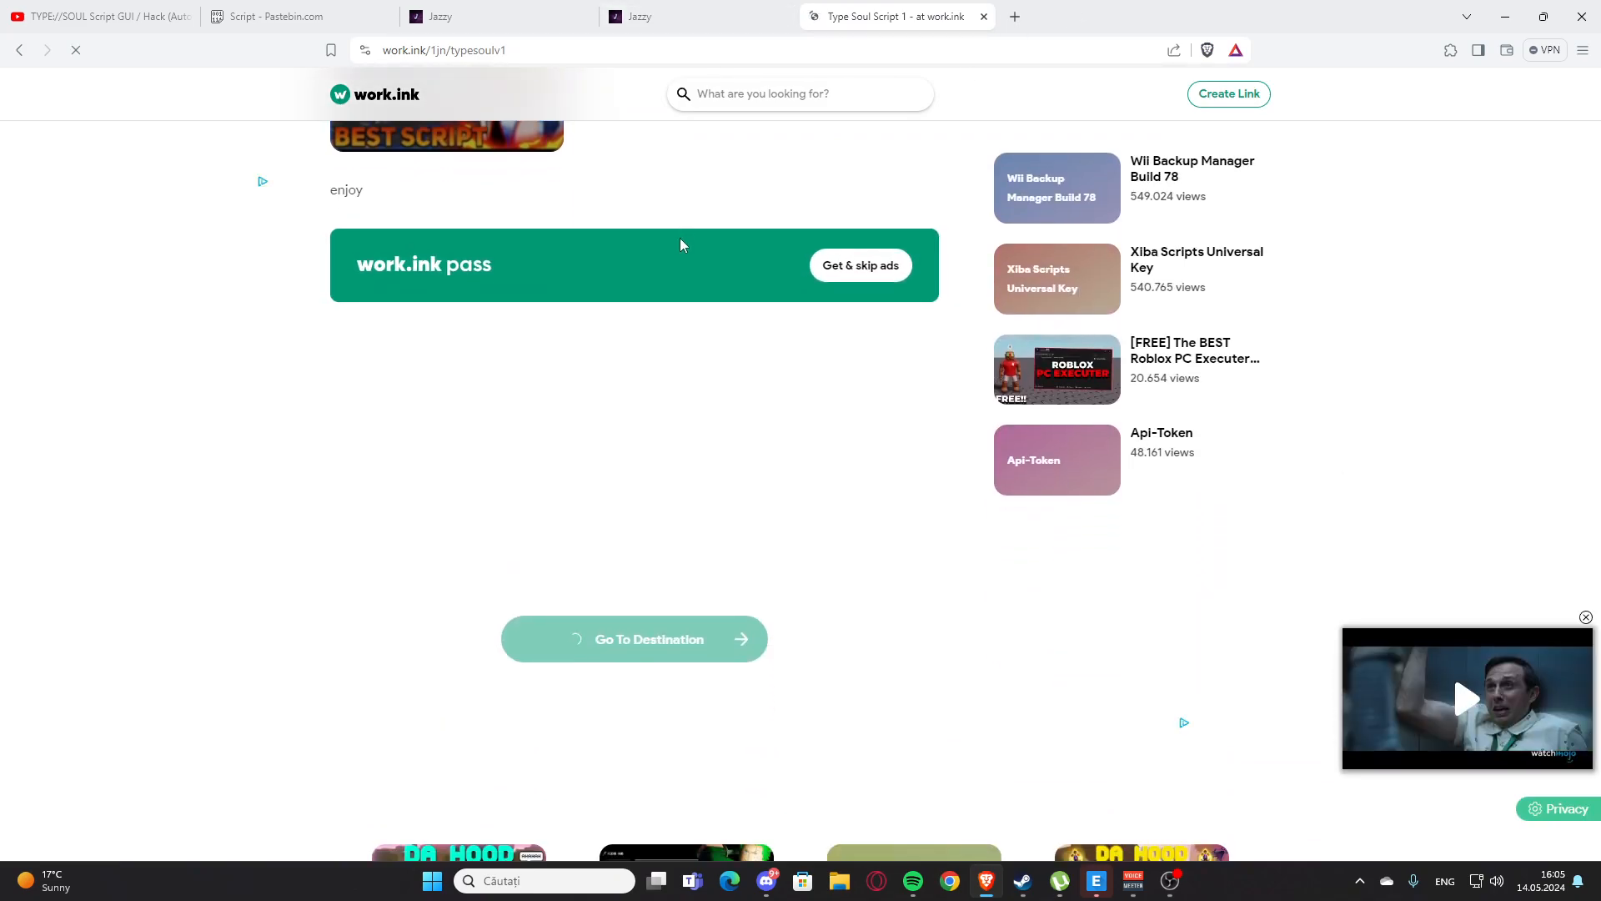
pyautogui.scroll(-3)
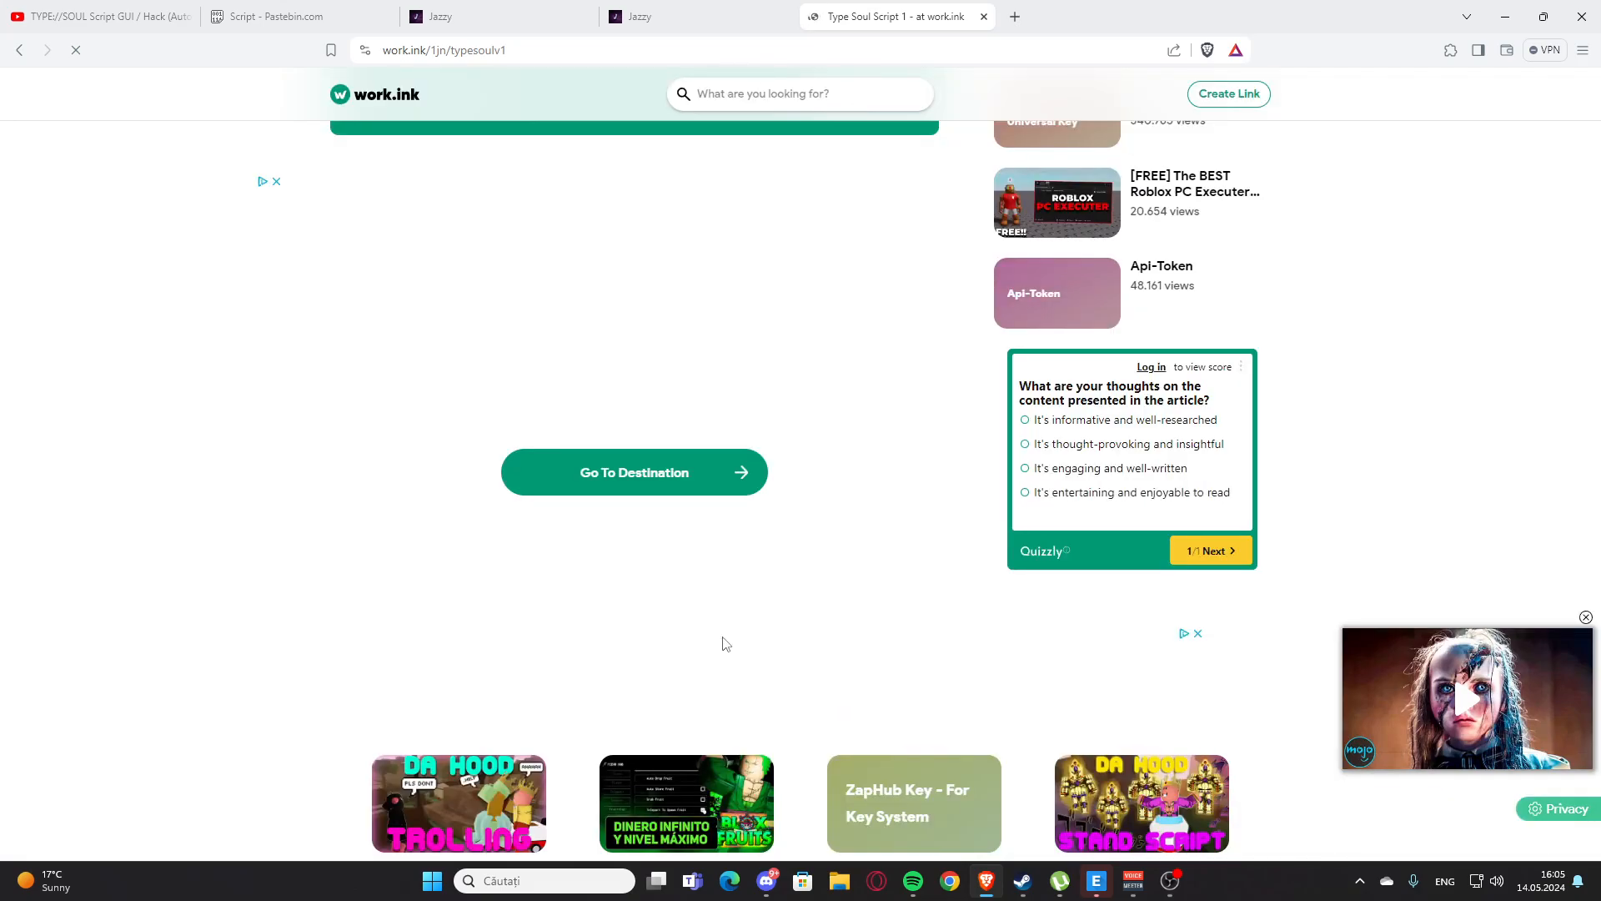
# - Go to the destination and complete the YouTube comment and channel-visit steps
pyautogui.click(634, 472)
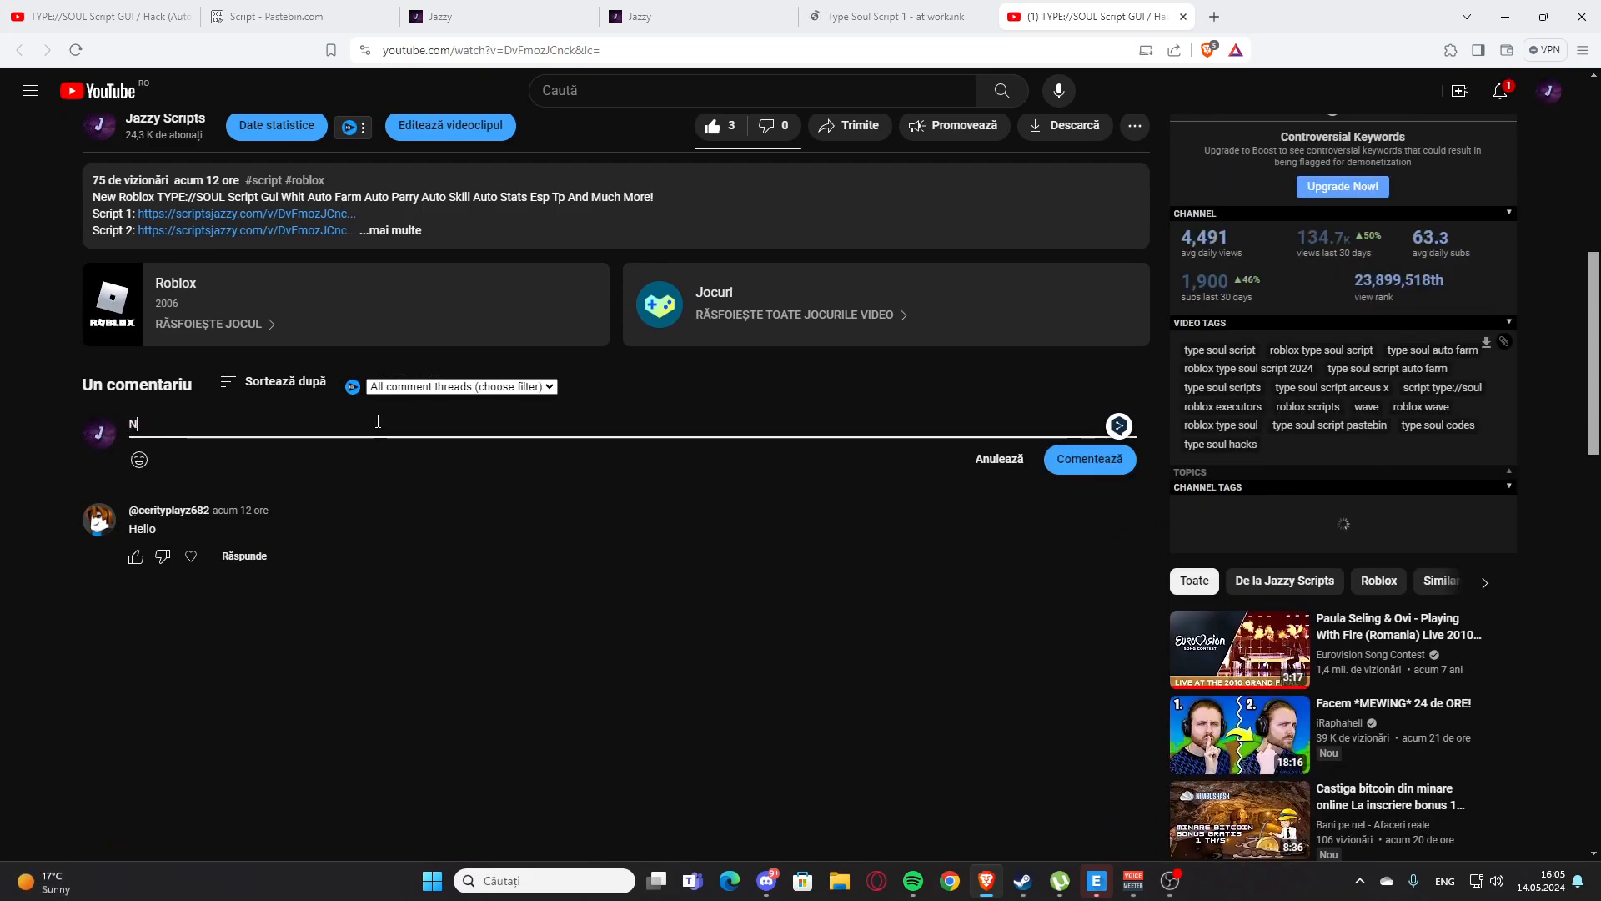
pyautogui.write('icw')
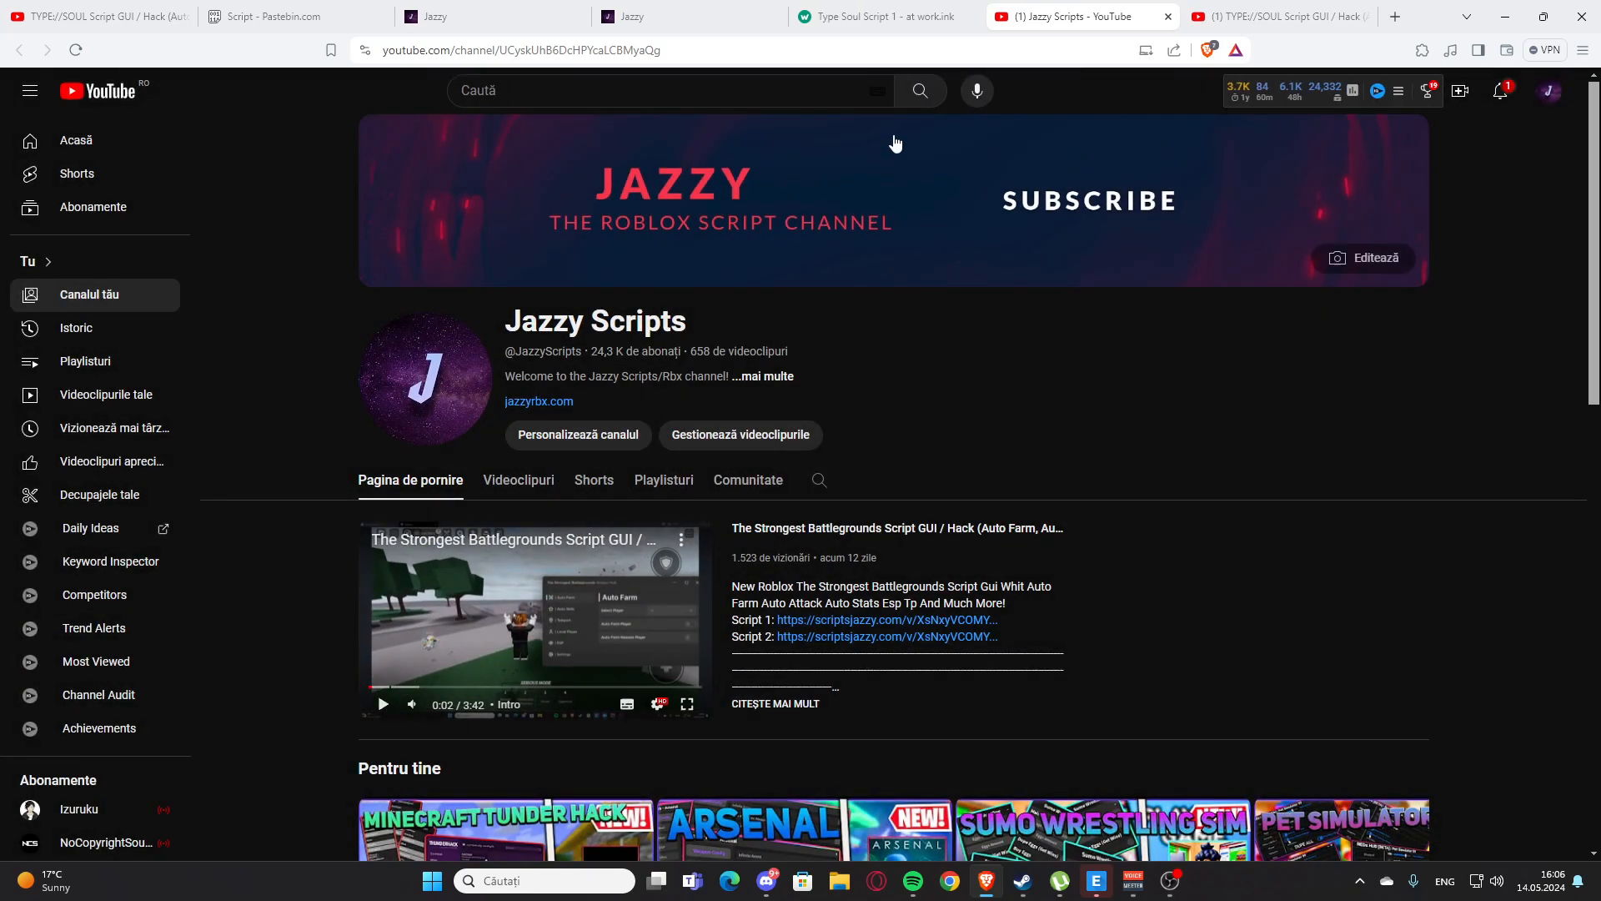
pyautogui.moveTo(841, 203)
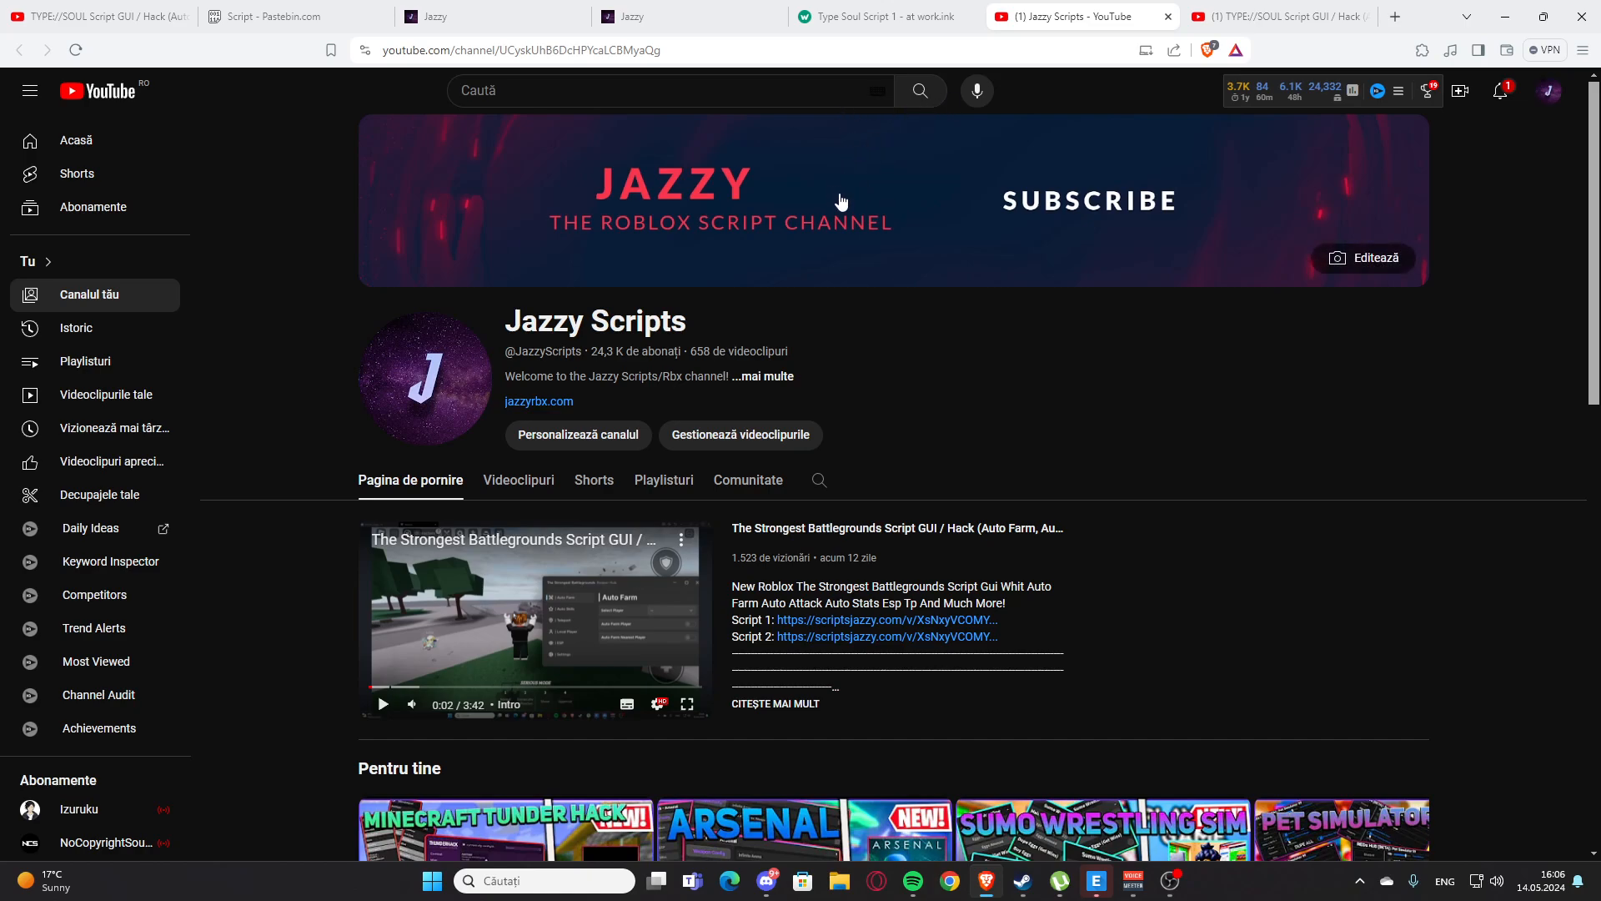
pyautogui.moveTo(837, 291)
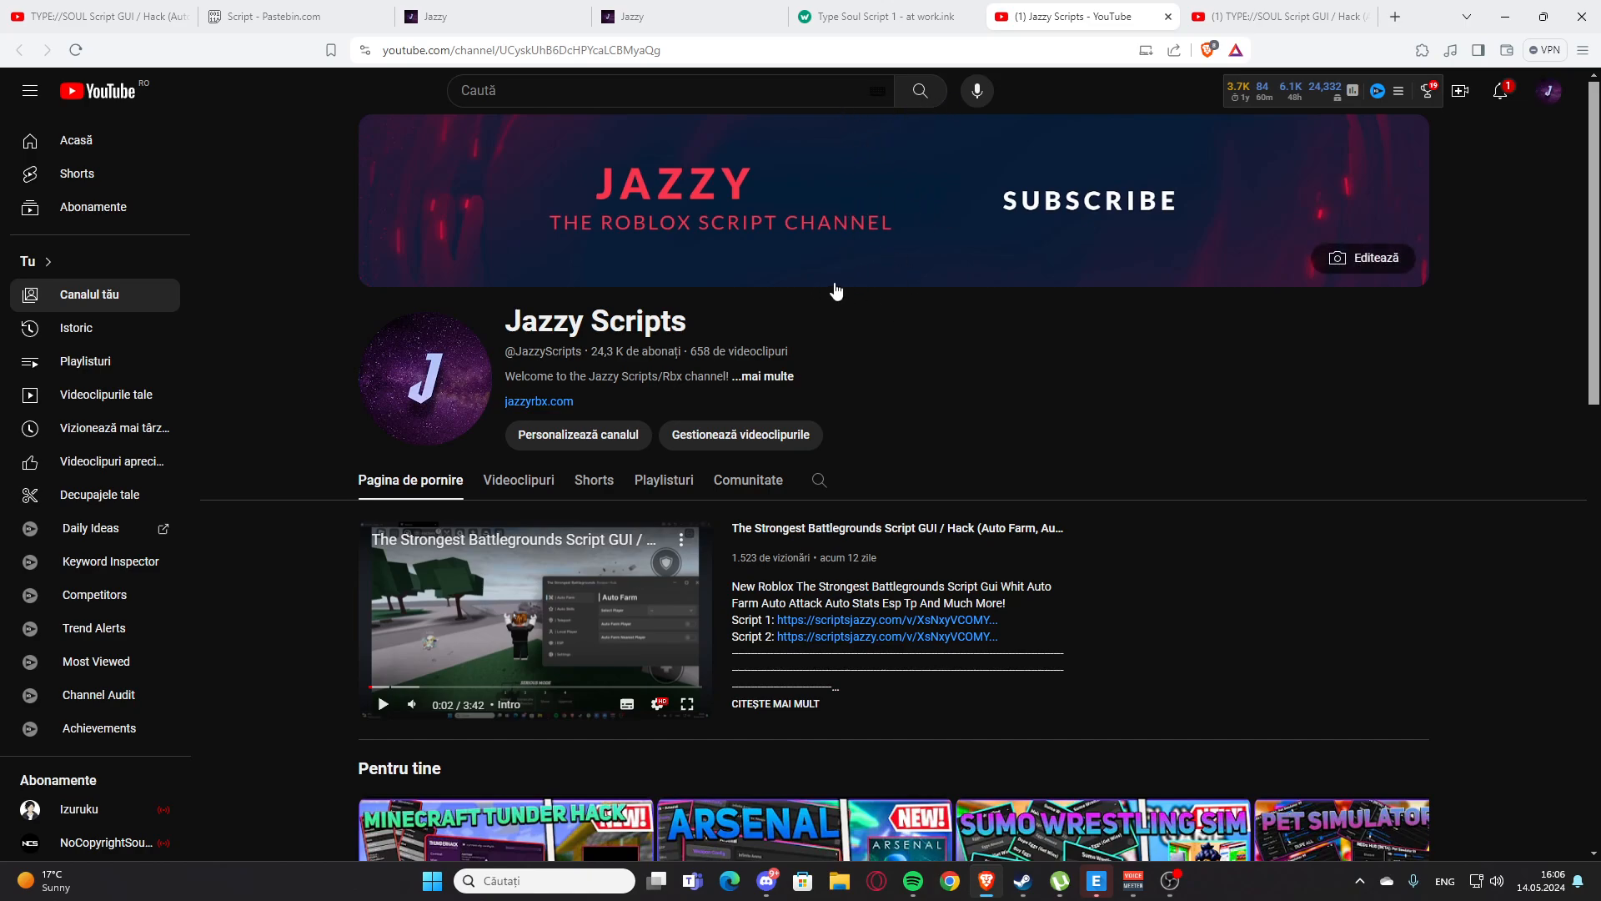
pyautogui.moveTo(926, 214)
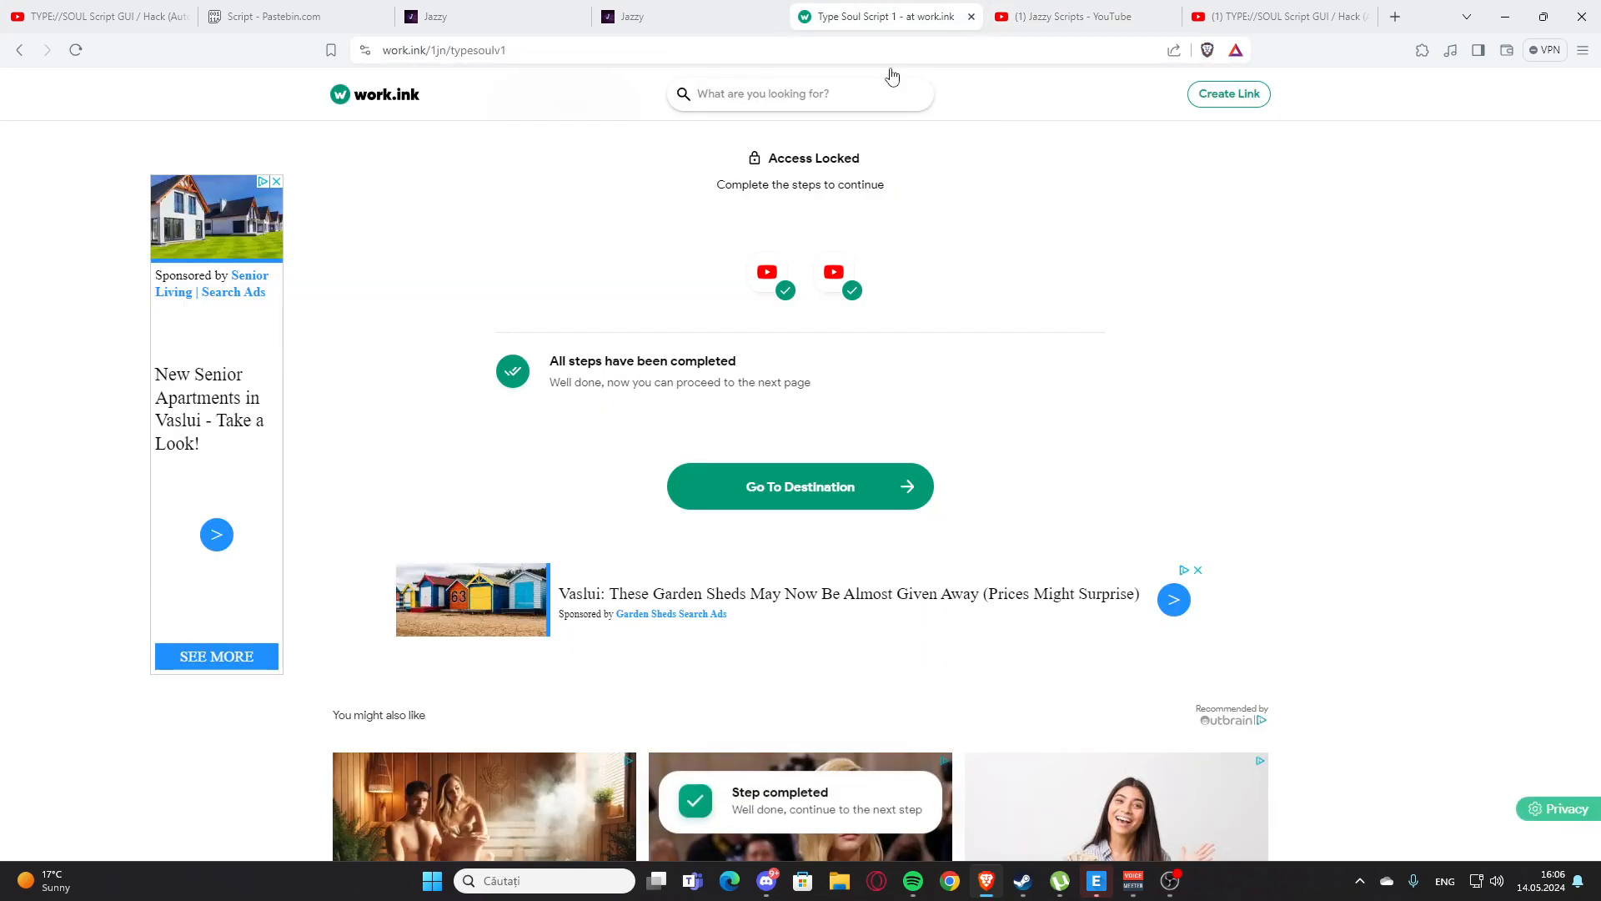
# - Continue to destination, start the Access Link countdown and pass the read-articles step
pyautogui.click(801, 487)
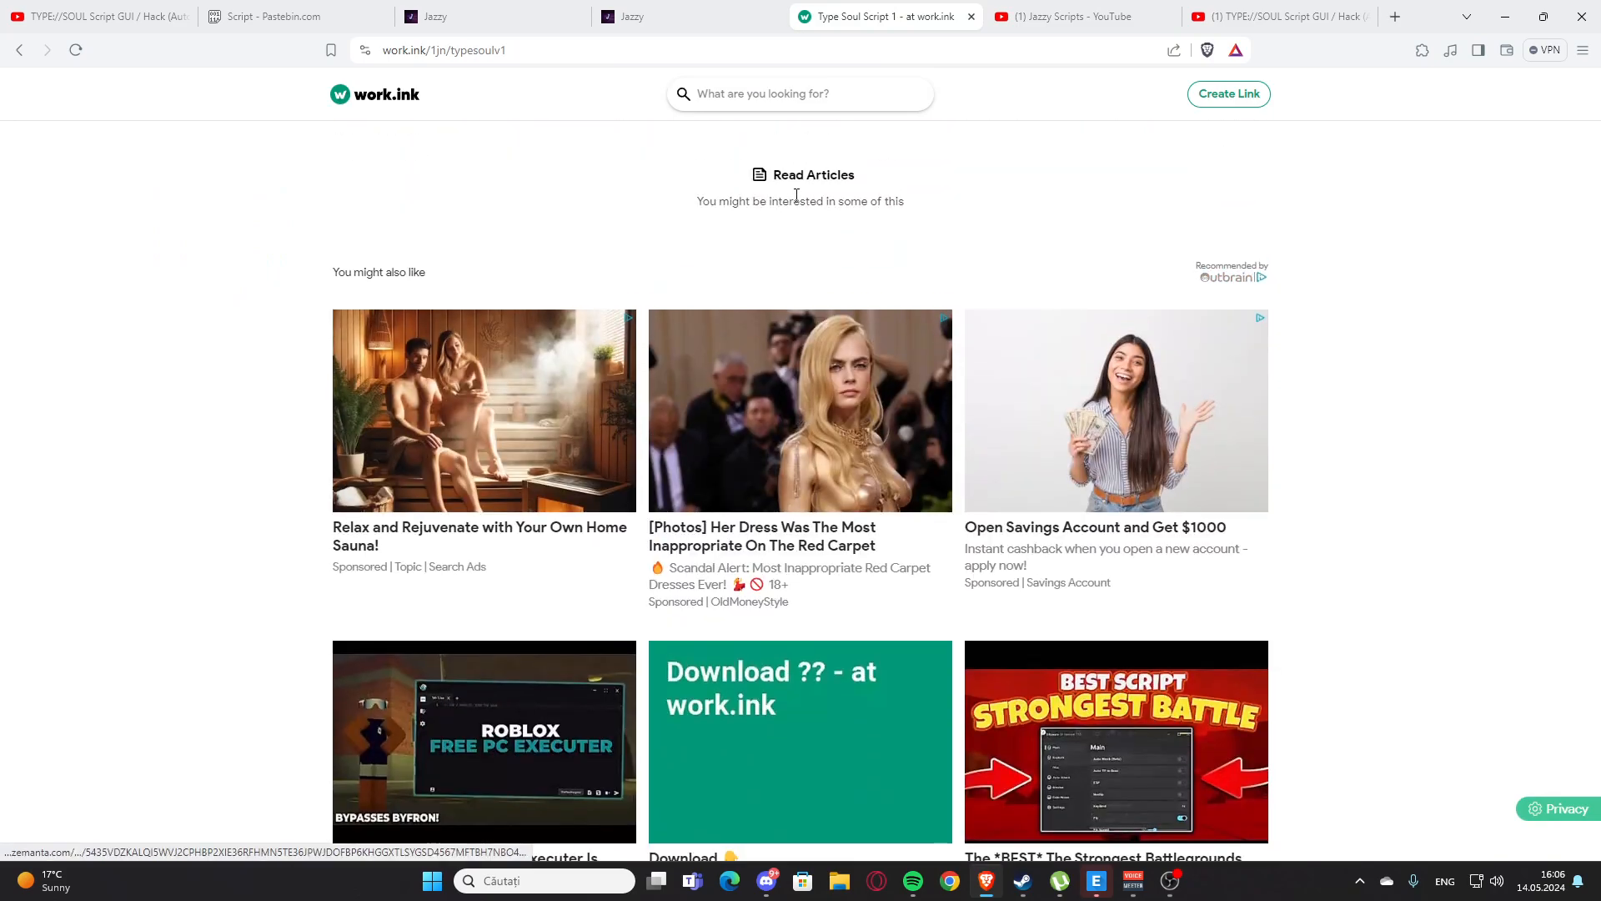
pyautogui.scroll(-3)
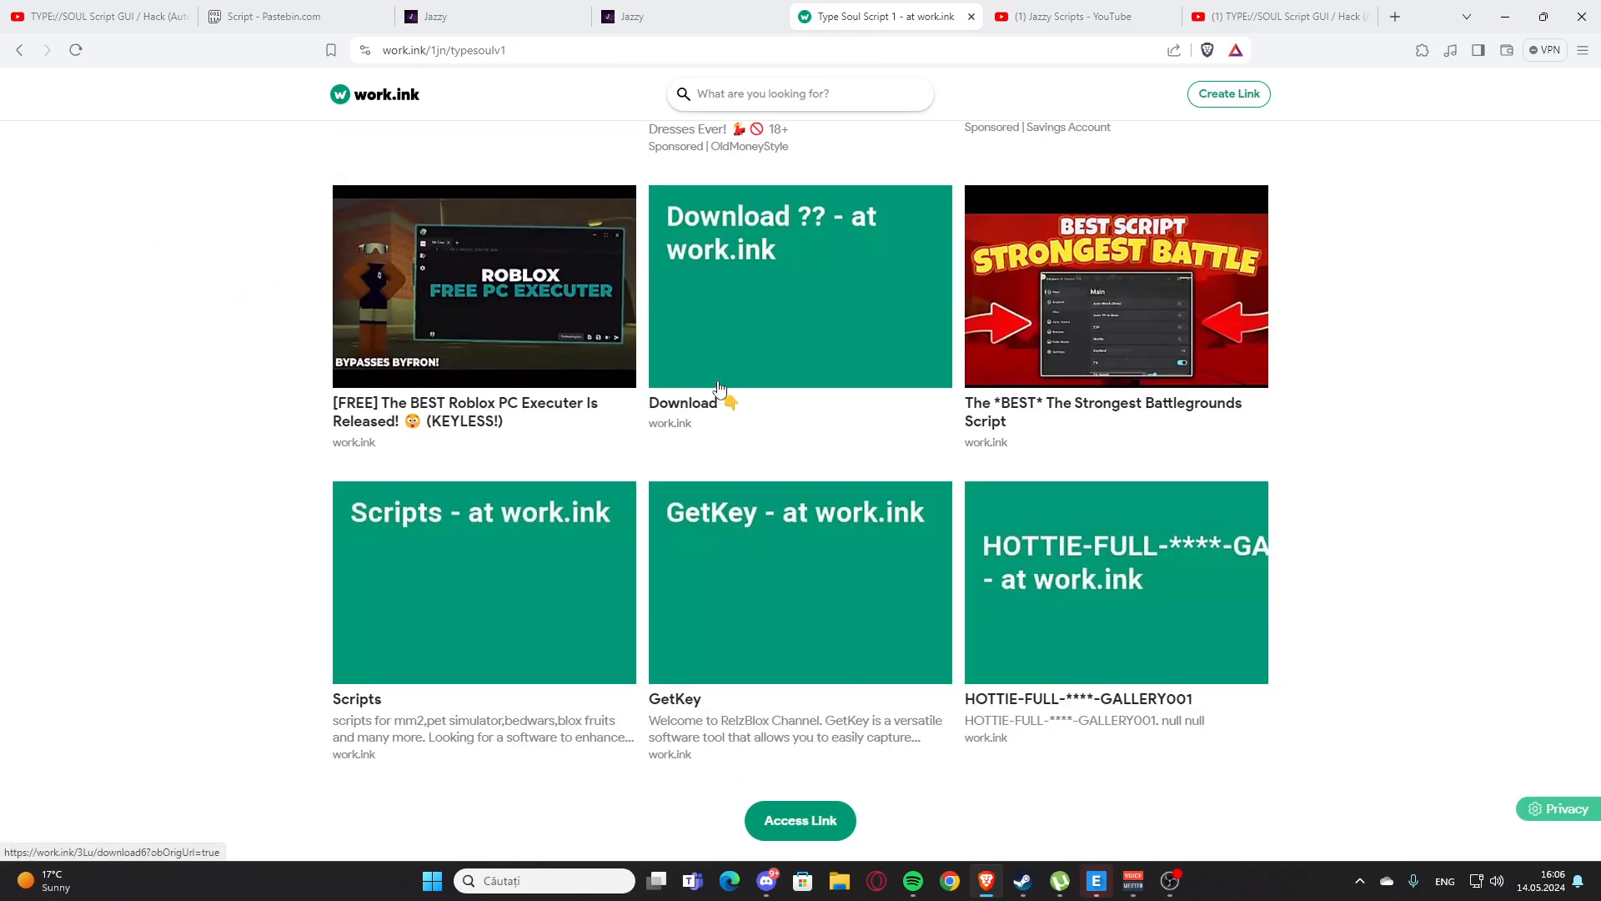
pyautogui.click(800, 821)
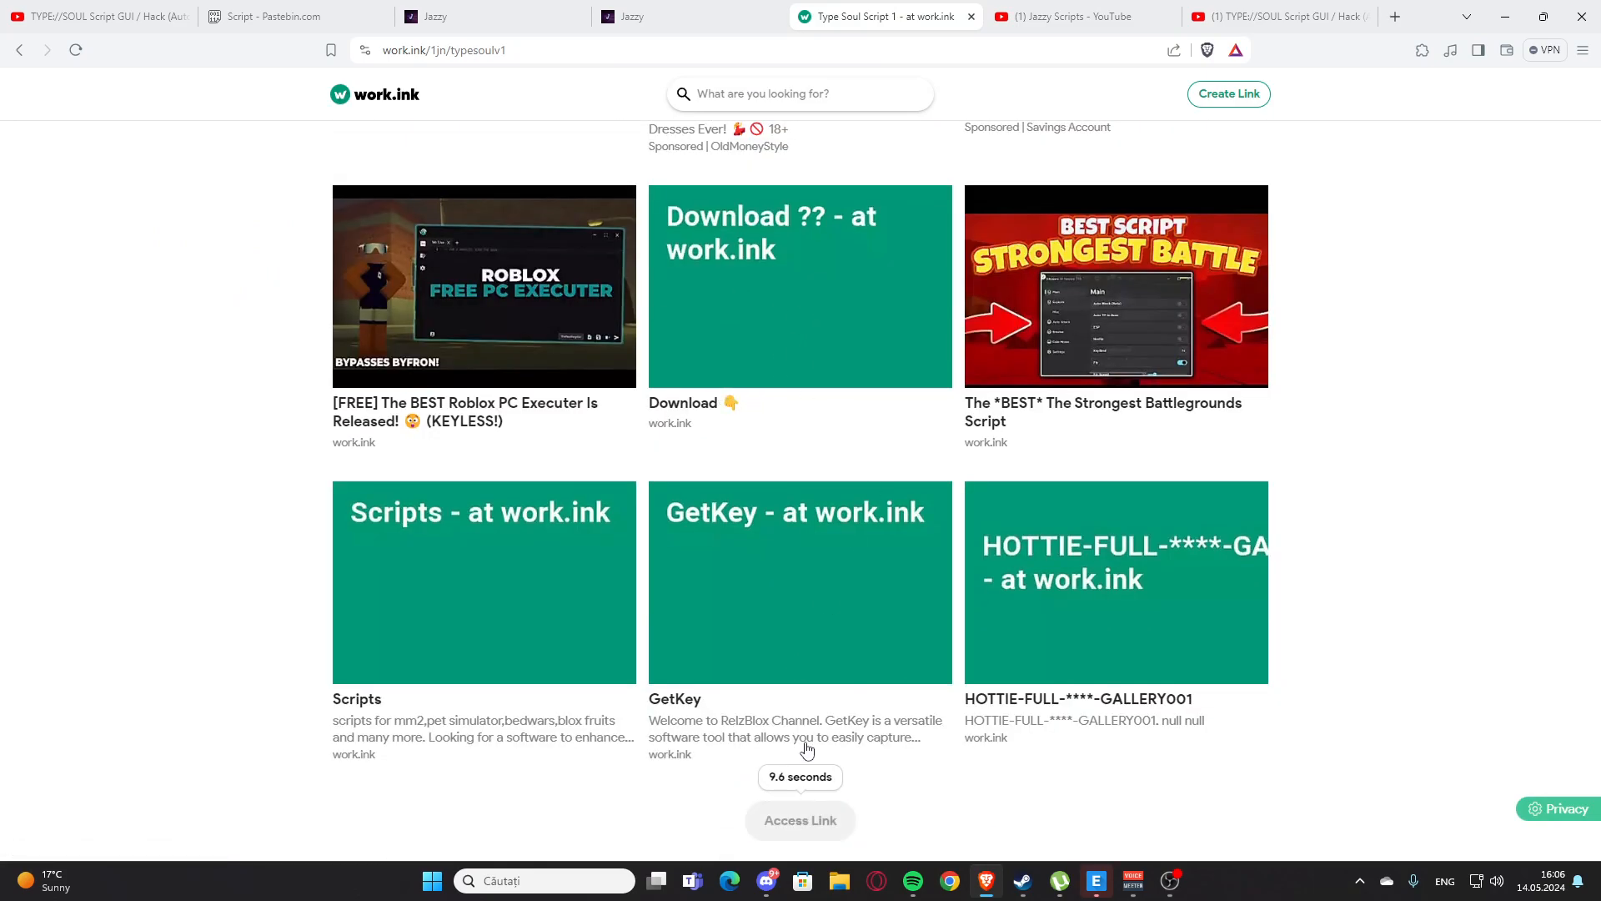
pyautogui.moveTo(701, 681)
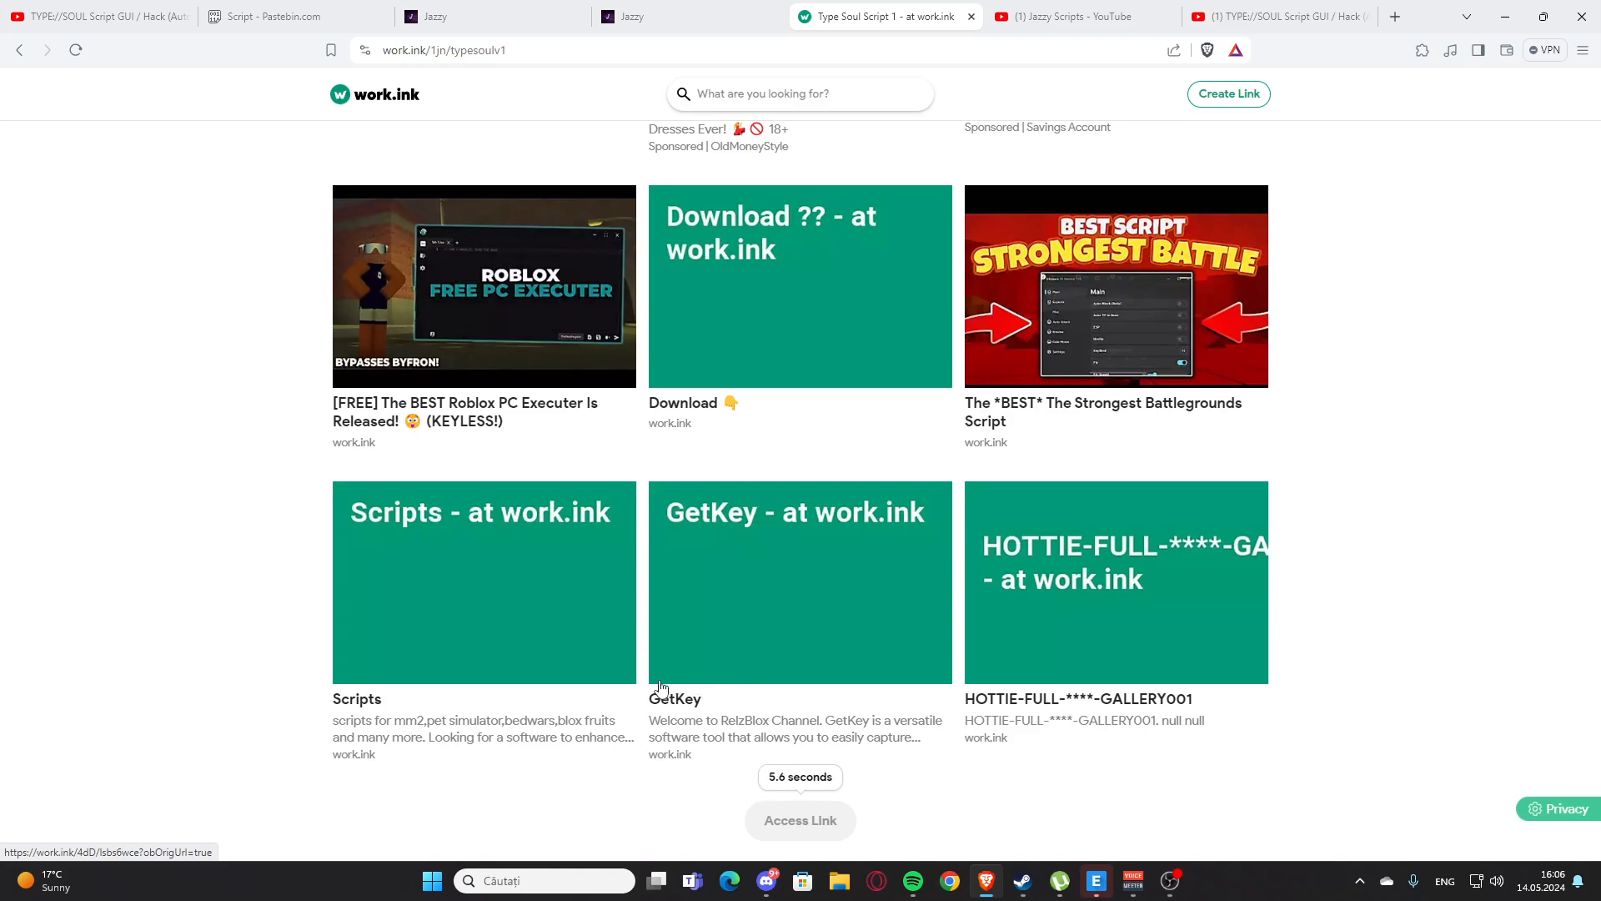
pyautogui.moveTo(577, 661)
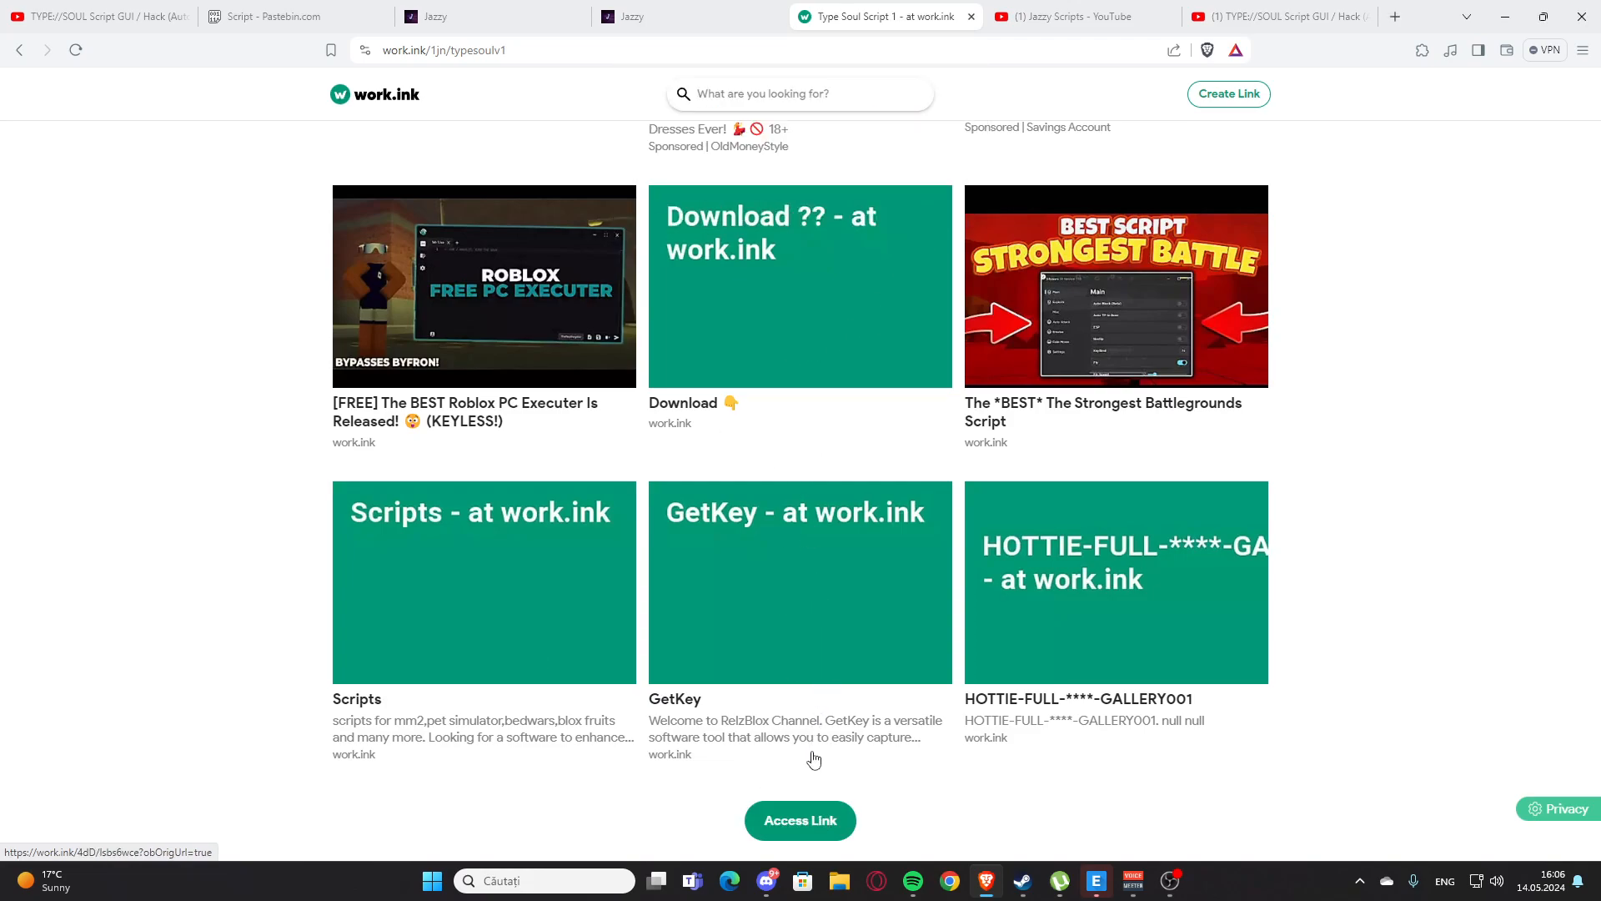
pyautogui.click(800, 821)
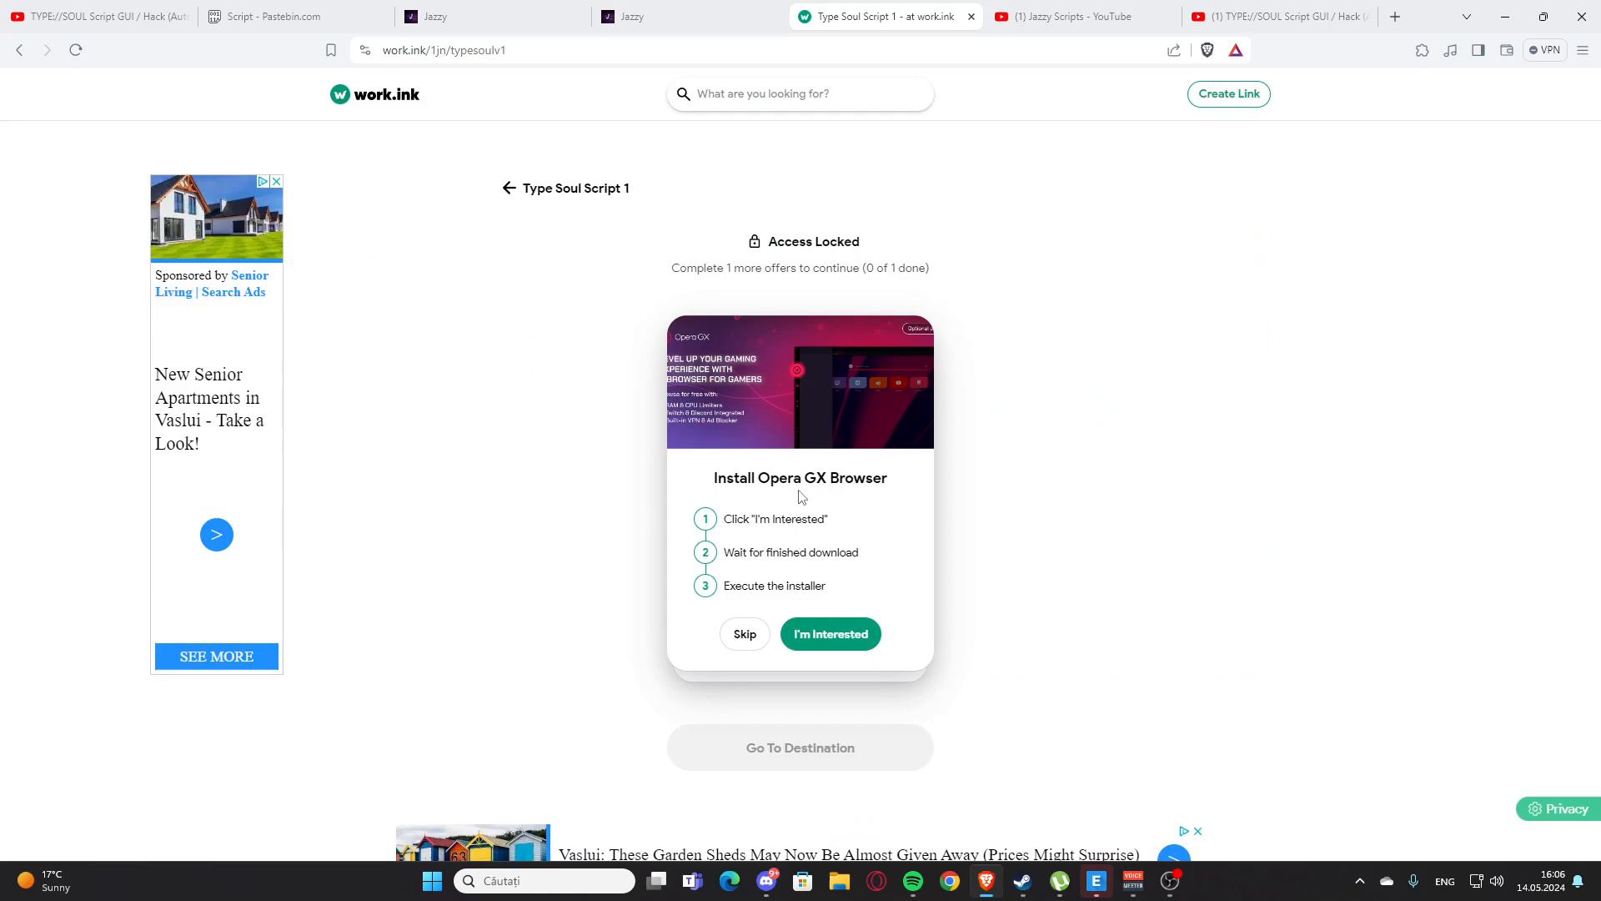
pyautogui.moveTo(844, 459)
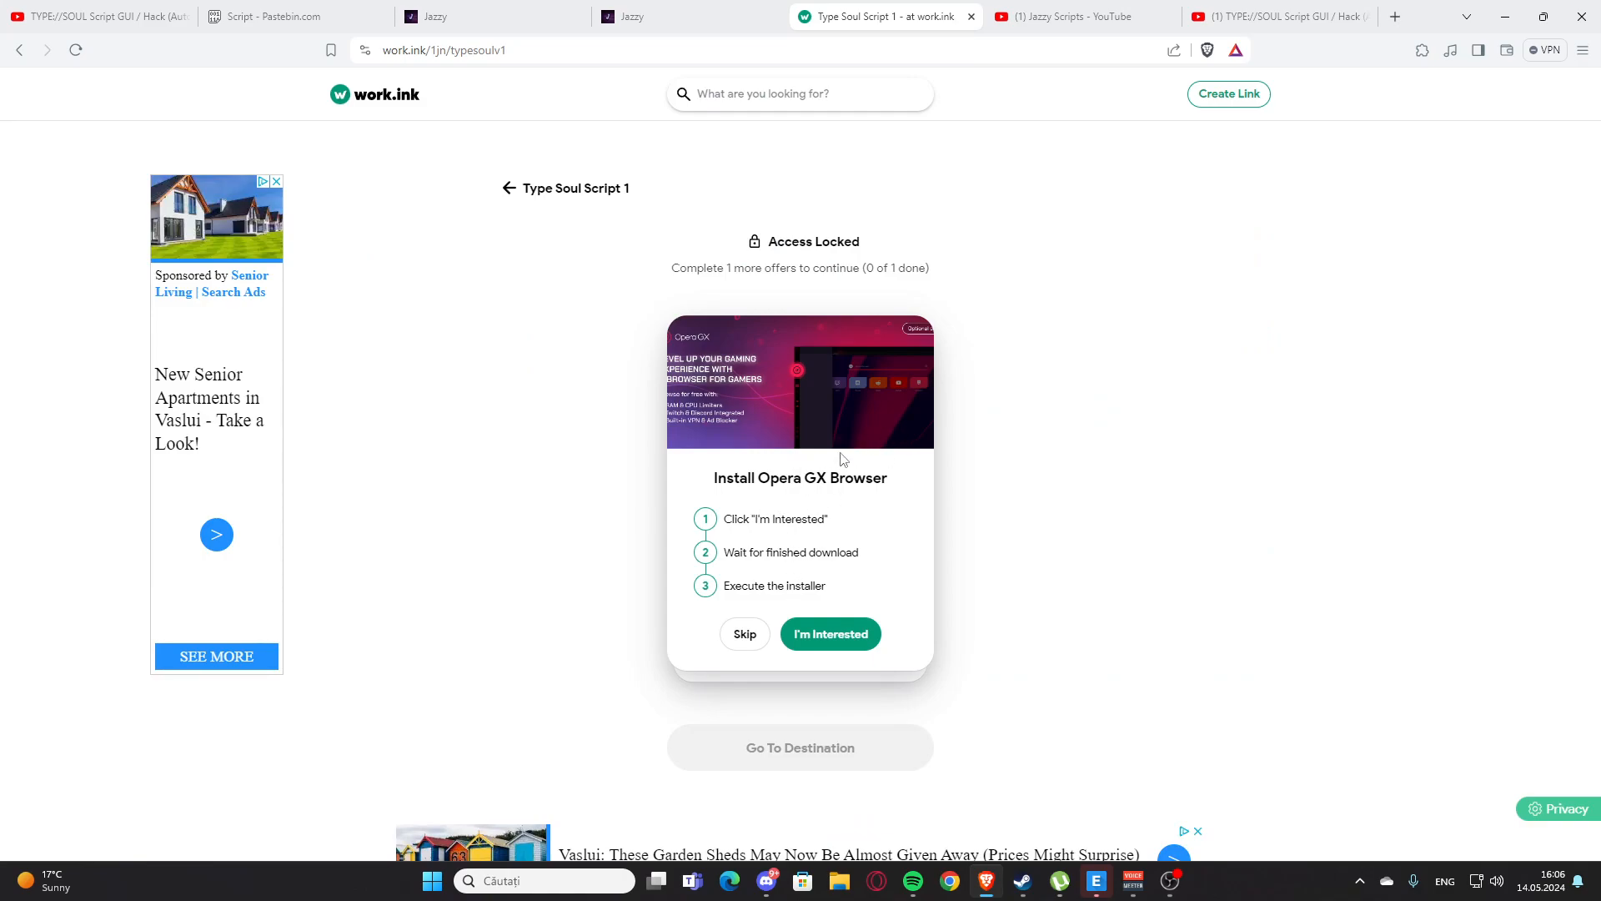
pyautogui.moveTo(760, 638)
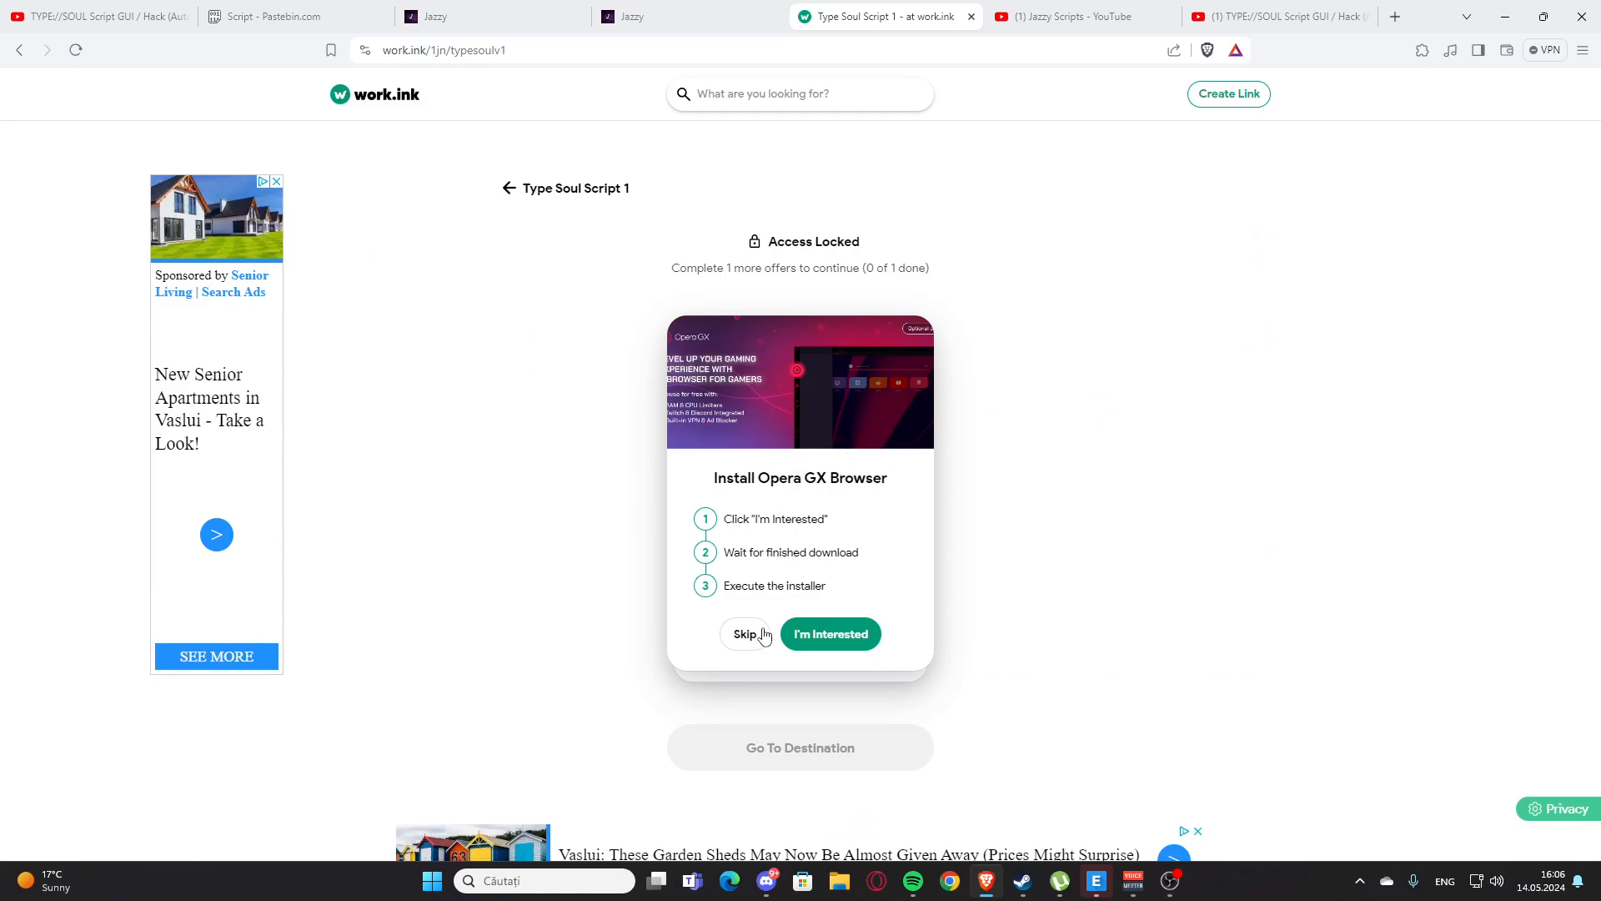
pyautogui.moveTo(750, 637)
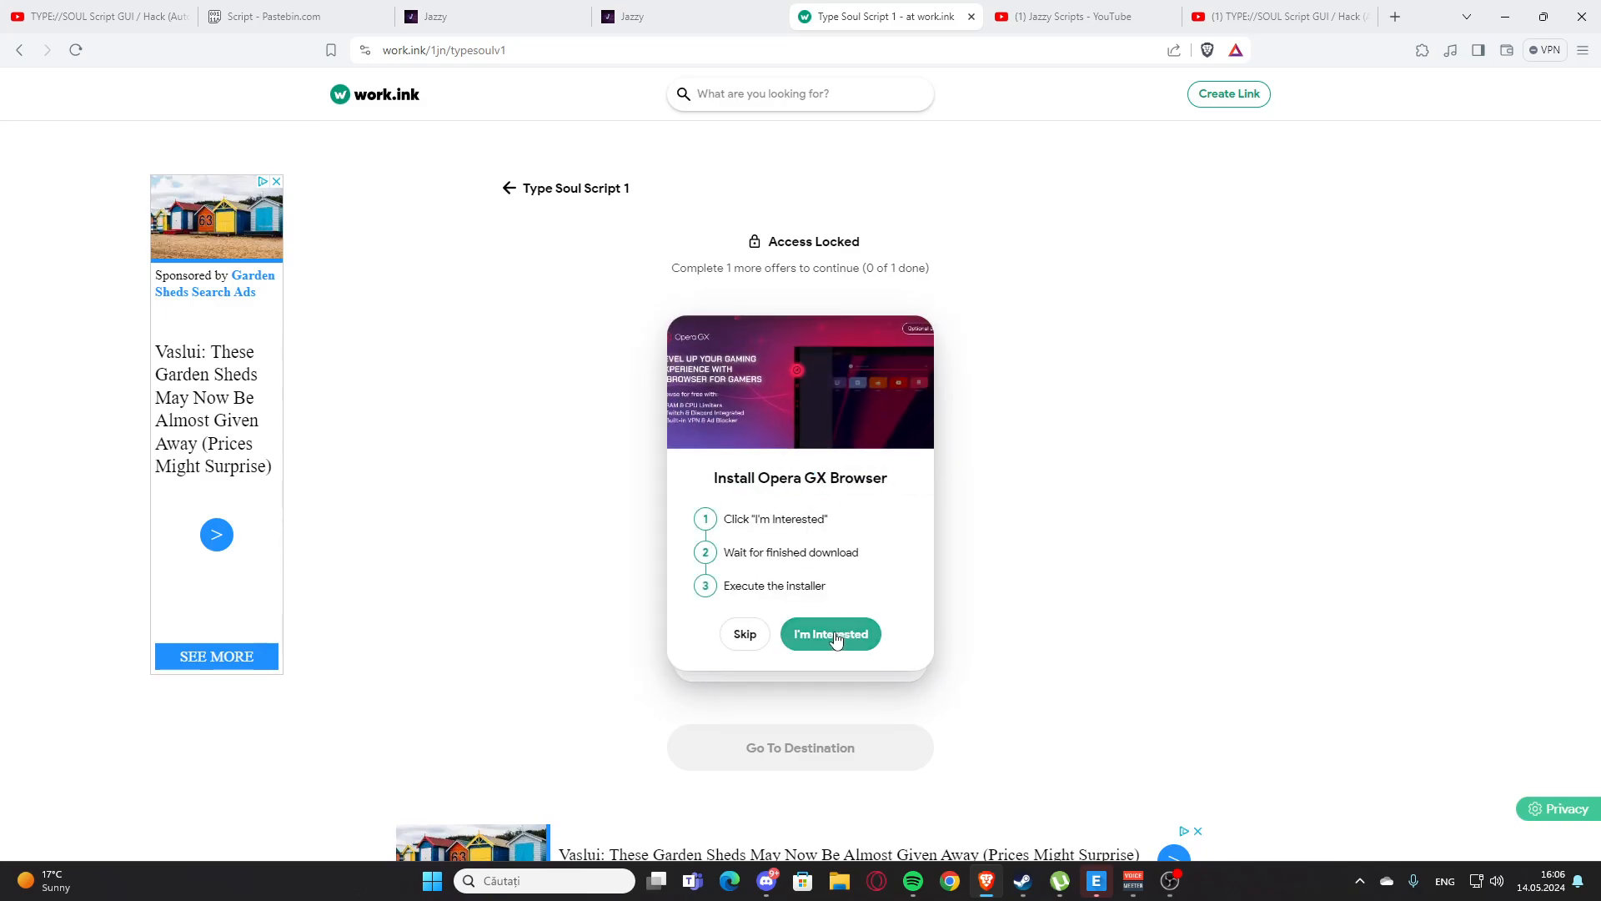
# - Accept the Install Opera GX Browser offer, then return to the scriptsjazzy tab
pyautogui.click(830, 634)
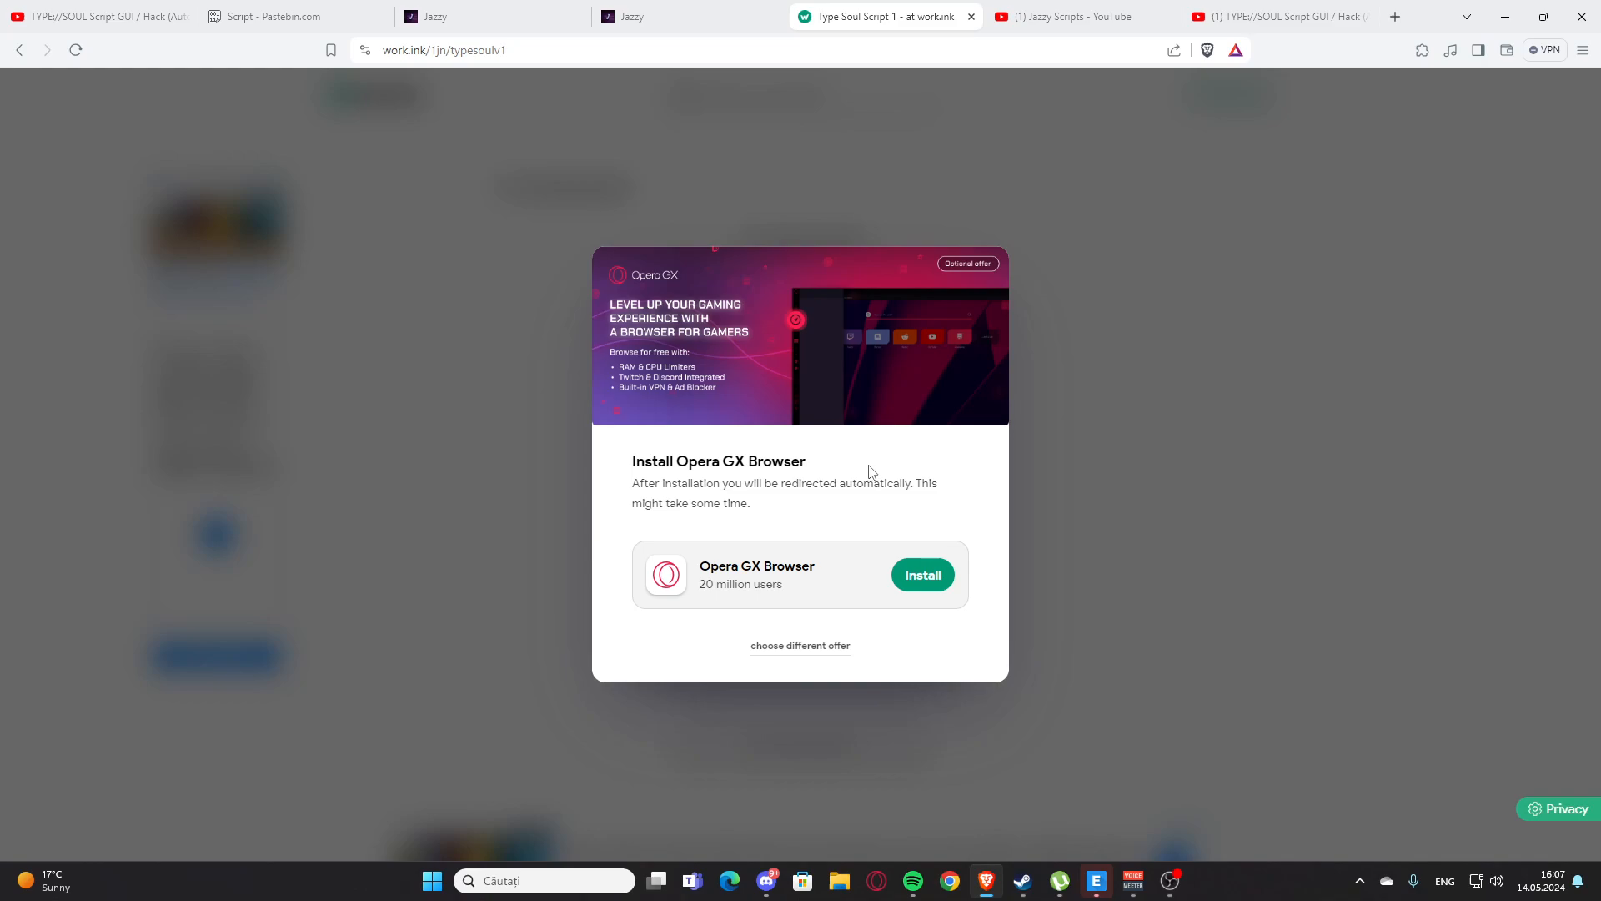
pyautogui.moveTo(881, 471)
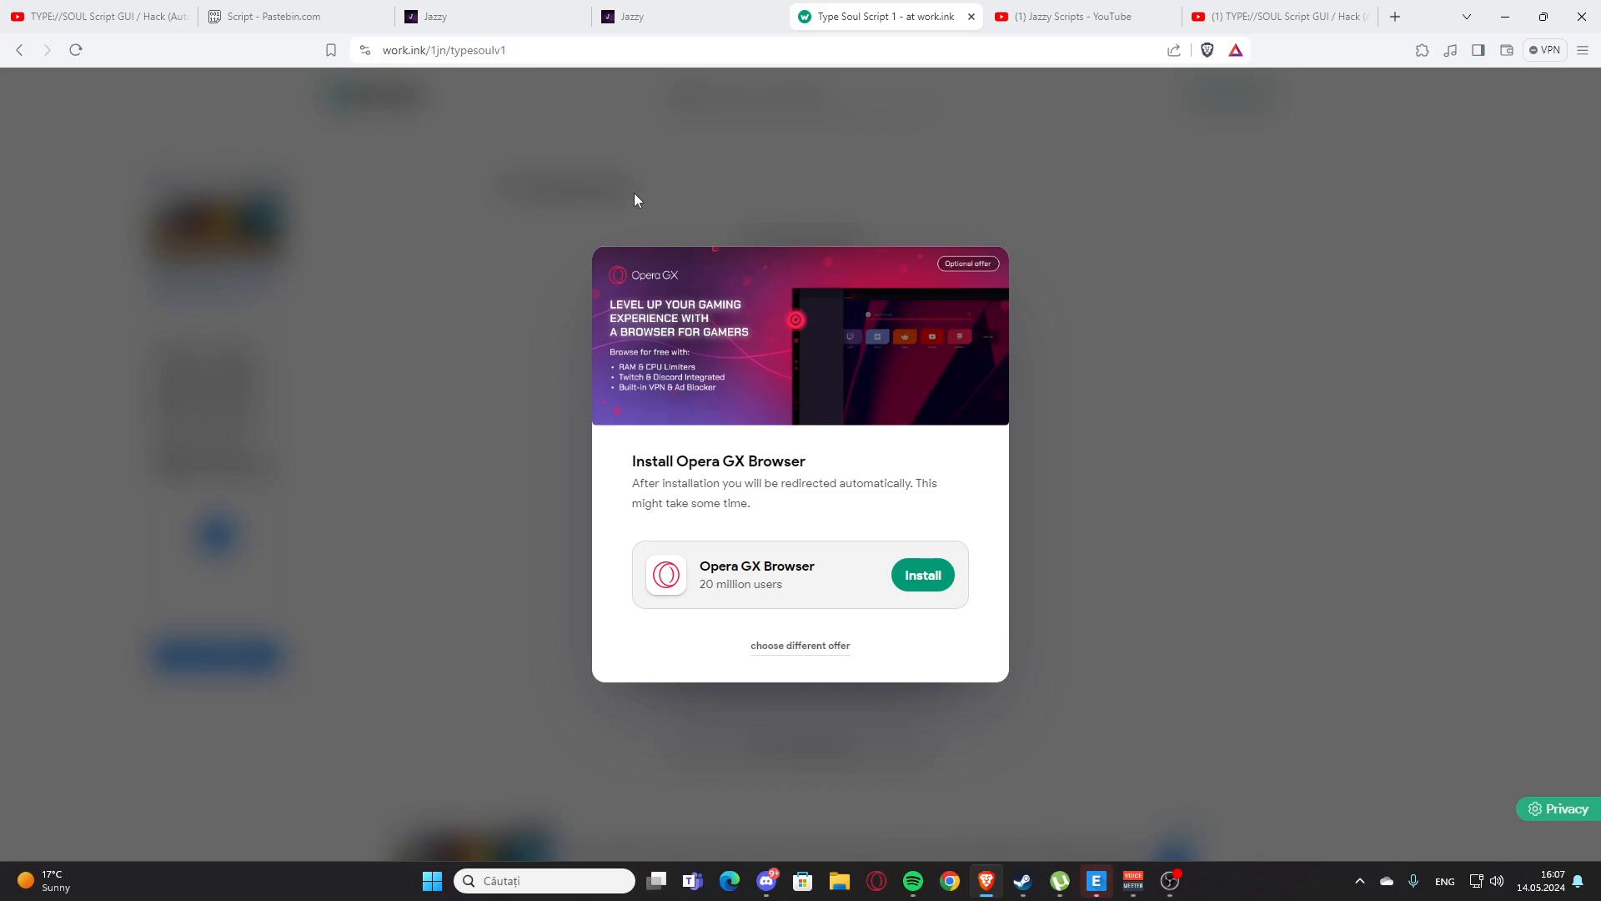
pyautogui.click(491, 15)
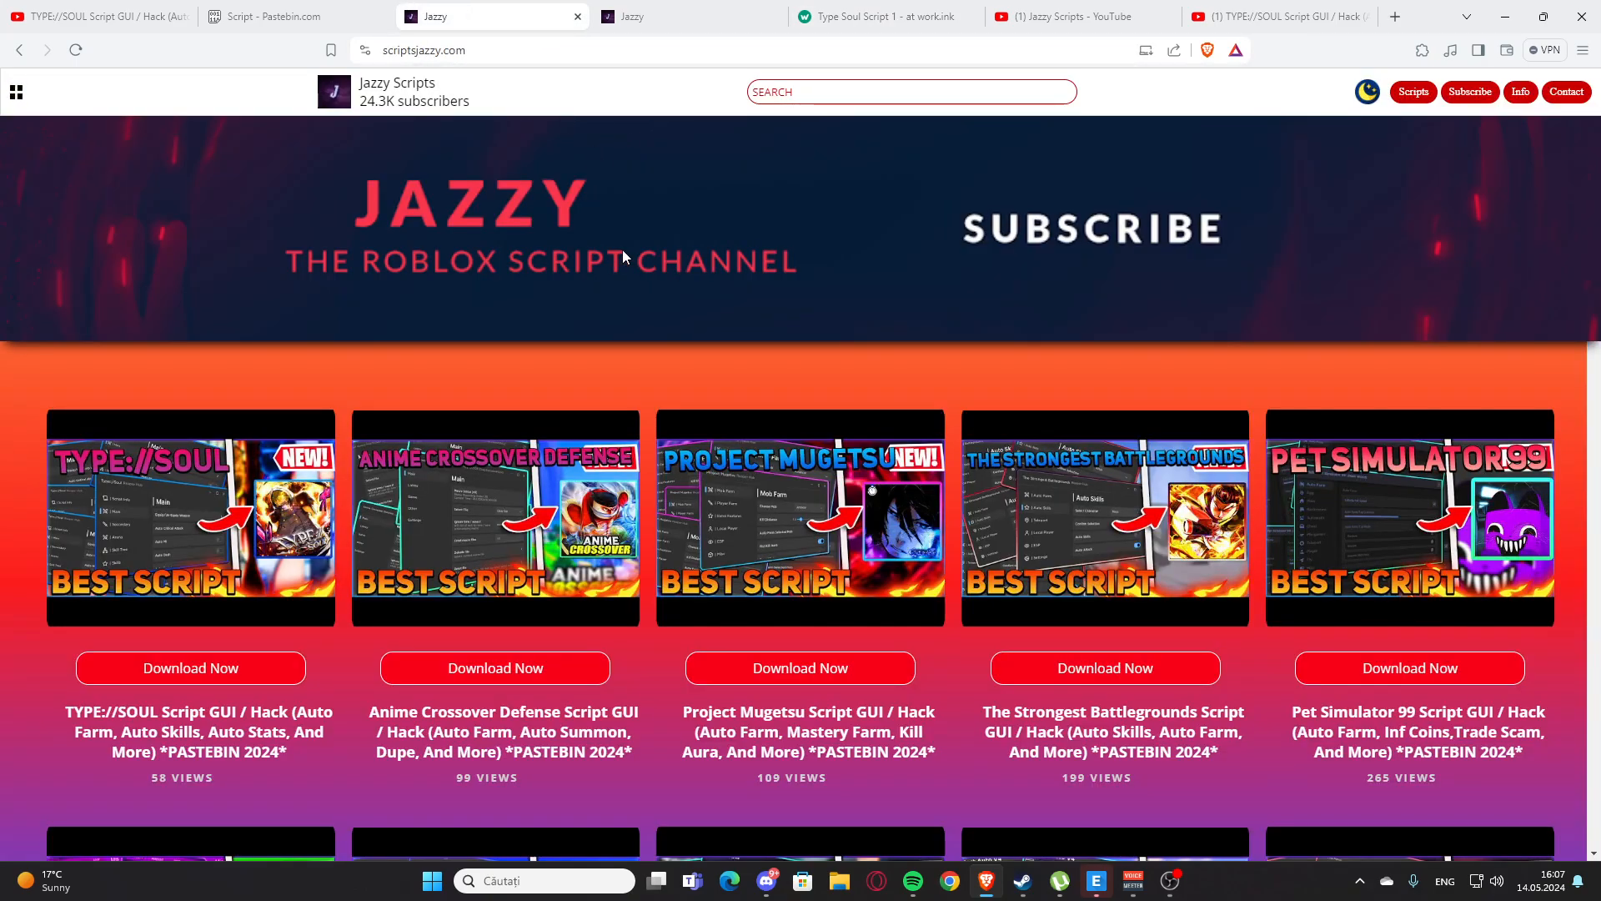
# - Search the scriptsjazzy site for CAR, listing Car Dealership Tycoon and Car Crushers 2 scripts
pyautogui.scroll(-3)
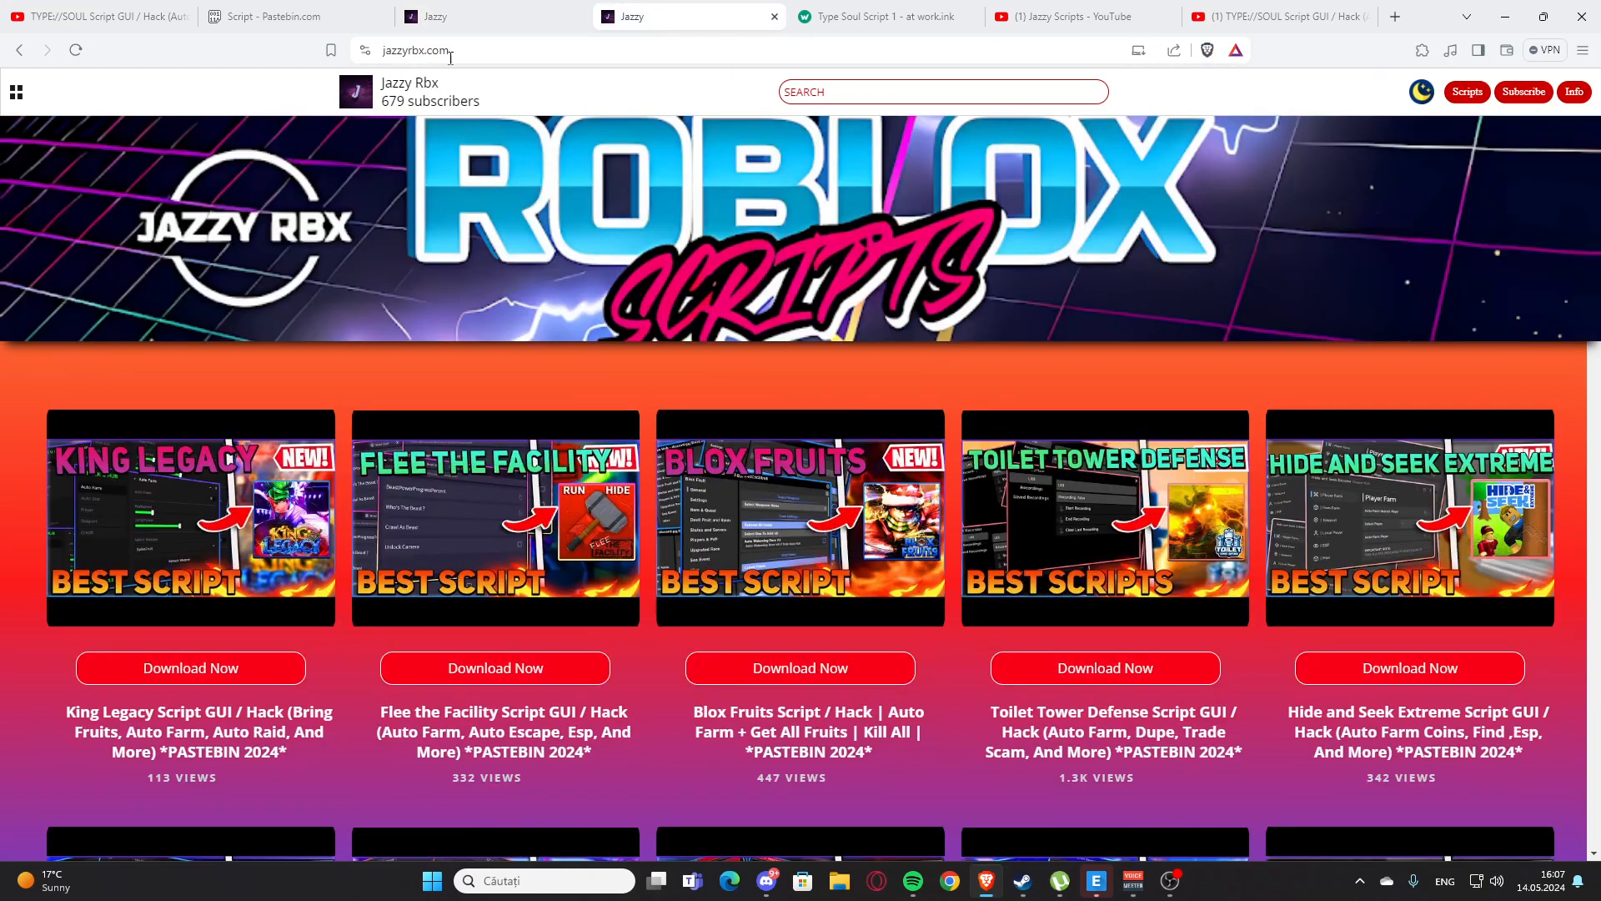
pyautogui.moveTo(460, 387)
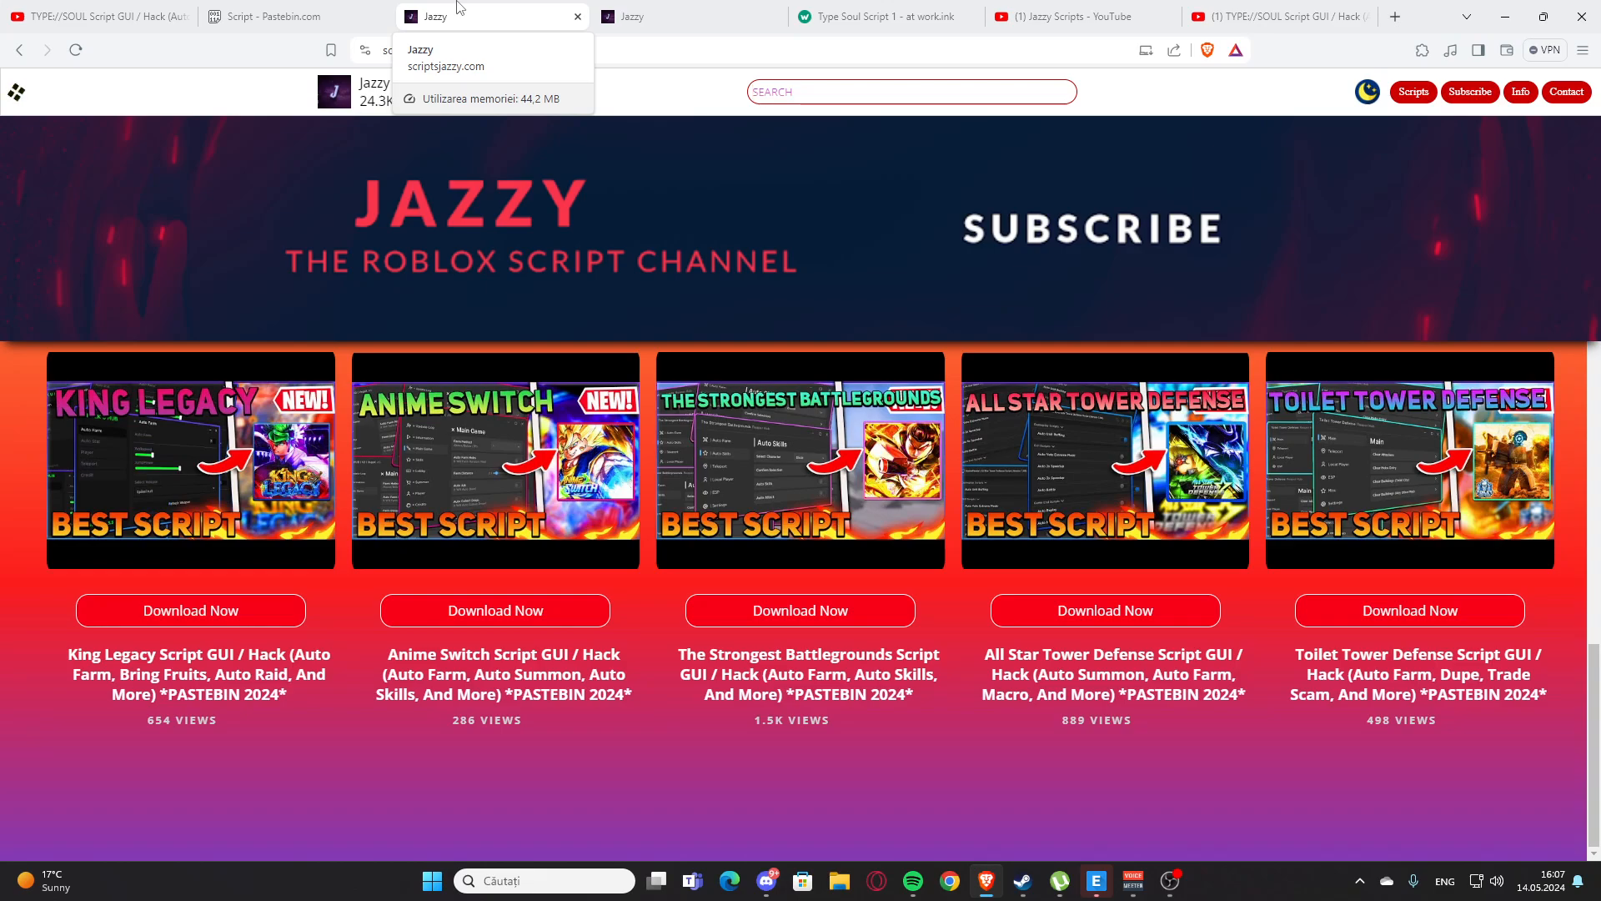
pyautogui.write('Rog')
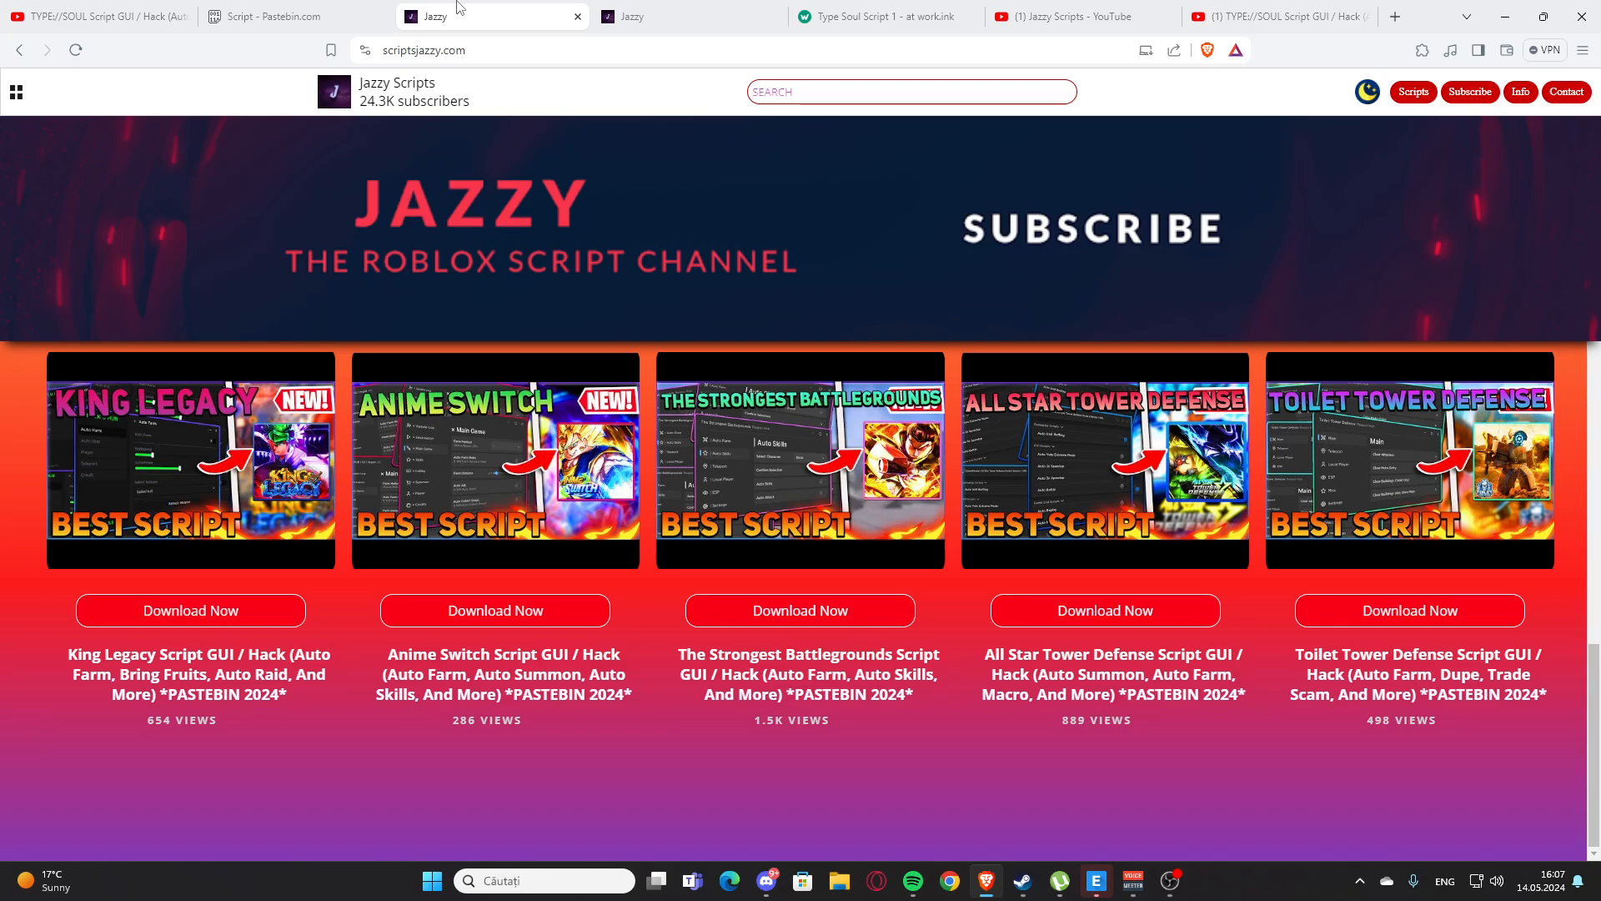
pyautogui.write('CAR')
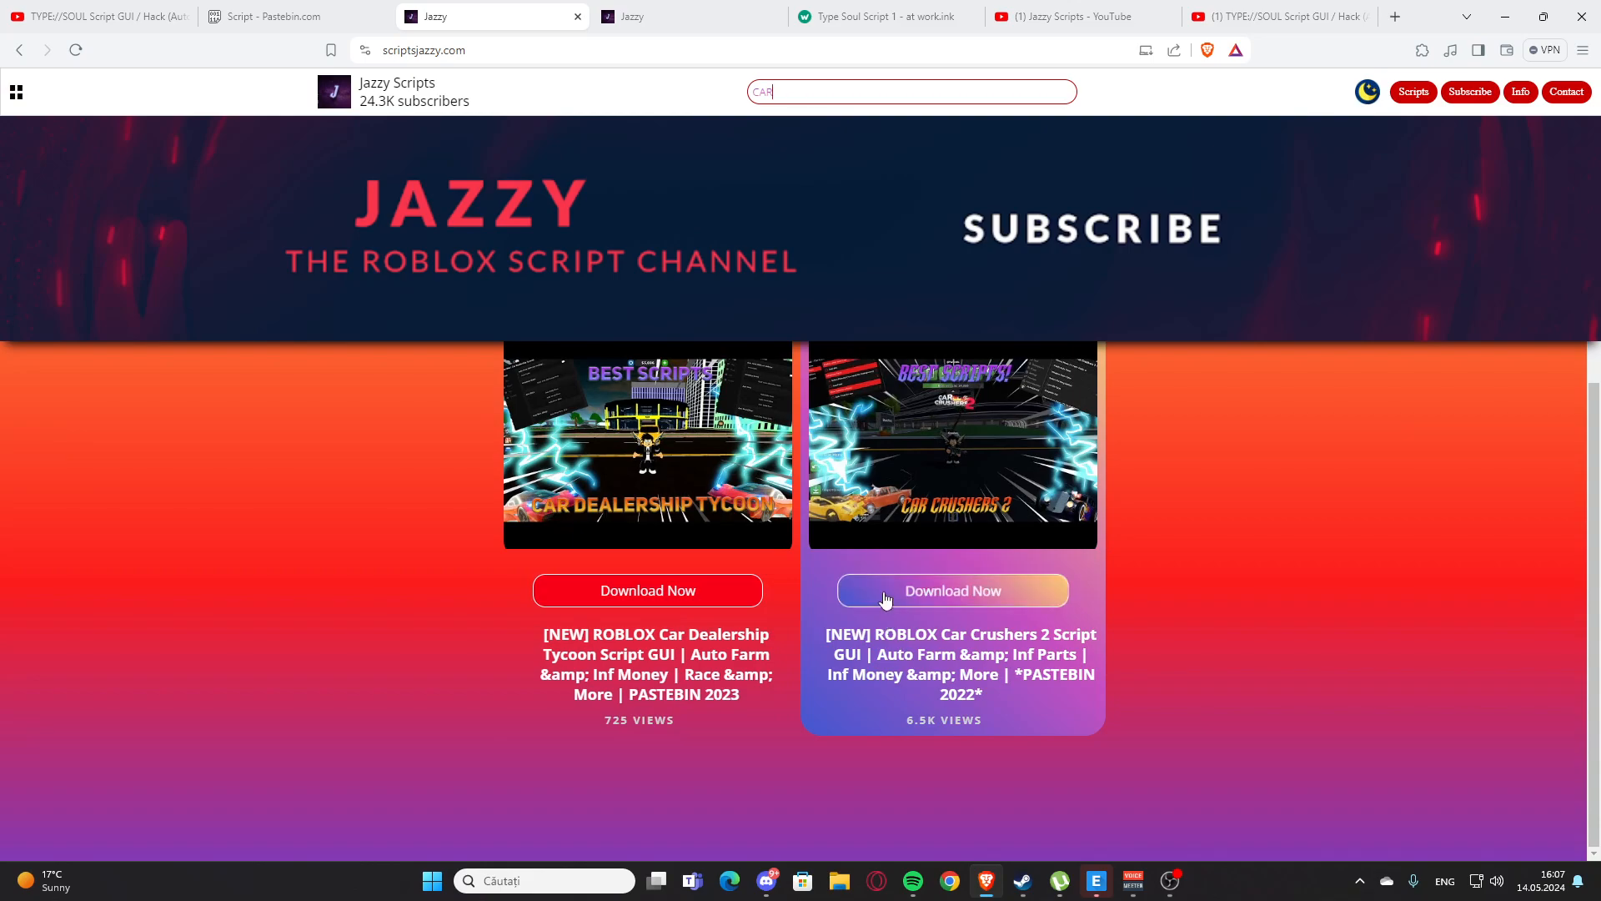
# - Get the Car Crushers 2 script's Pastebin link, then return to the TYPE://SOUL YouTube video
pyautogui.click(952, 590)
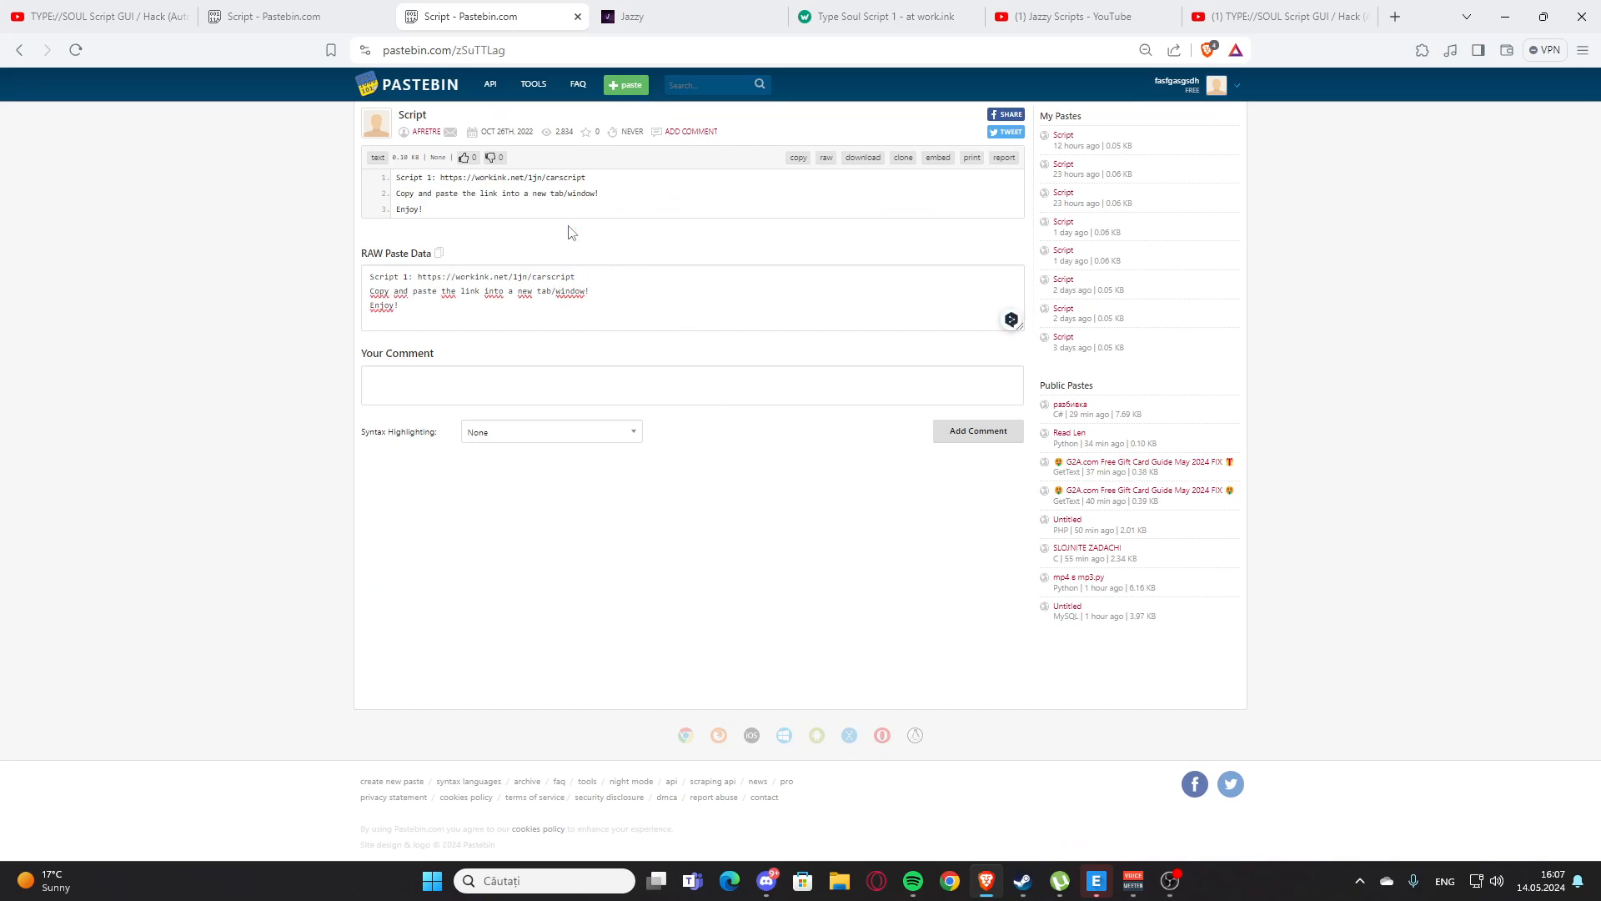
pyautogui.click(100, 17)
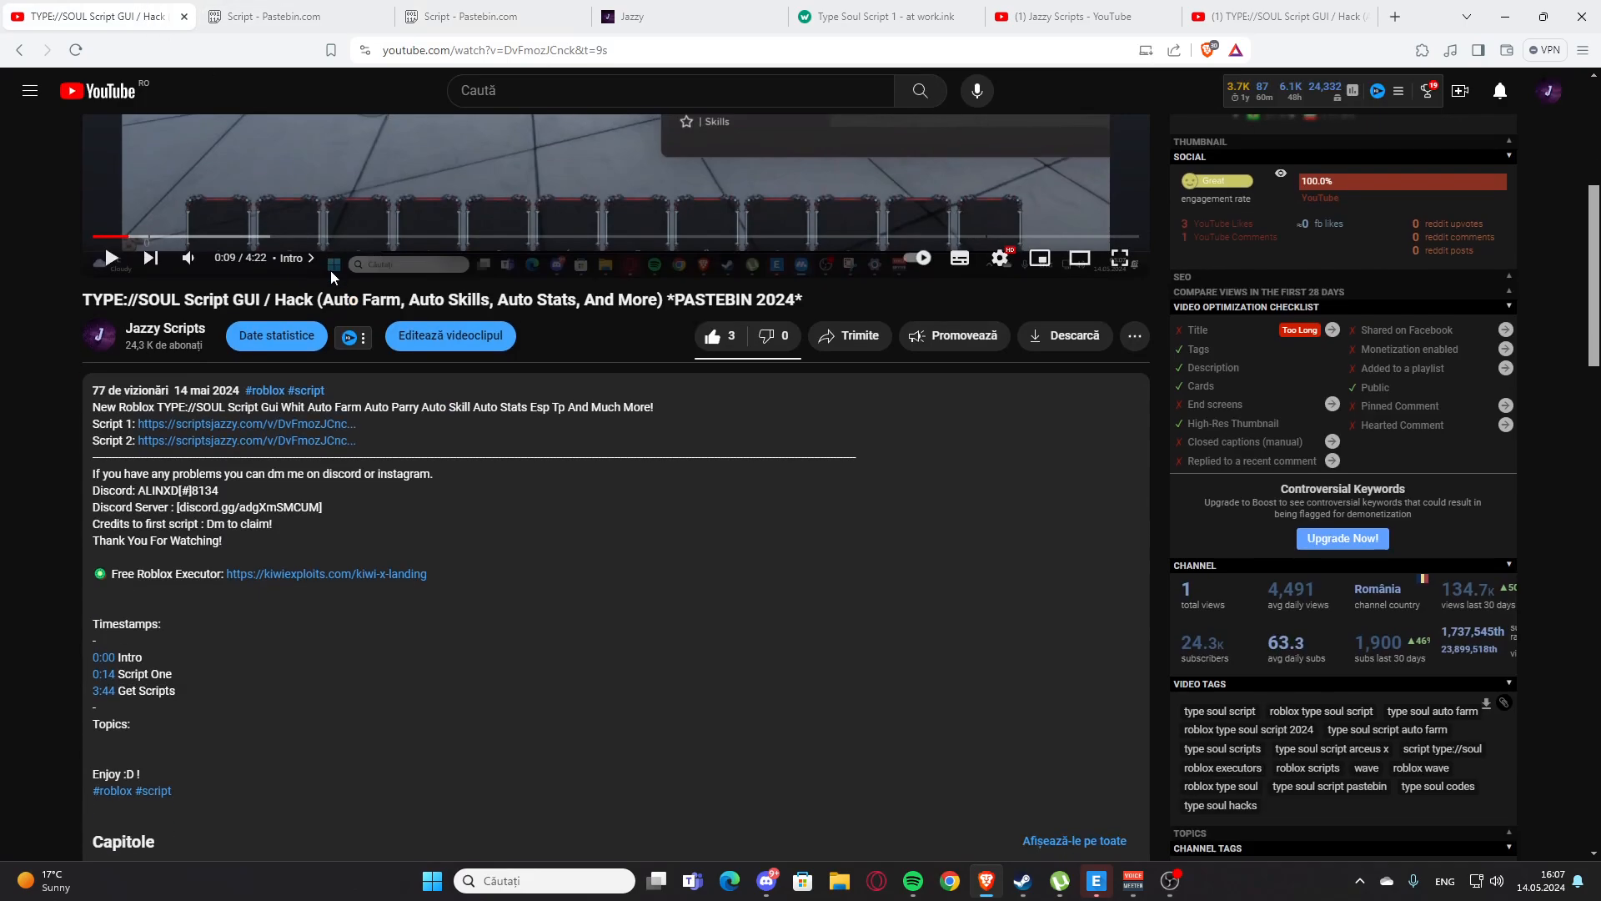